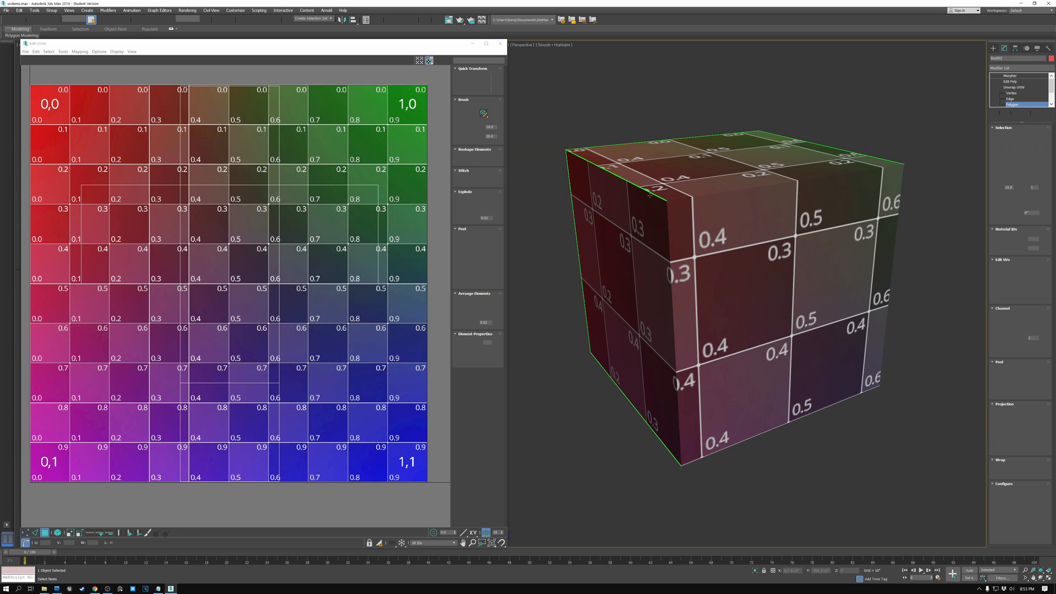
{"action": "mouse_move", "coordinate": [566, 149]}
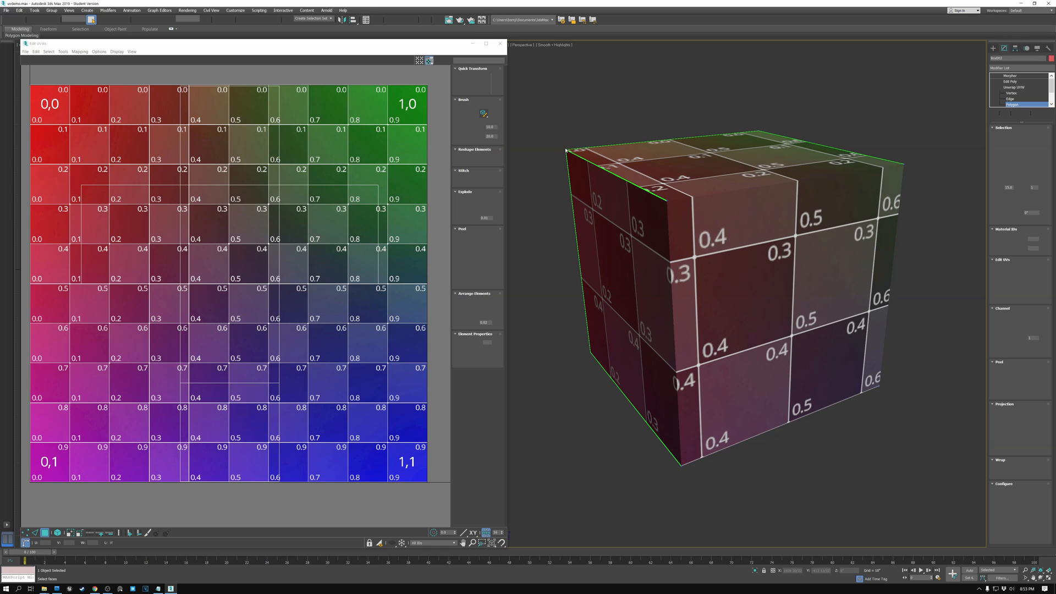
{"action": "mouse_move", "coordinate": [567, 148]}
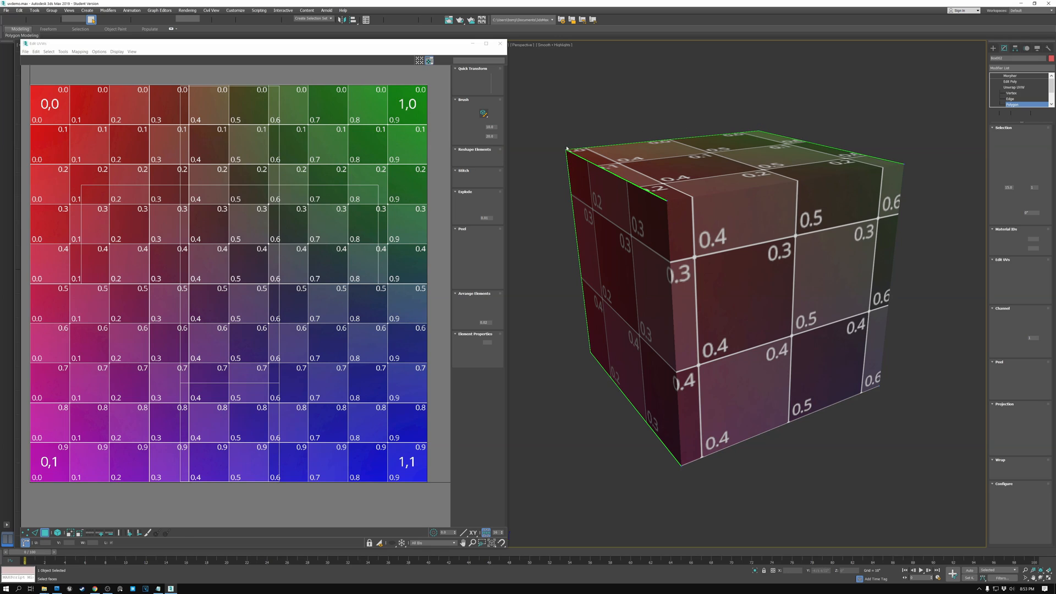
{"action": "mouse_move", "coordinate": [680, 221]}
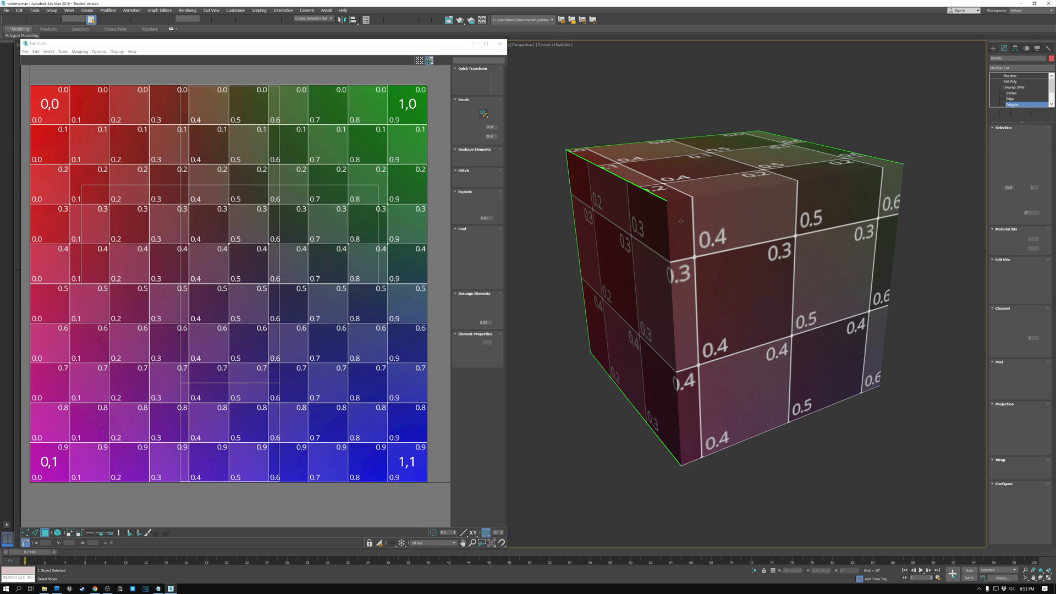
{"action": "mouse_move", "coordinate": [640, 214]}
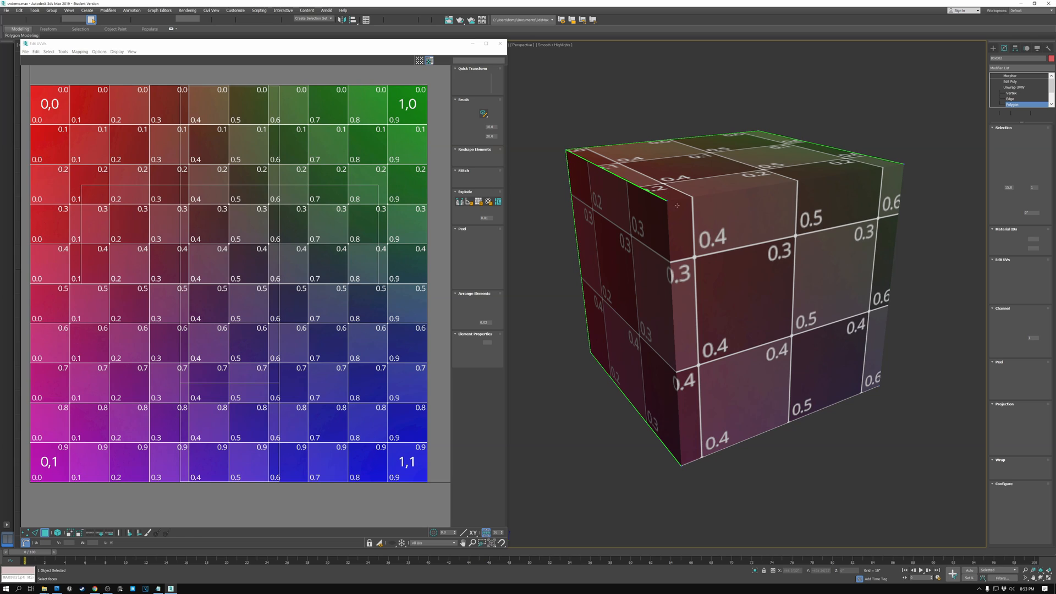
{"action": "mouse_move", "coordinate": [662, 200]}
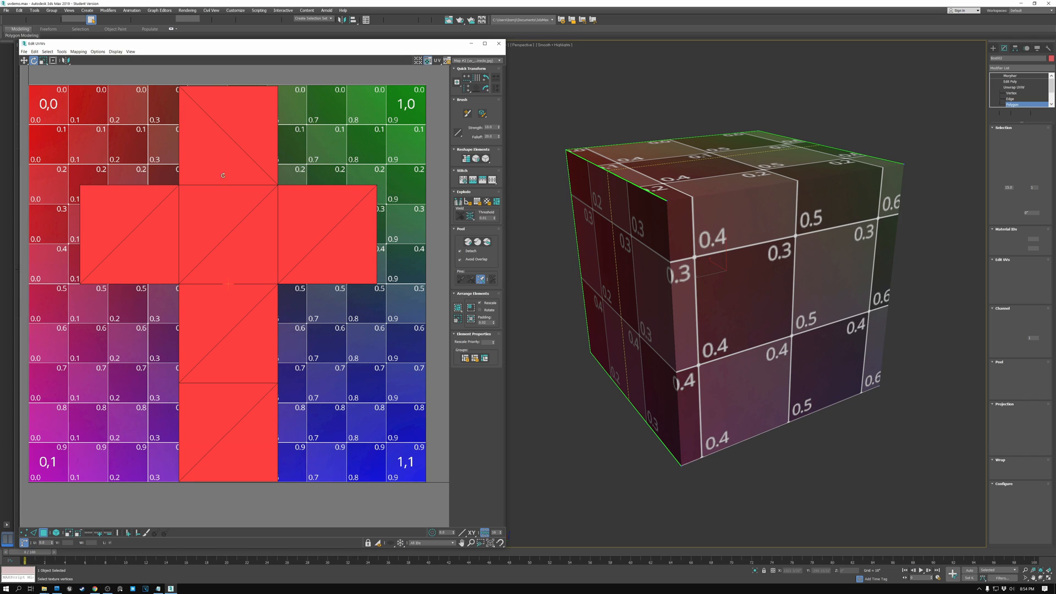
{"action": "mouse_move", "coordinate": [322, 242]}
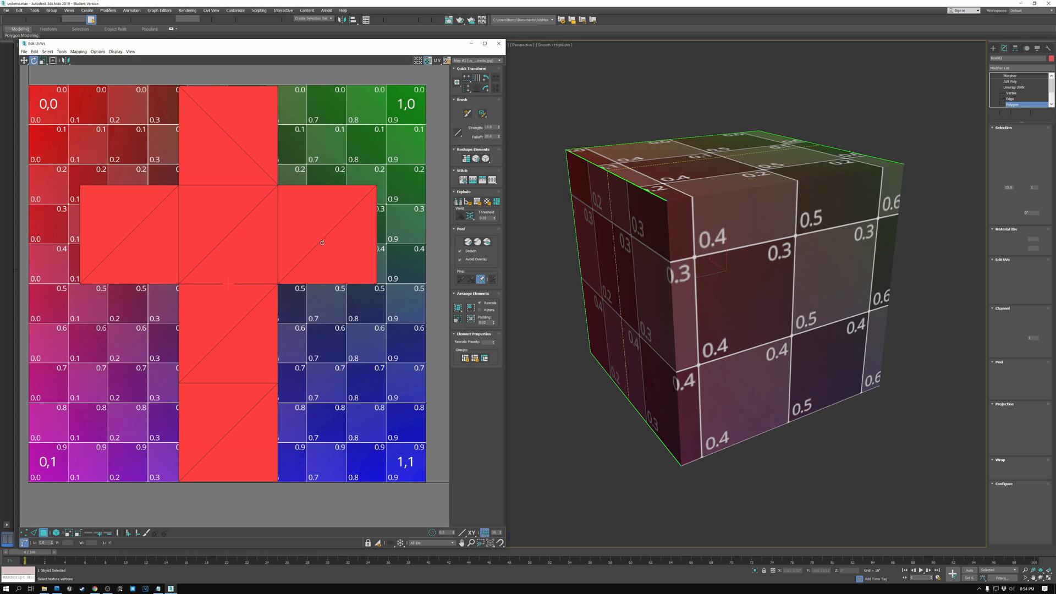
{"action": "mouse_move", "coordinate": [245, 296]}
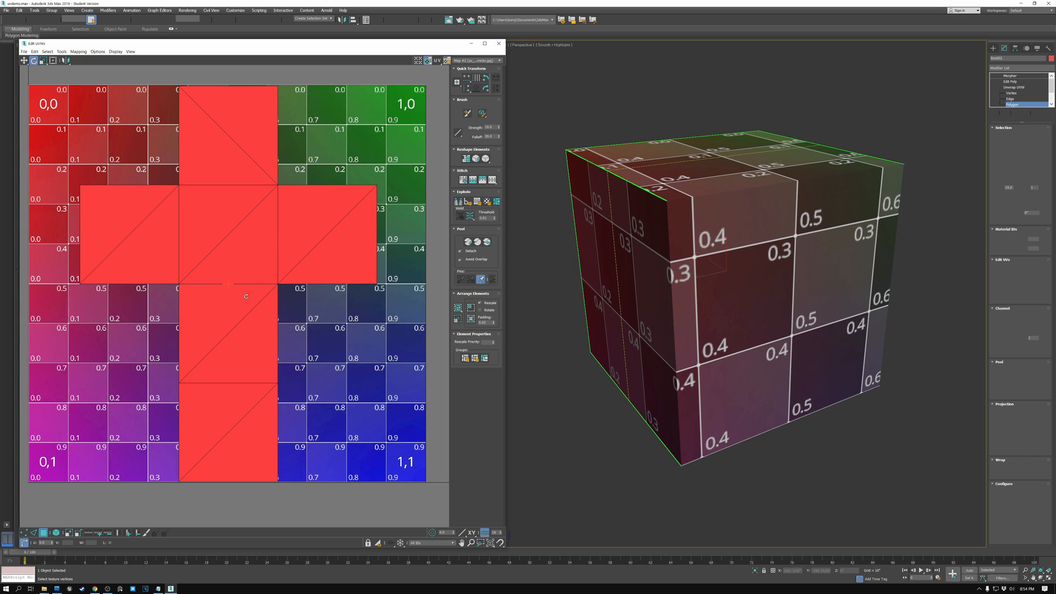
{"action": "mouse_move", "coordinate": [253, 241]}
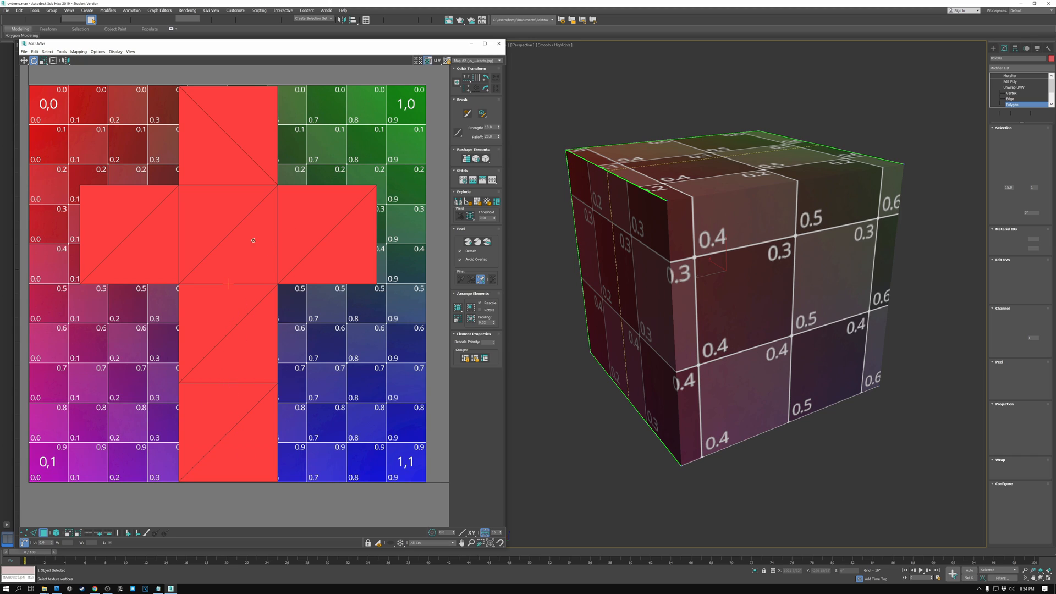
{"action": "mouse_move", "coordinate": [231, 238]}
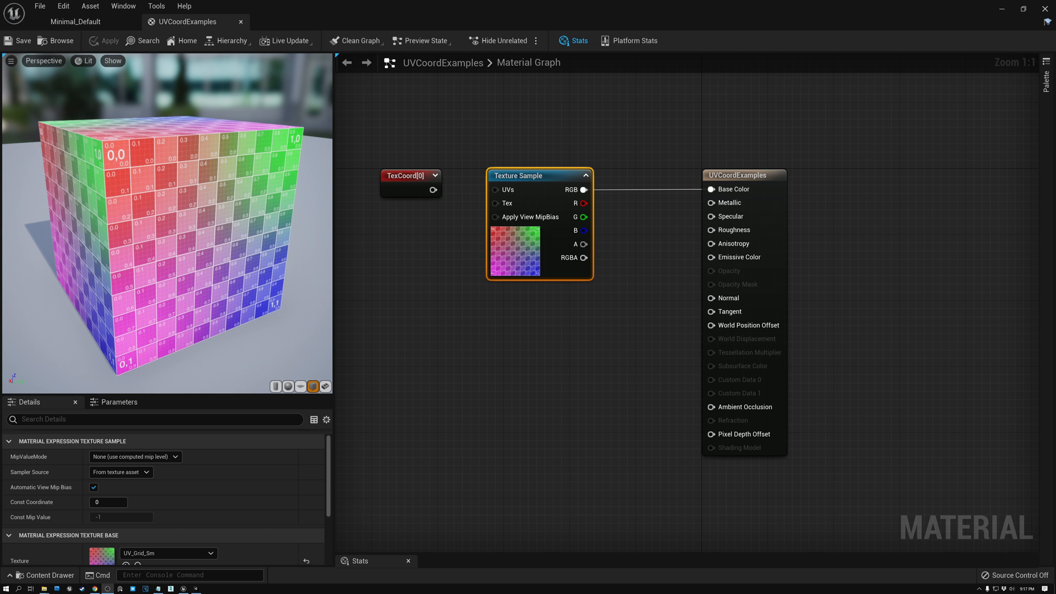
{"action": "mouse_move", "coordinate": [359, 310]}
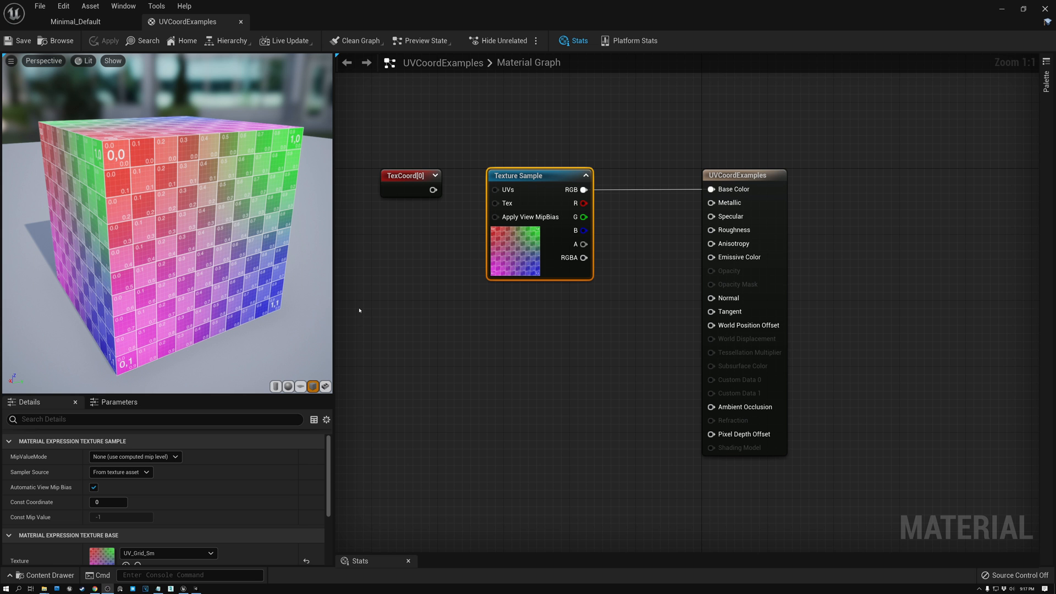
{"action": "mouse_move", "coordinate": [522, 174]}
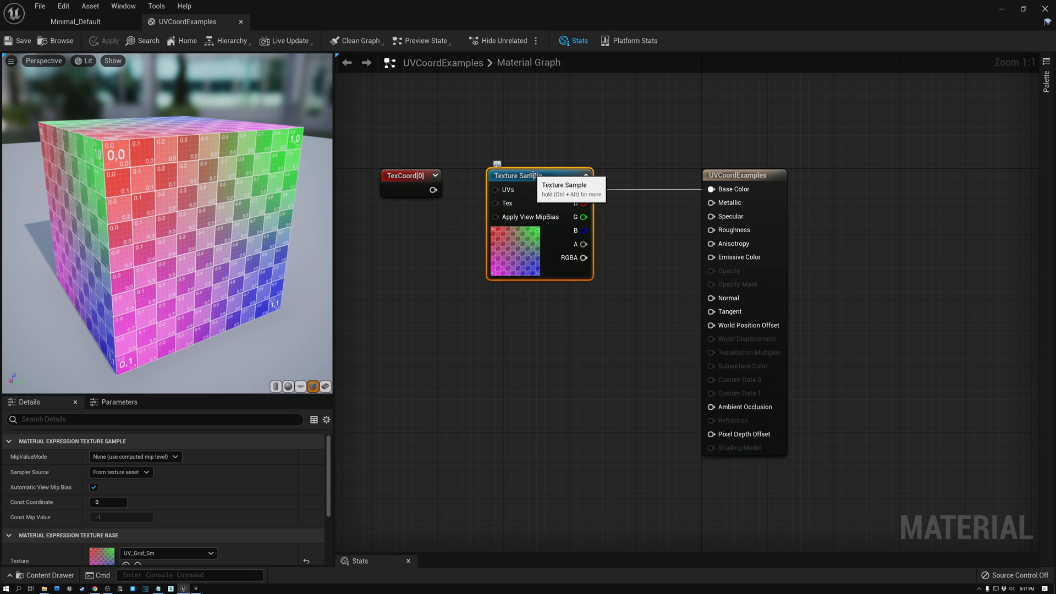
{"action": "mouse_move", "coordinate": [187, 356]}
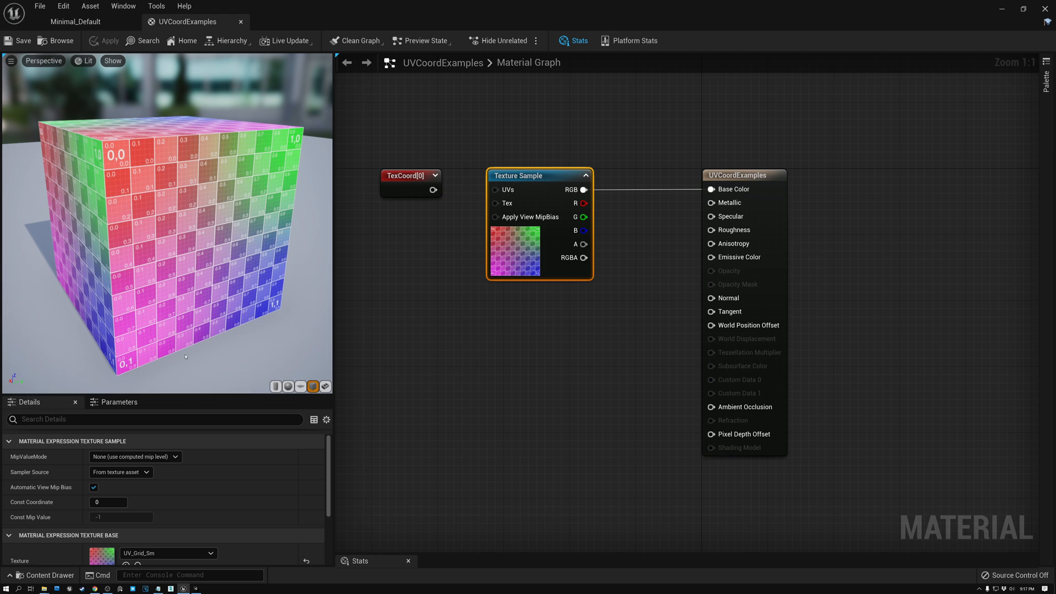
{"action": "mouse_move", "coordinate": [222, 257]}
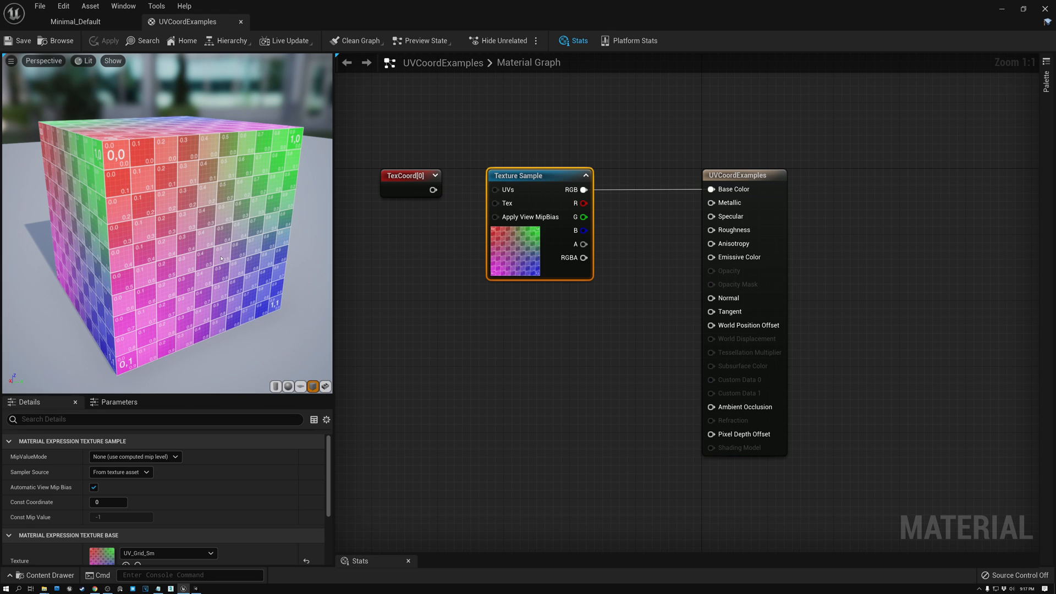
{"action": "mouse_move", "coordinate": [532, 175]}
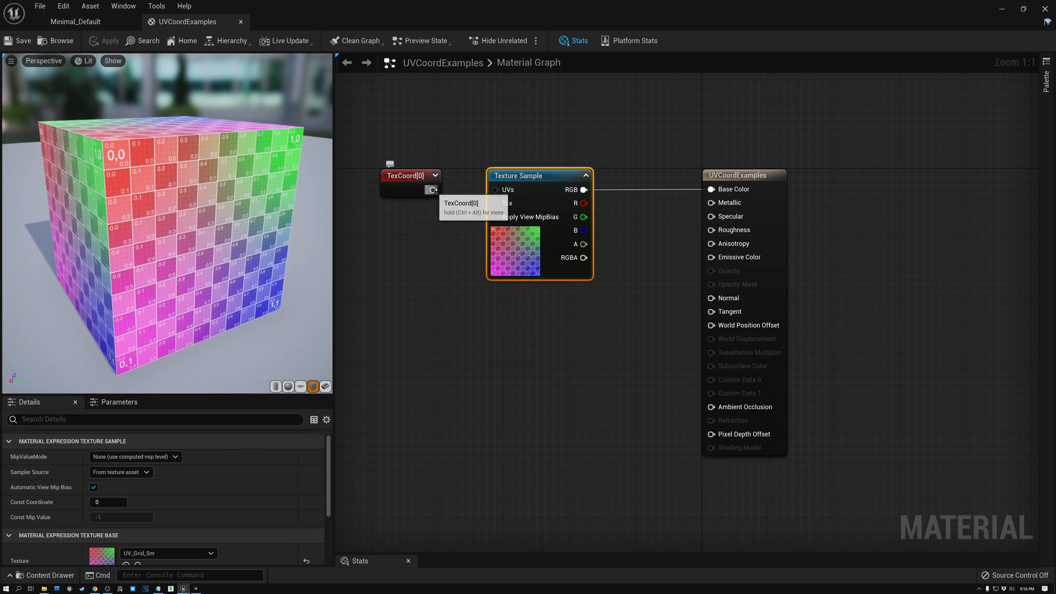
- Deselect the Texture Sample and select TexCoord[0] to show its index 0, U/V tiling 1.0
{"action": "left_click", "coordinate": [409, 175]}
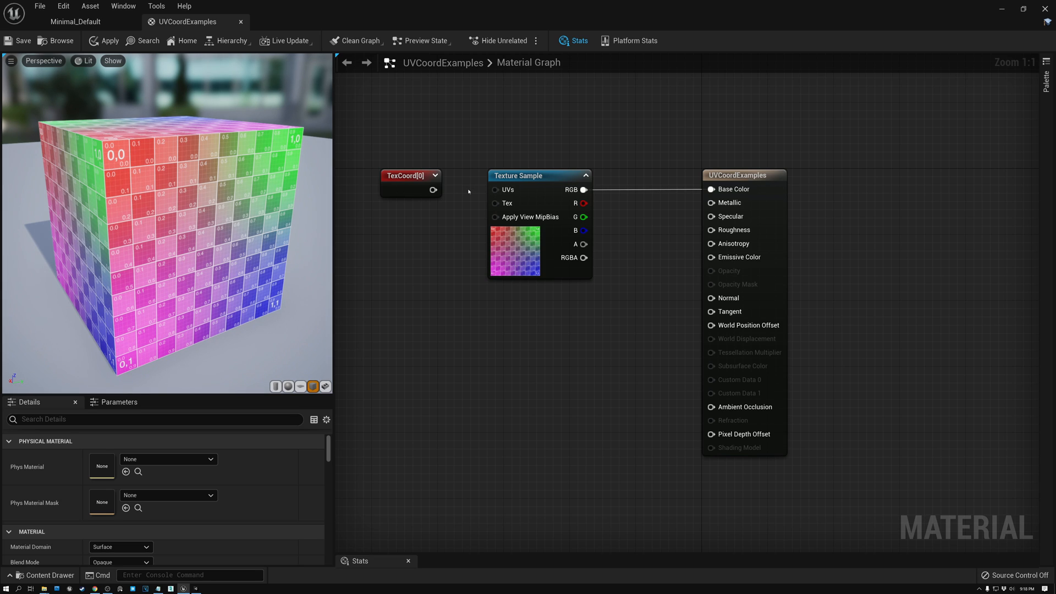
{"action": "mouse_move", "coordinate": [409, 178]}
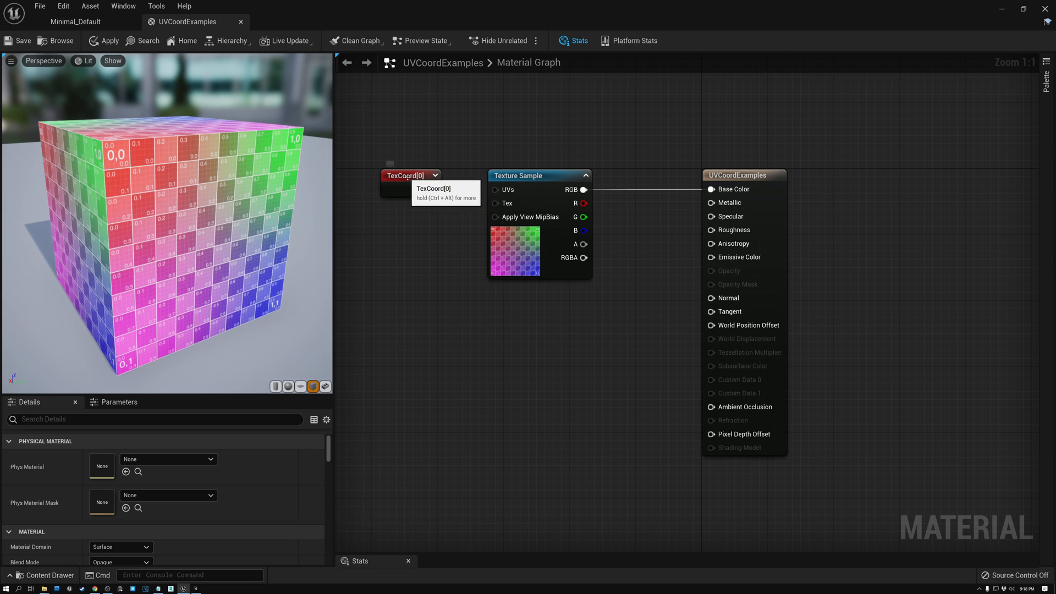
{"action": "left_click", "coordinate": [409, 175]}
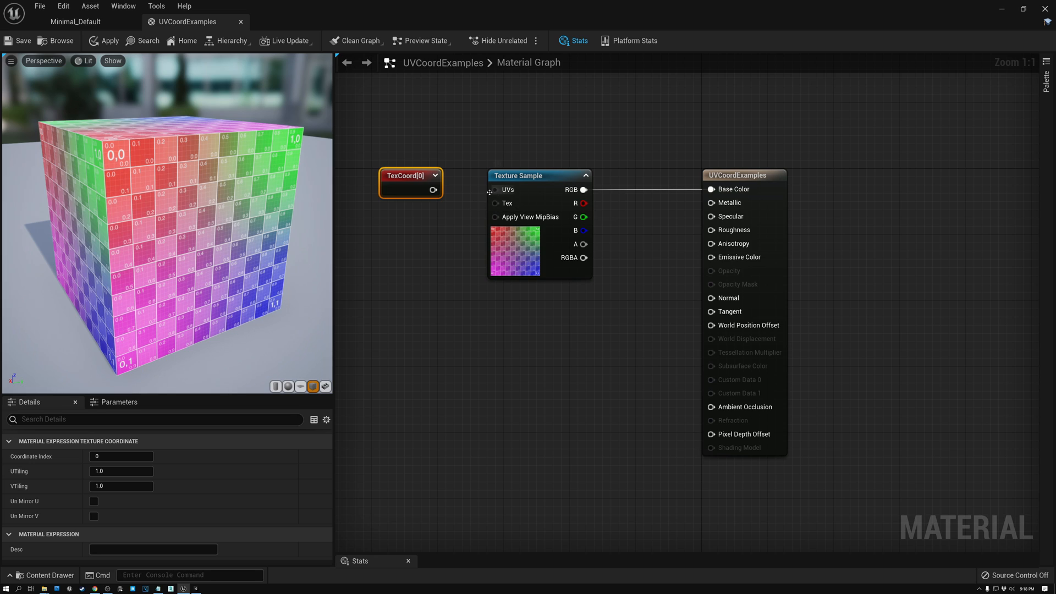
{"action": "mouse_move", "coordinate": [507, 189]}
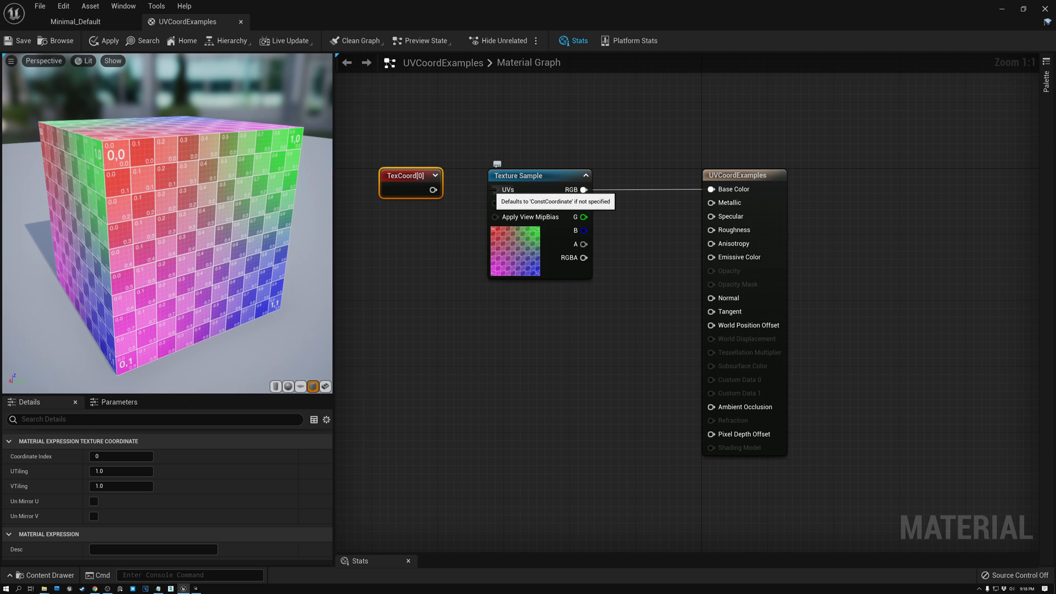
{"action": "mouse_move", "coordinate": [409, 186]}
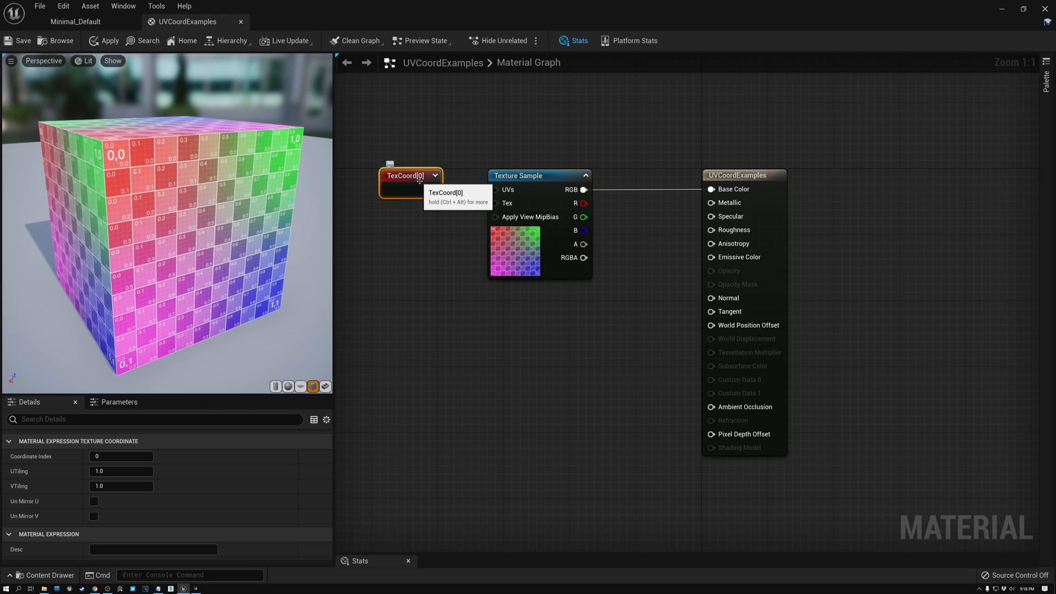
{"action": "mouse_move", "coordinate": [431, 301]}
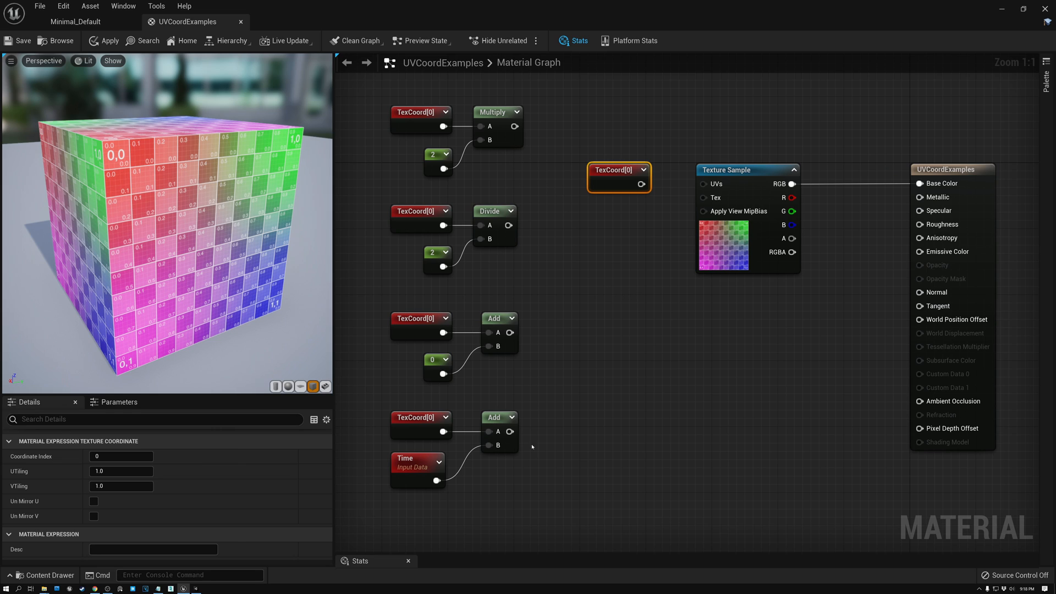
{"action": "mouse_move", "coordinate": [526, 195]}
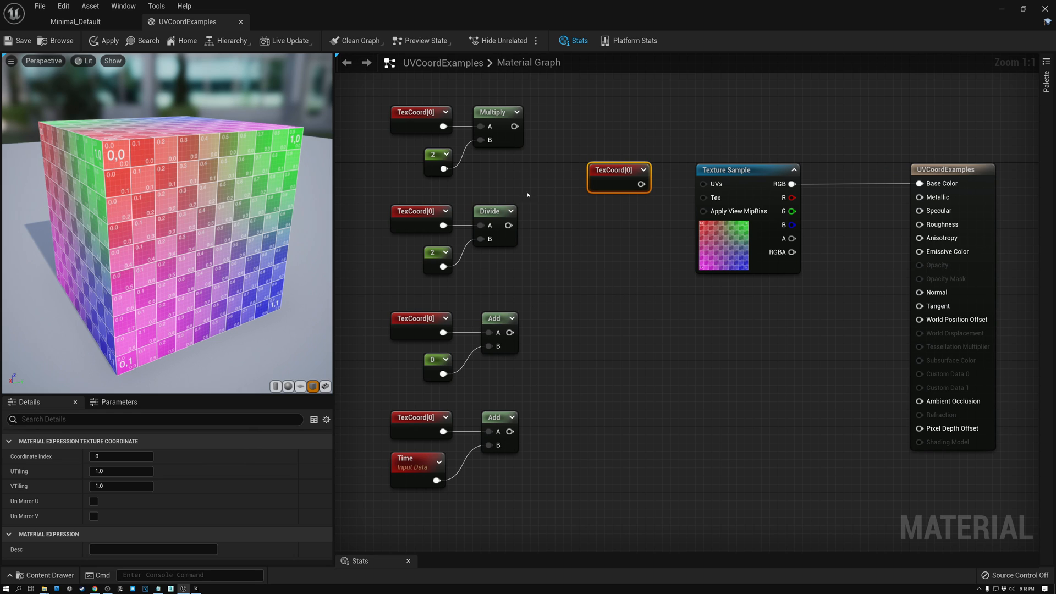
- Wire the TexCoord × constant Multiply output into the Texture Sample UVs input
{"action": "left_click", "coordinate": [421, 112]}
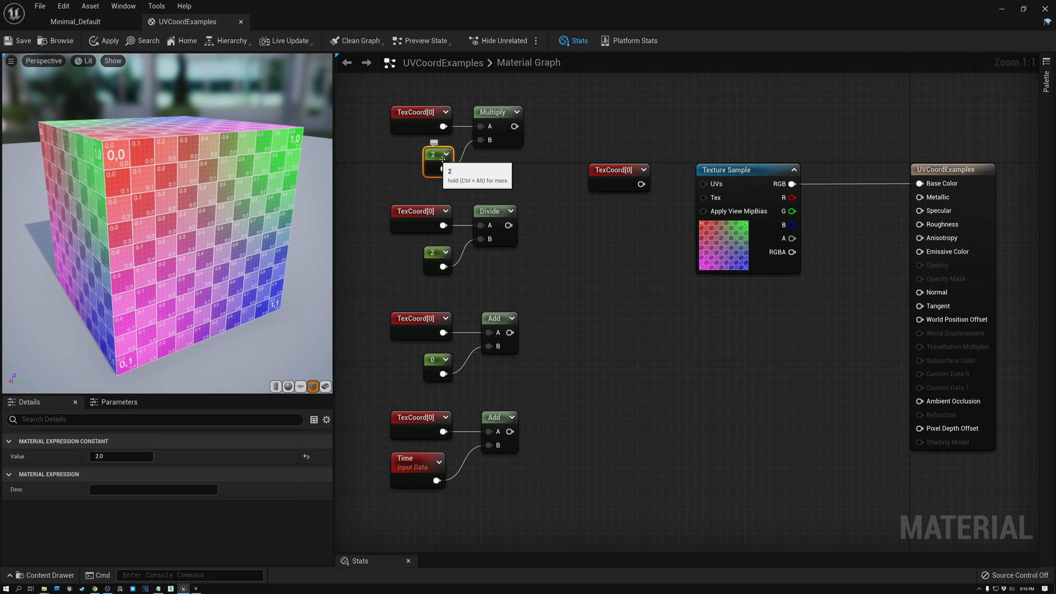
{"action": "left_click_drag", "start_coordinate": [514, 126], "coordinate": [704, 184]}
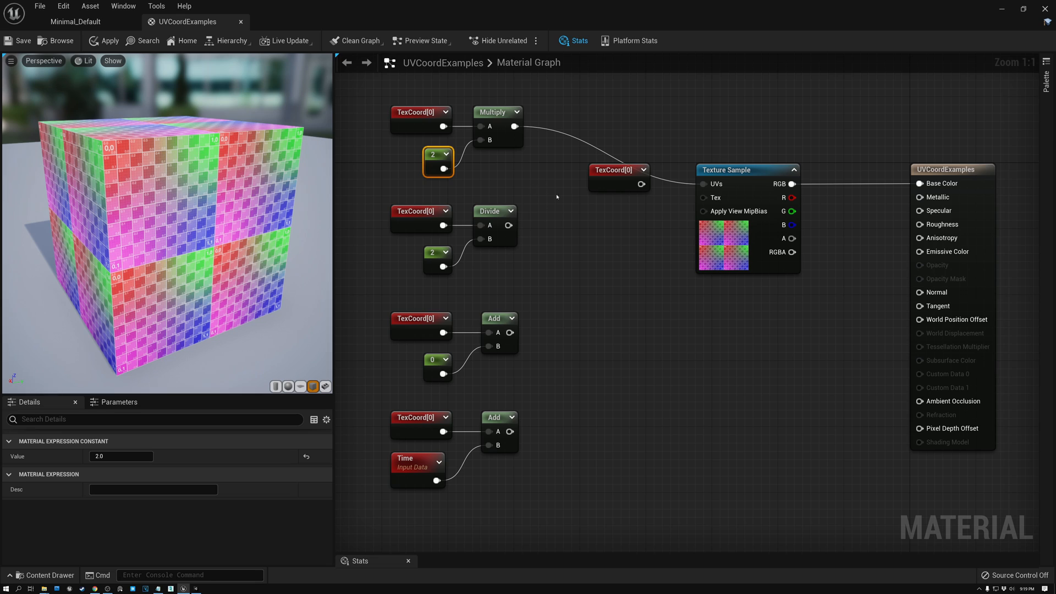
{"action": "left_click", "coordinate": [615, 178]}
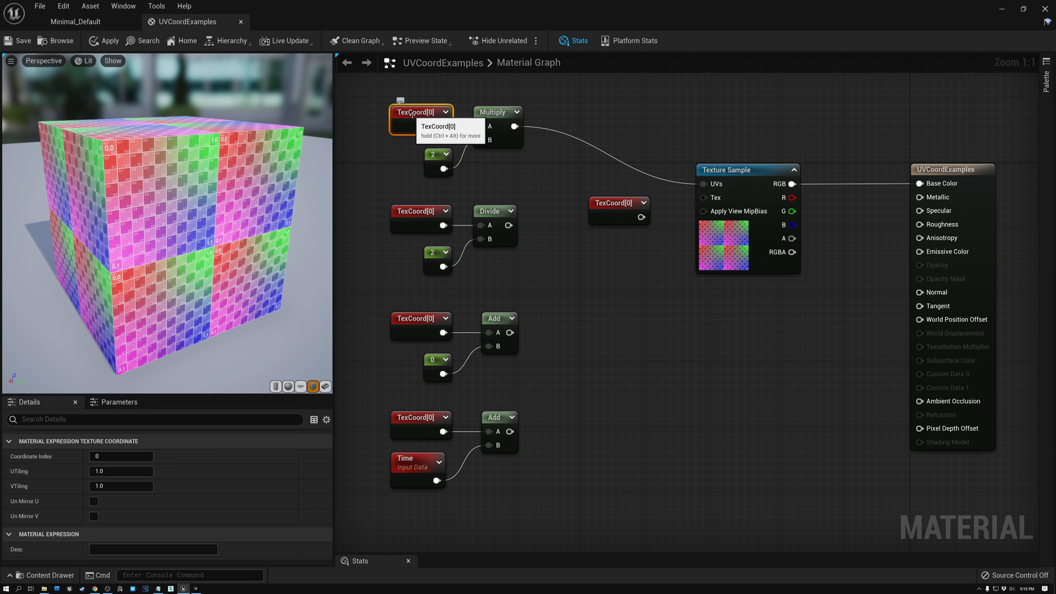
- Raise the Multiply constant from 2 to 3 so the grid tiles three times per cube face
{"action": "left_click", "coordinate": [494, 111]}
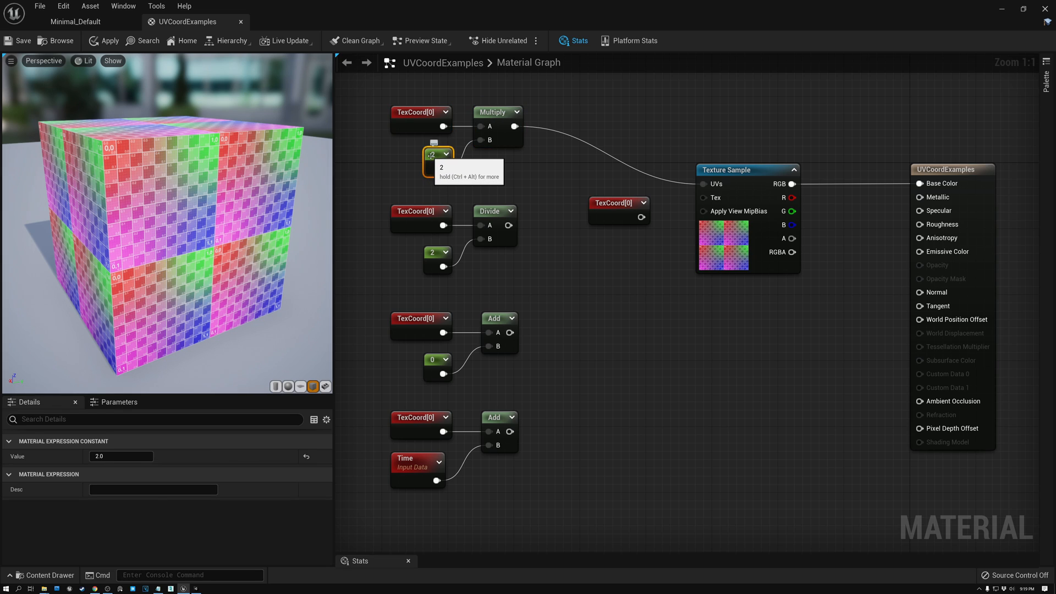
{"action": "left_click", "coordinate": [436, 155]}
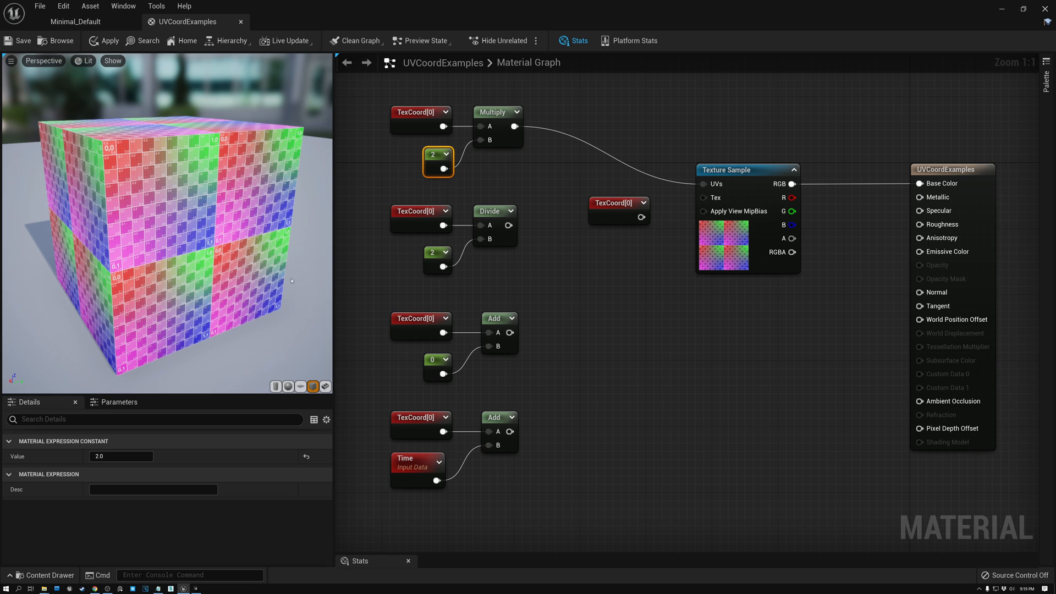
{"action": "mouse_move", "coordinate": [265, 176]}
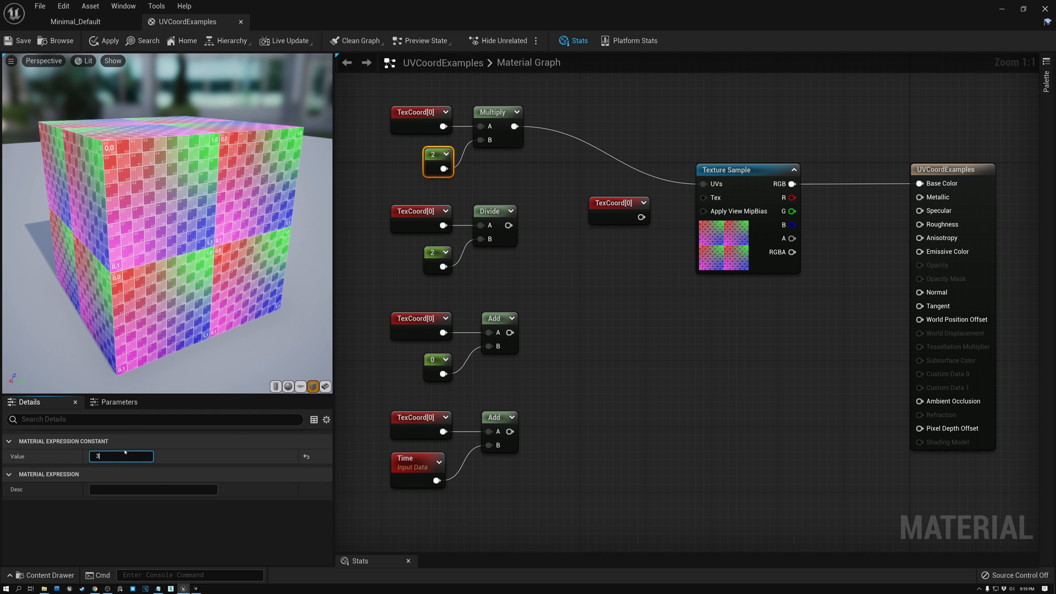
{"action": "type", "text": "3"}
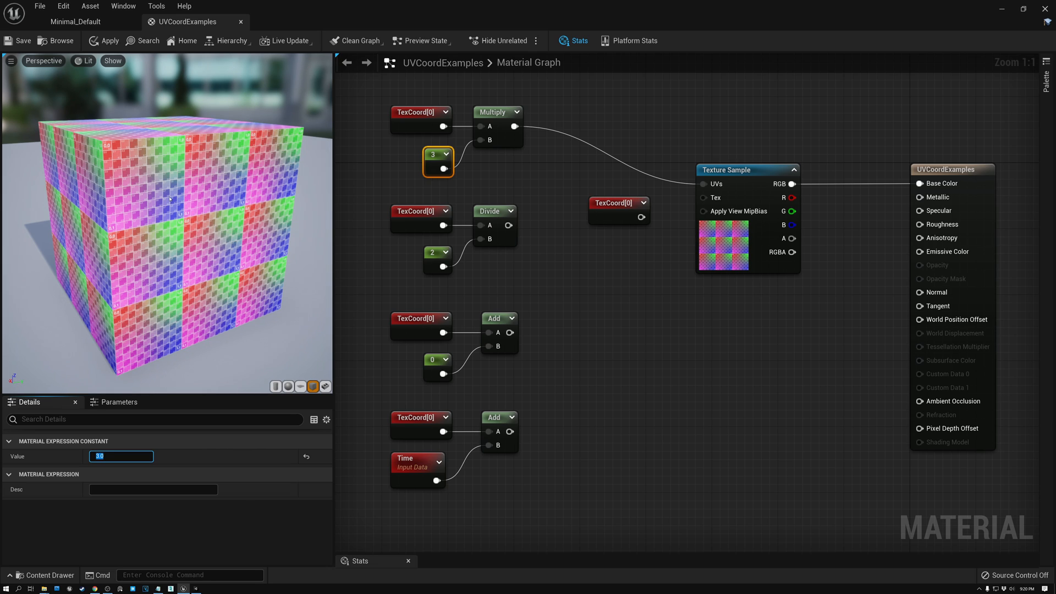
{"action": "mouse_move", "coordinate": [436, 153]}
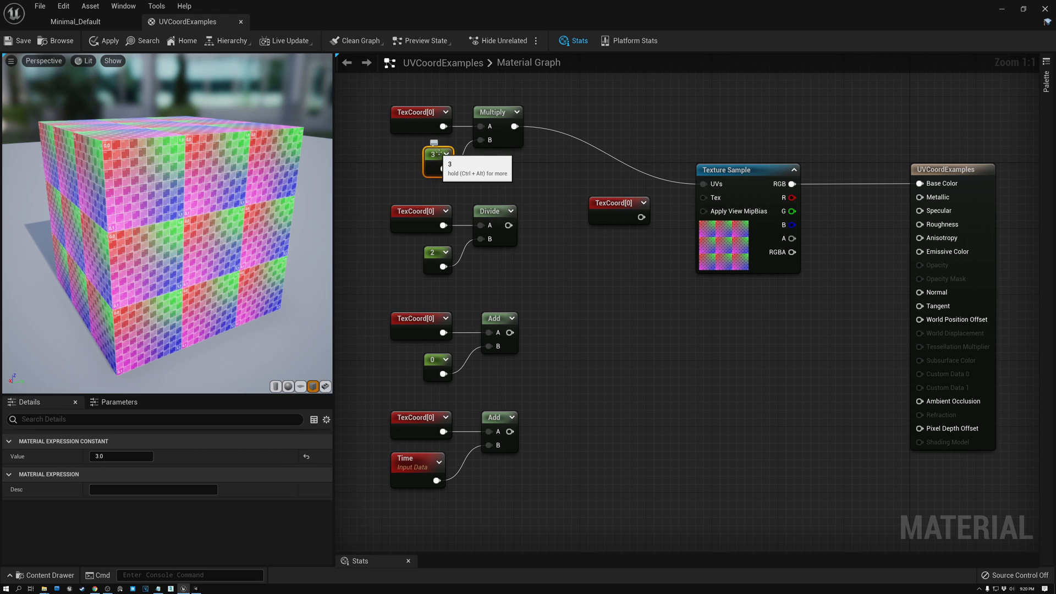
{"action": "mouse_move", "coordinate": [311, 165]}
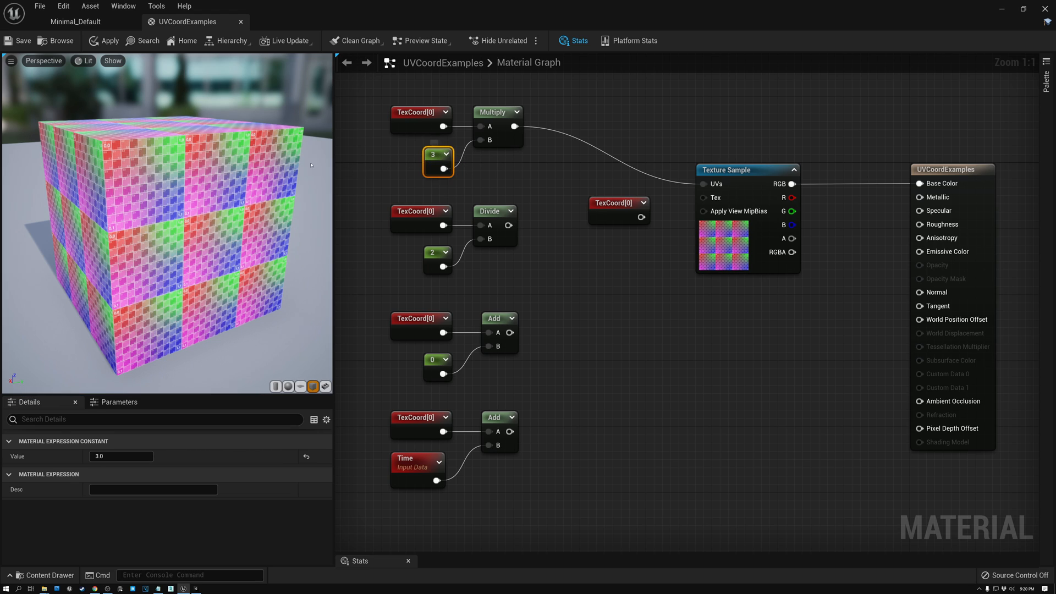
{"action": "mouse_move", "coordinate": [190, 209]}
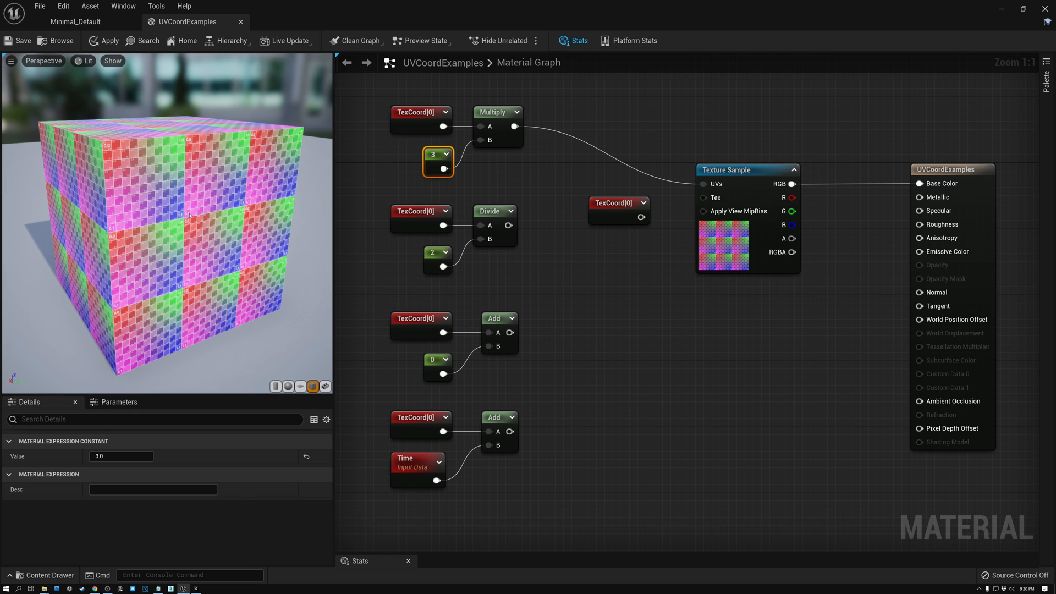
{"action": "mouse_move", "coordinate": [401, 156]}
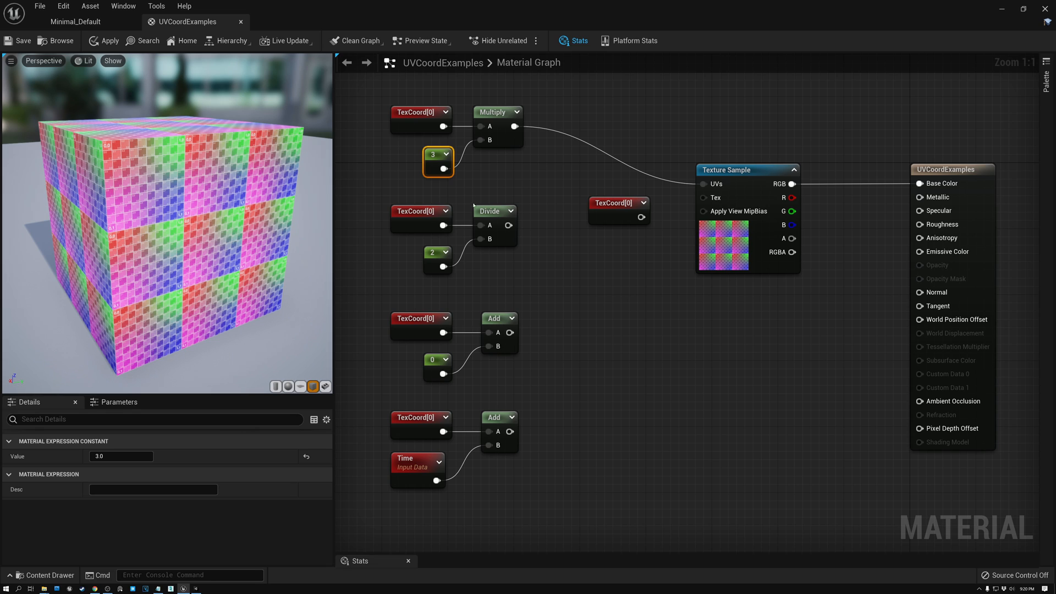
- Wire the Divide output into the Texture Sample UVs and set its divisor constant to 4.0
{"action": "left_click", "coordinate": [488, 210]}
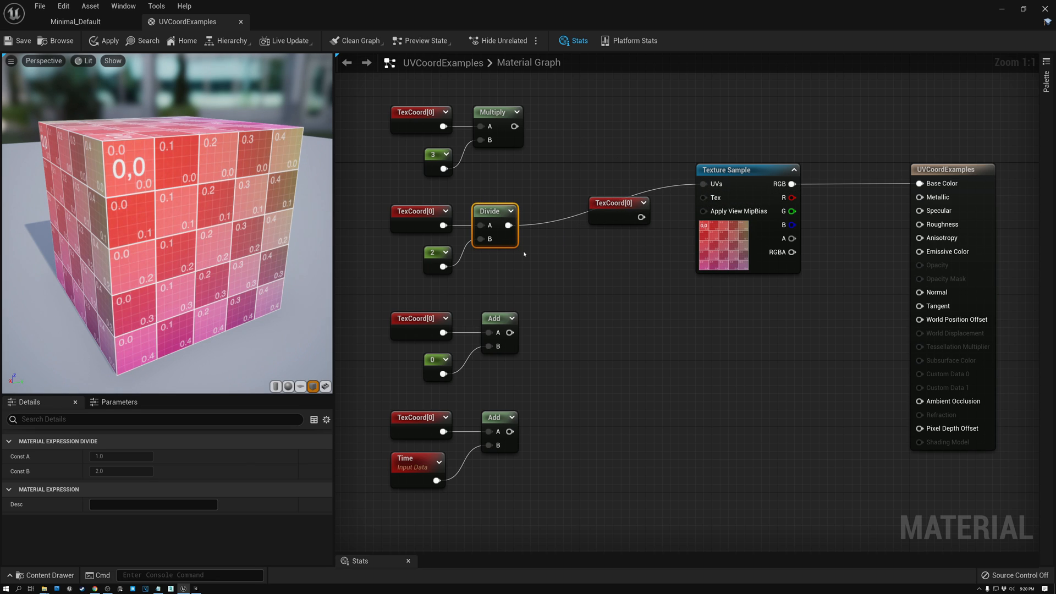
{"action": "left_click", "coordinate": [436, 250]}
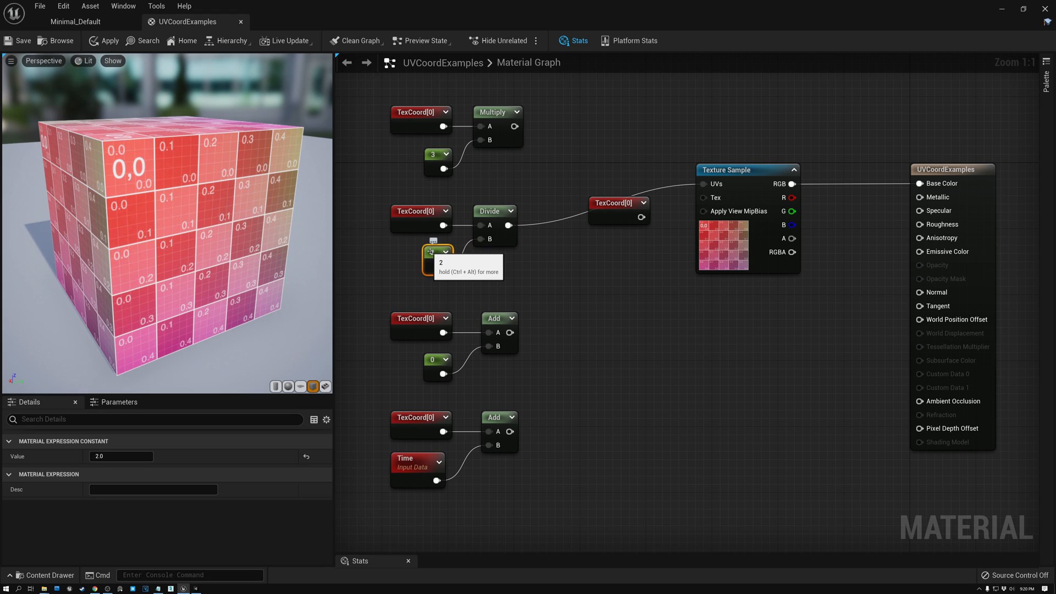
{"action": "left_click", "coordinate": [494, 210]}
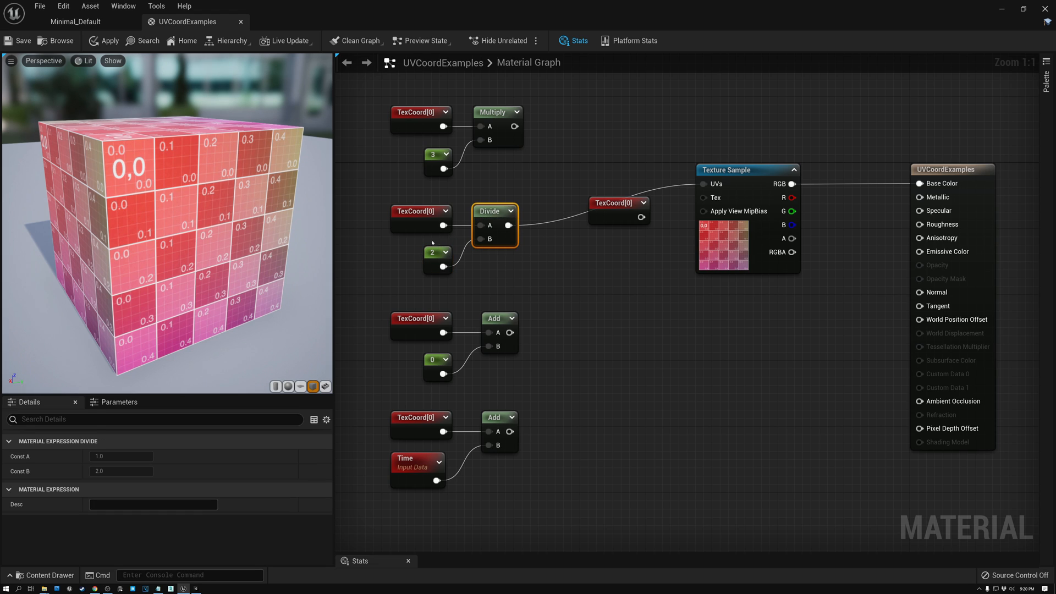
{"action": "mouse_move", "coordinate": [434, 252]}
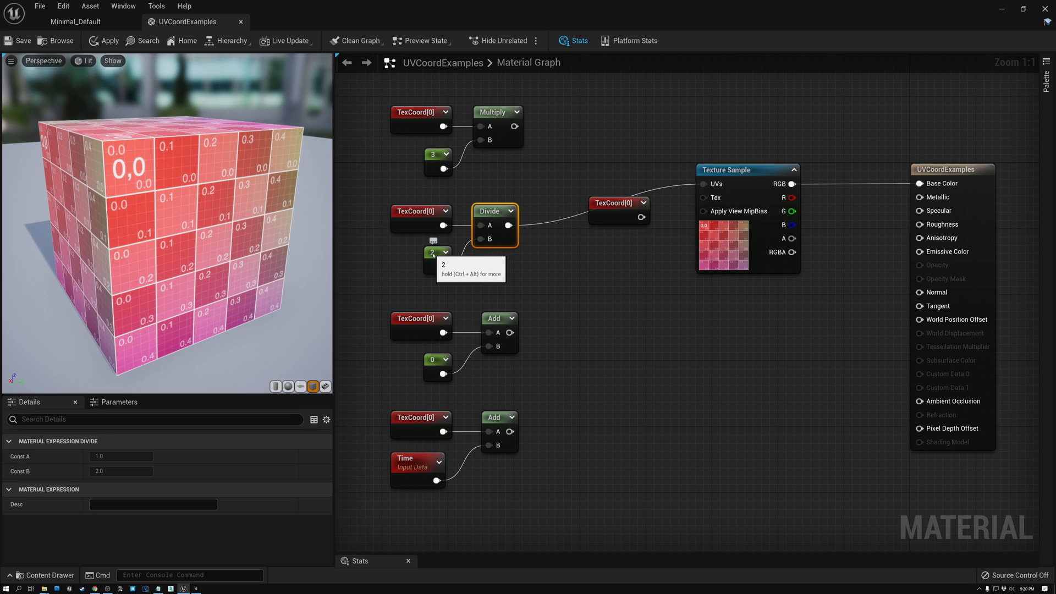
{"action": "left_click", "coordinate": [434, 250]}
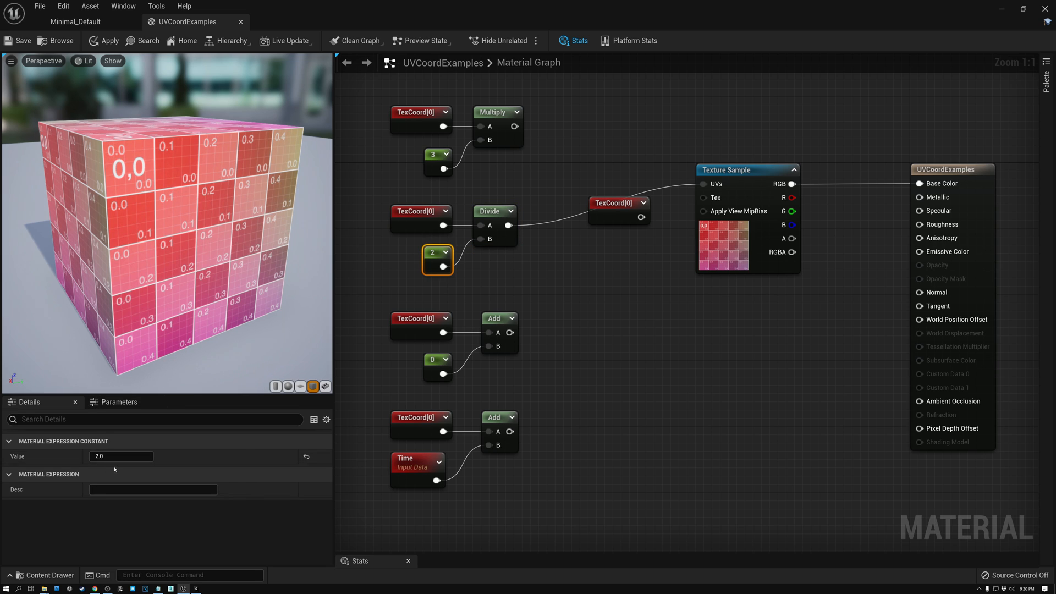
{"action": "type", "text": "3"}
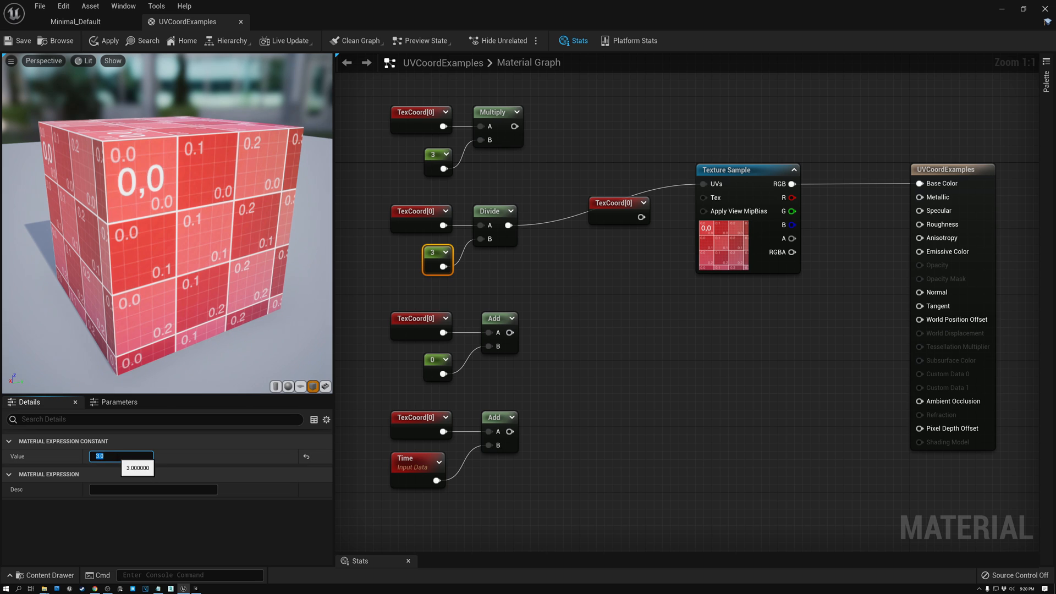
{"action": "type", "text": "4.0"}
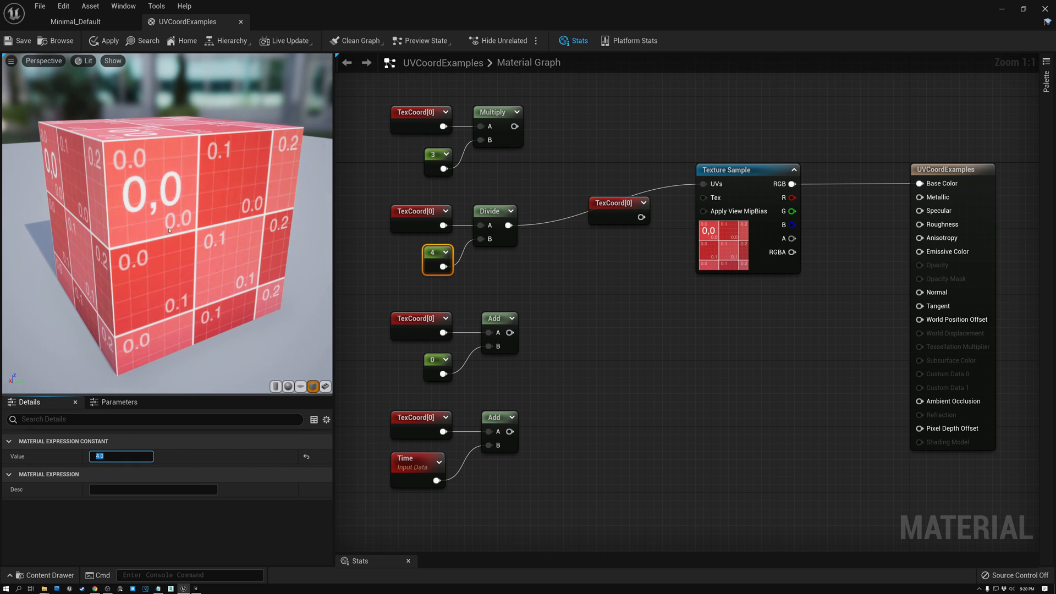
{"action": "mouse_move", "coordinate": [436, 260]}
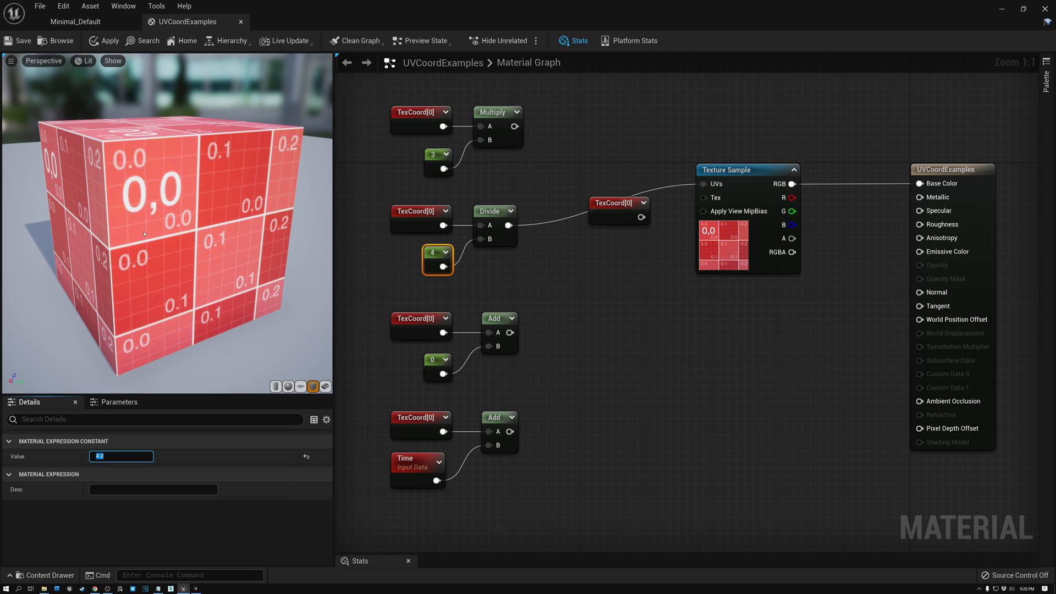
{"action": "mouse_move", "coordinate": [490, 171]}
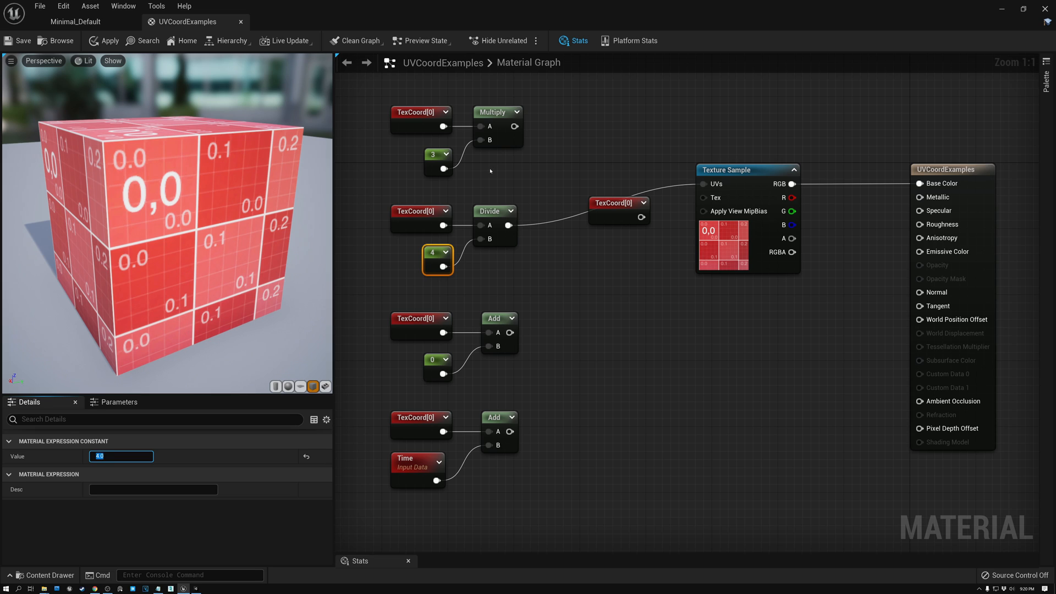
- Review the Divide node and select the whole divide node group
{"action": "left_click", "coordinate": [497, 112]}
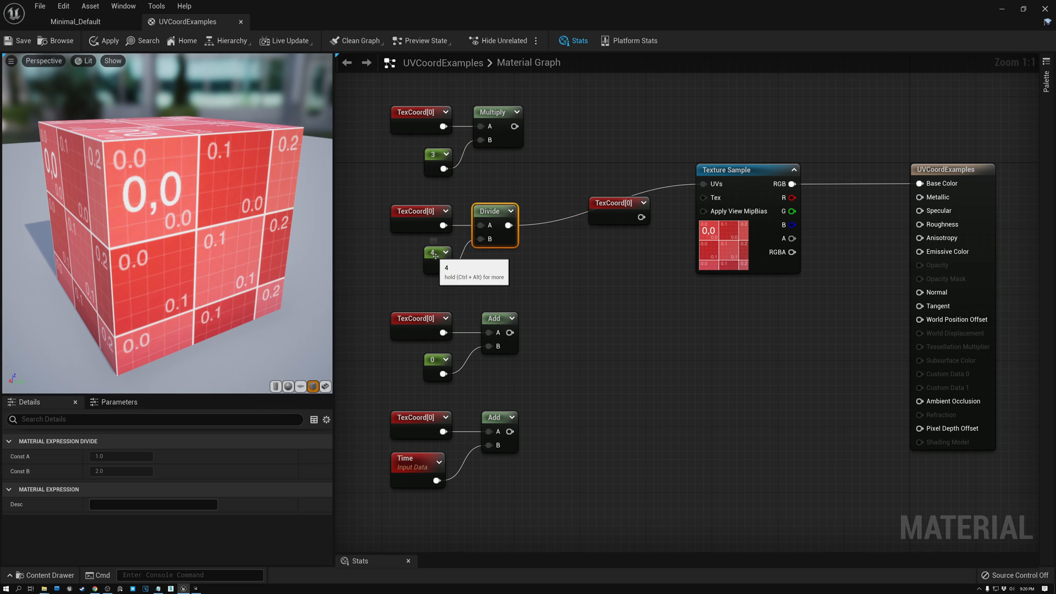
{"action": "left_click", "coordinate": [435, 250]}
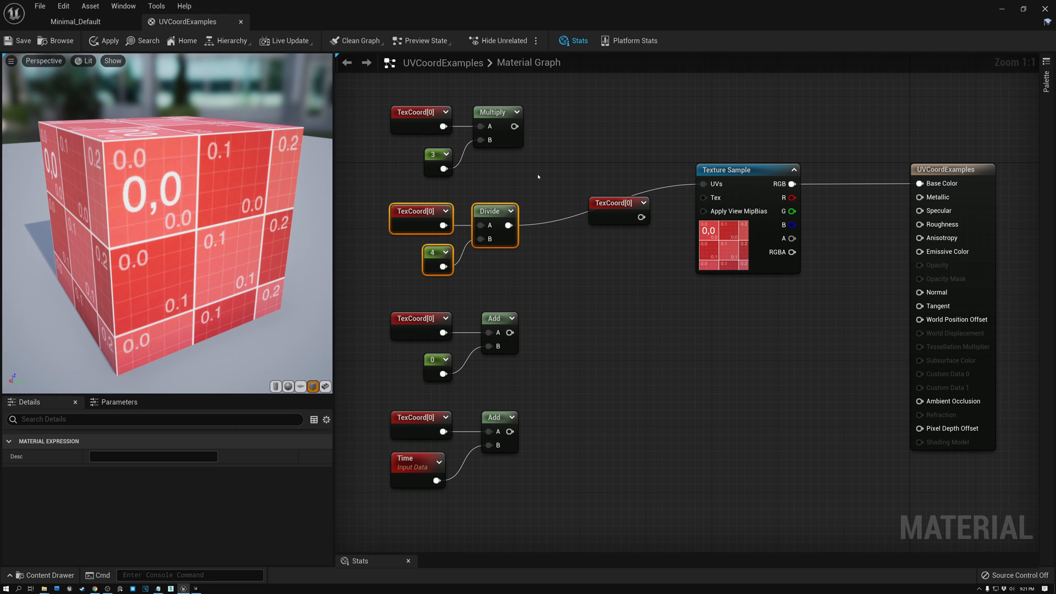
{"action": "mouse_move", "coordinate": [501, 293]}
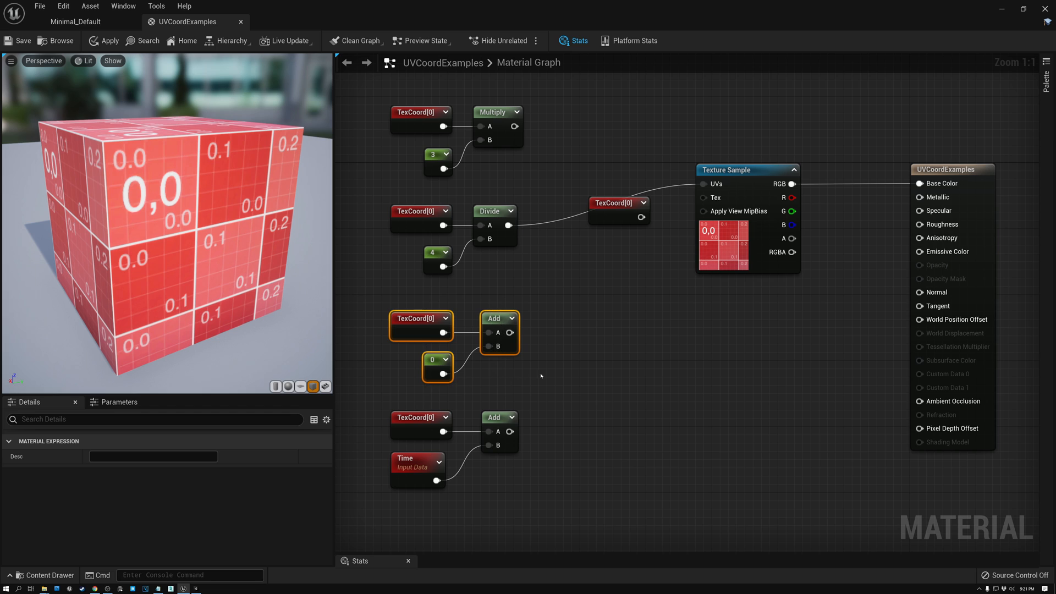
- Wire the Add output into the Texture Sample UVs and set its offset constant to 0.1
{"action": "left_click_drag", "start_coordinate": [515, 332], "coordinate": [663, 260]}
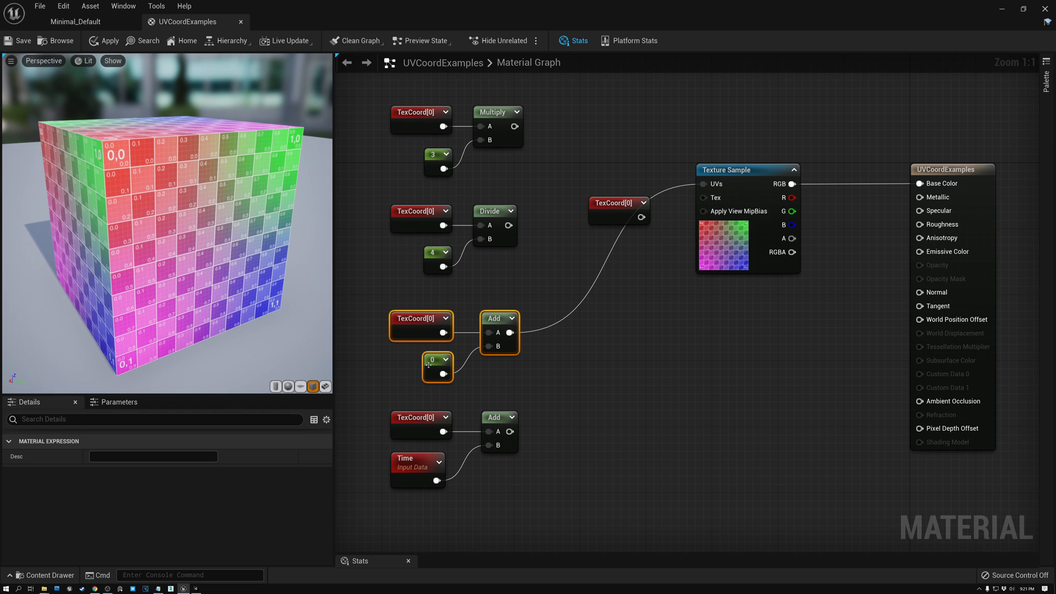
{"action": "left_click", "coordinate": [433, 359]}
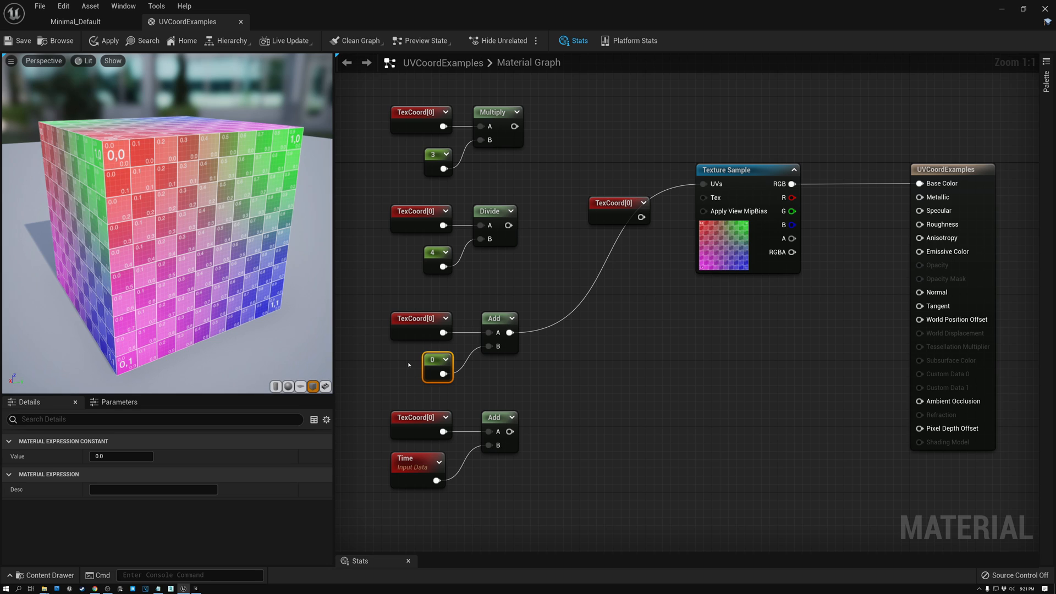
{"action": "left_click", "coordinate": [121, 455]}
{"action": "type", "text": "1"}
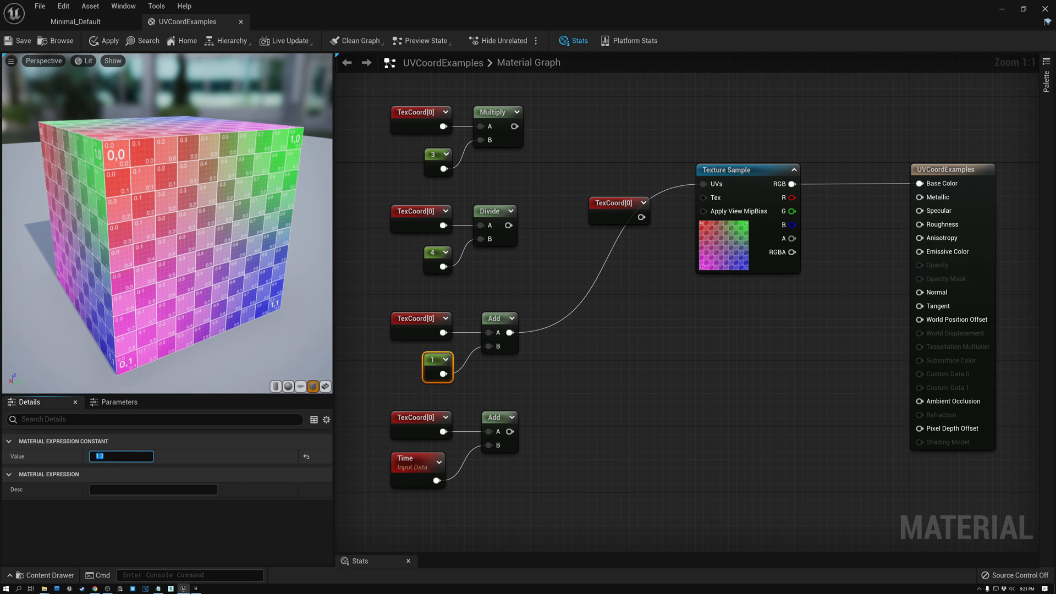
{"action": "mouse_move", "coordinate": [200, 277]}
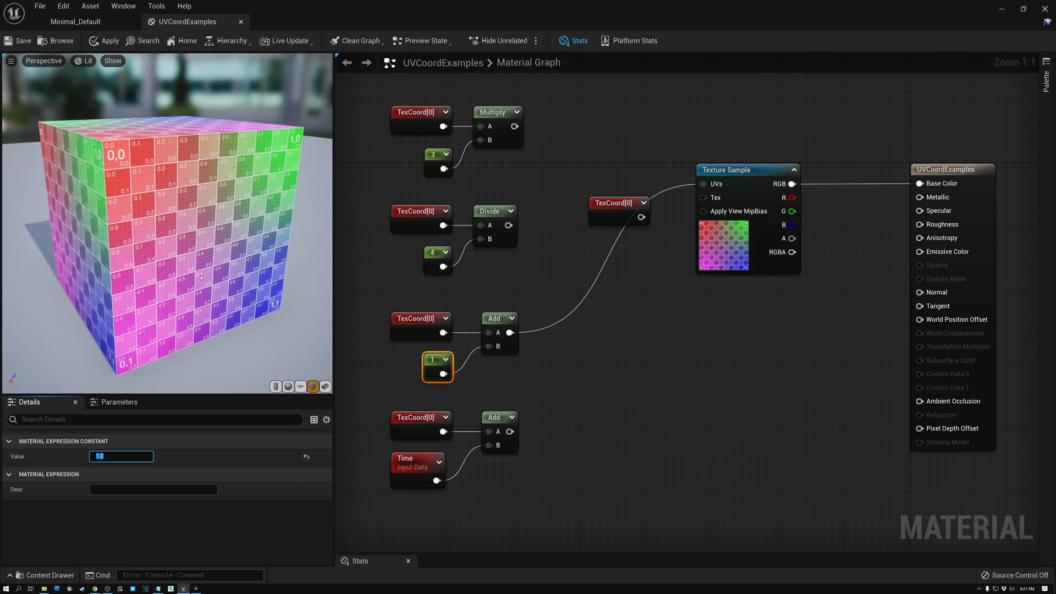
{"action": "type", "text": "0"}
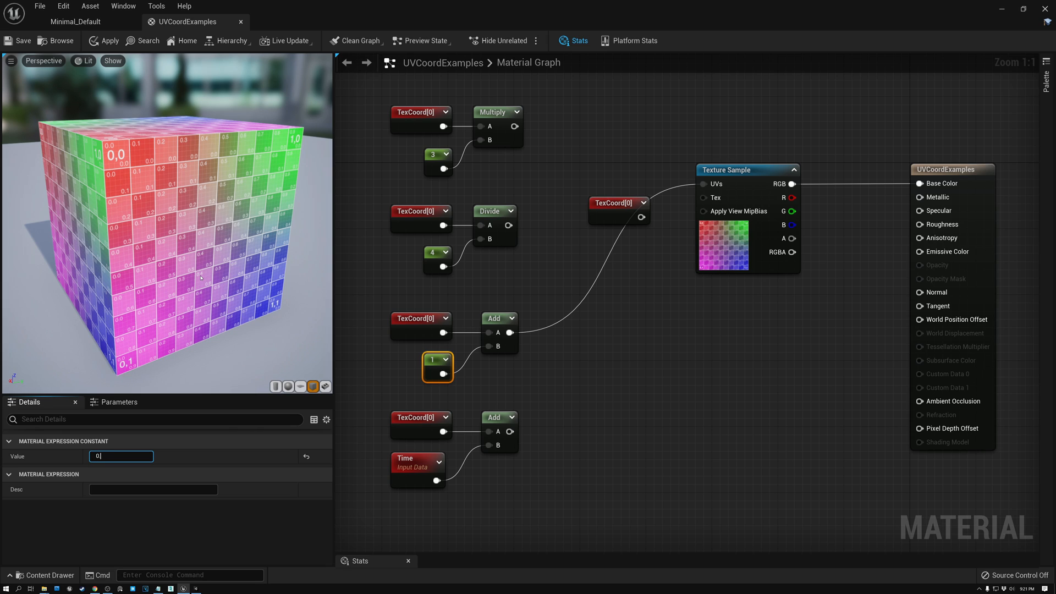
{"action": "type", "text": "0.1"}
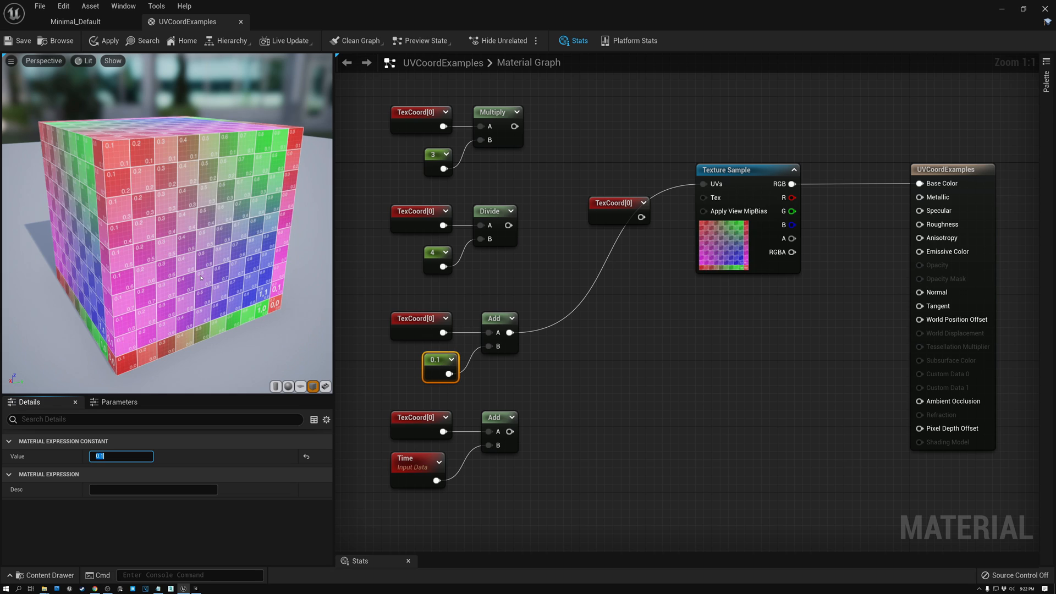
{"action": "mouse_move", "coordinate": [294, 317]}
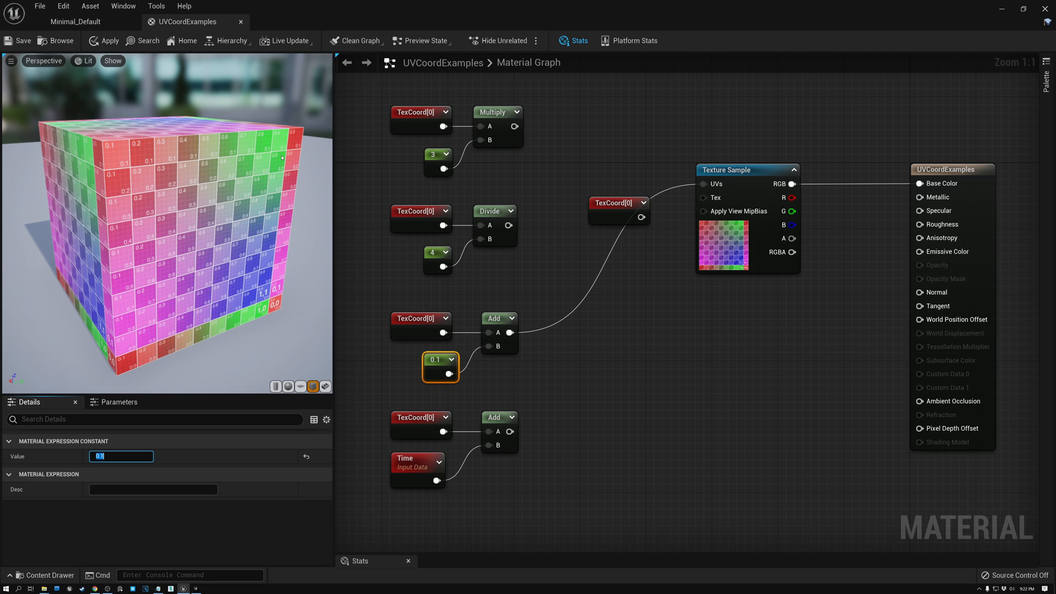
{"action": "mouse_move", "coordinate": [256, 272]}
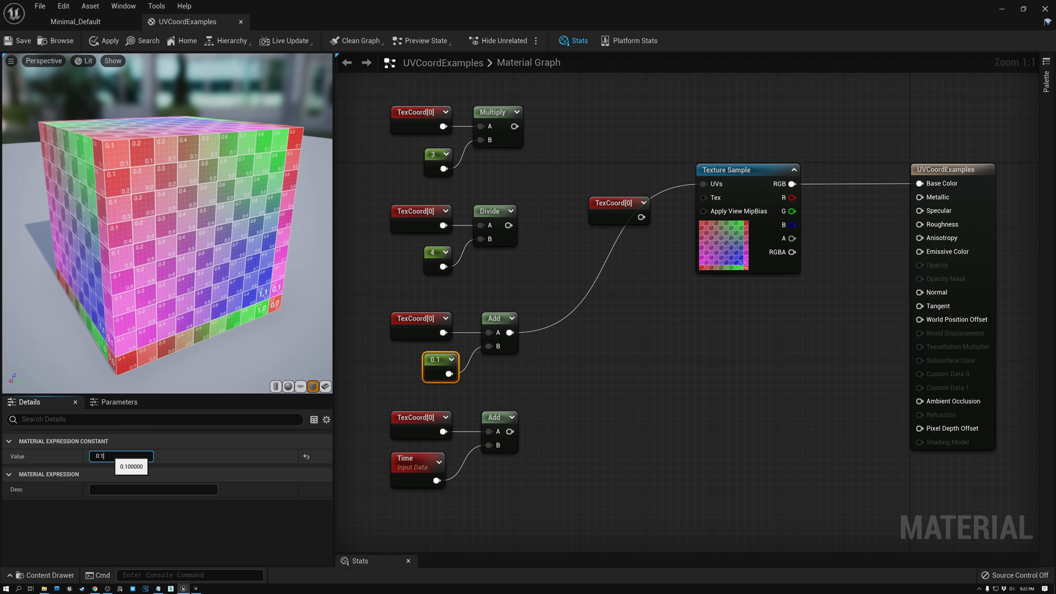
- Step the Add offset constant through 0.2 to 0.3, shifting the grid across the cube
{"action": "type", "text": "0.2"}
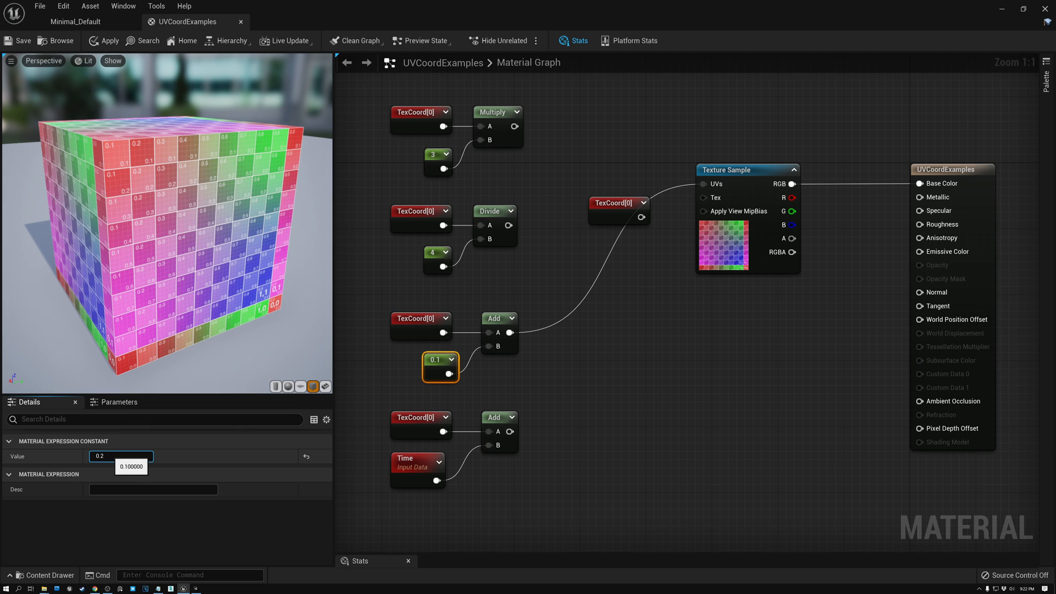
{"action": "type", "text": "0.2"}
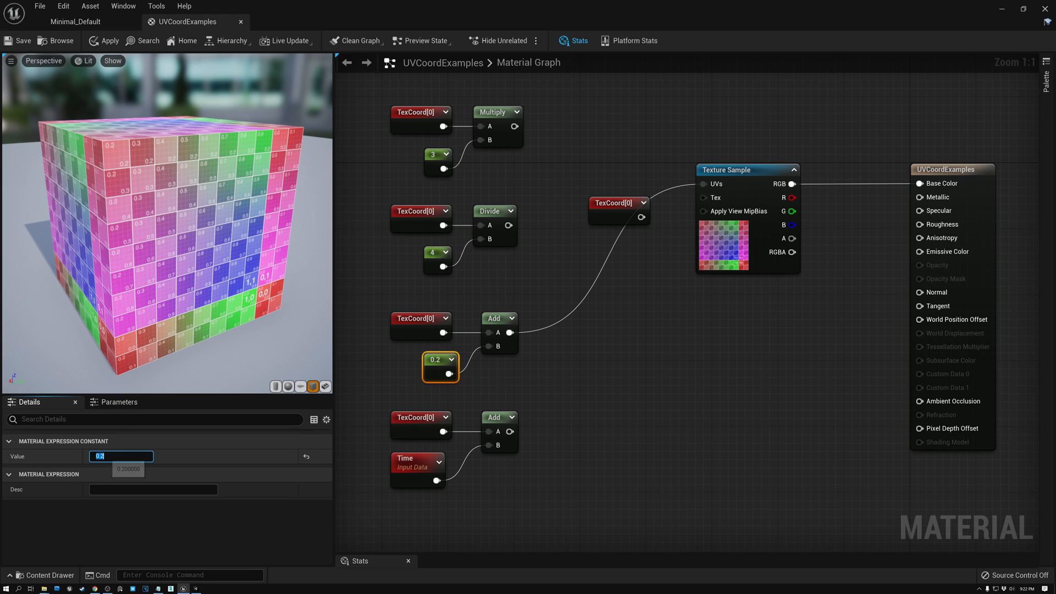
{"action": "type", "text": "0."}
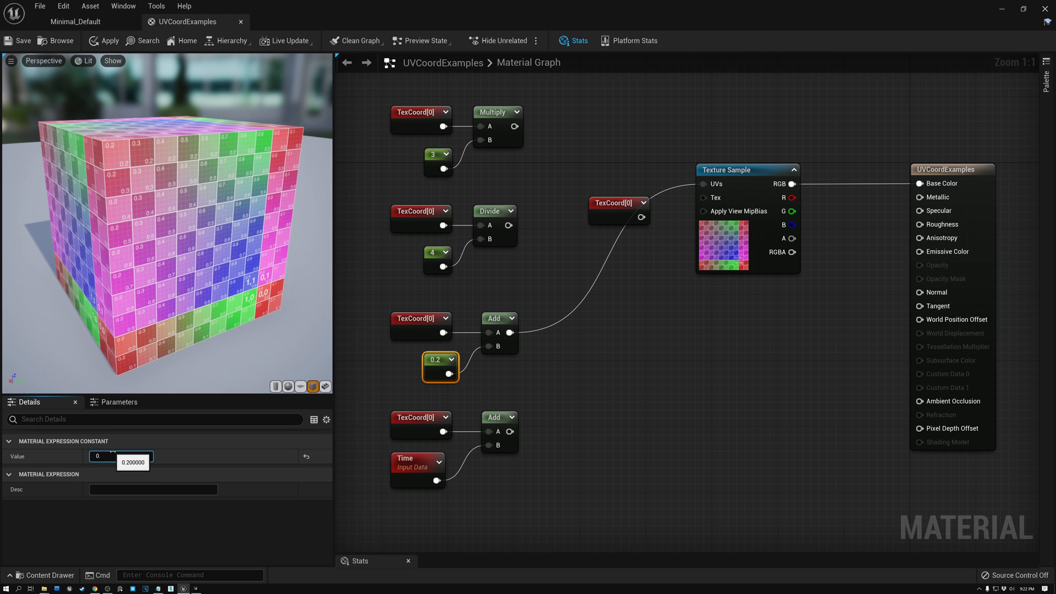
{"action": "type", "text": "0.3"}
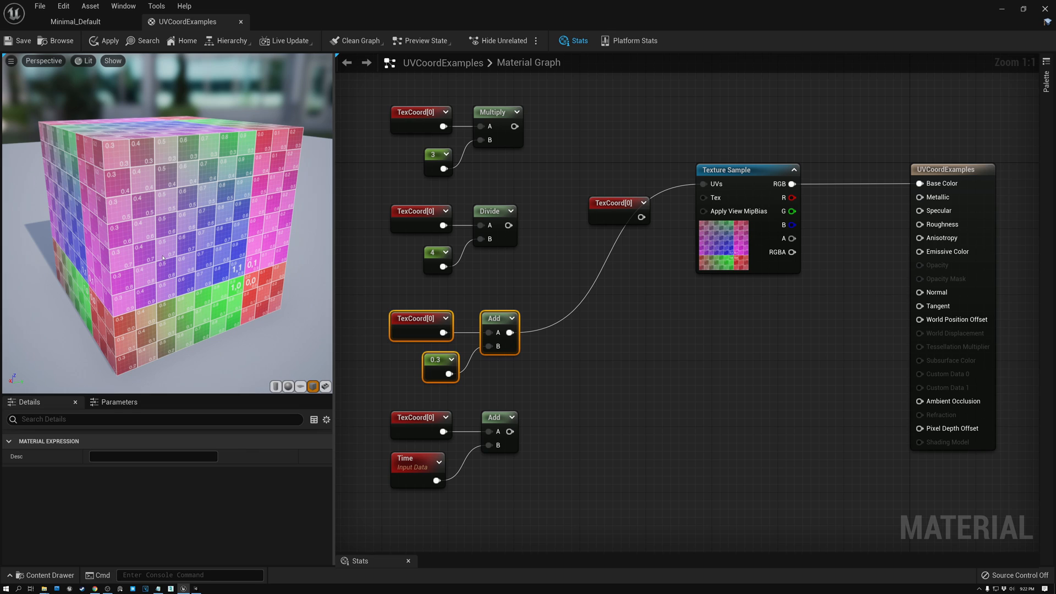
- Set the Constant2Vector feeding the Add node to G 0.1, then 0.2, for a vertical offset
{"action": "left_click", "coordinate": [498, 317]}
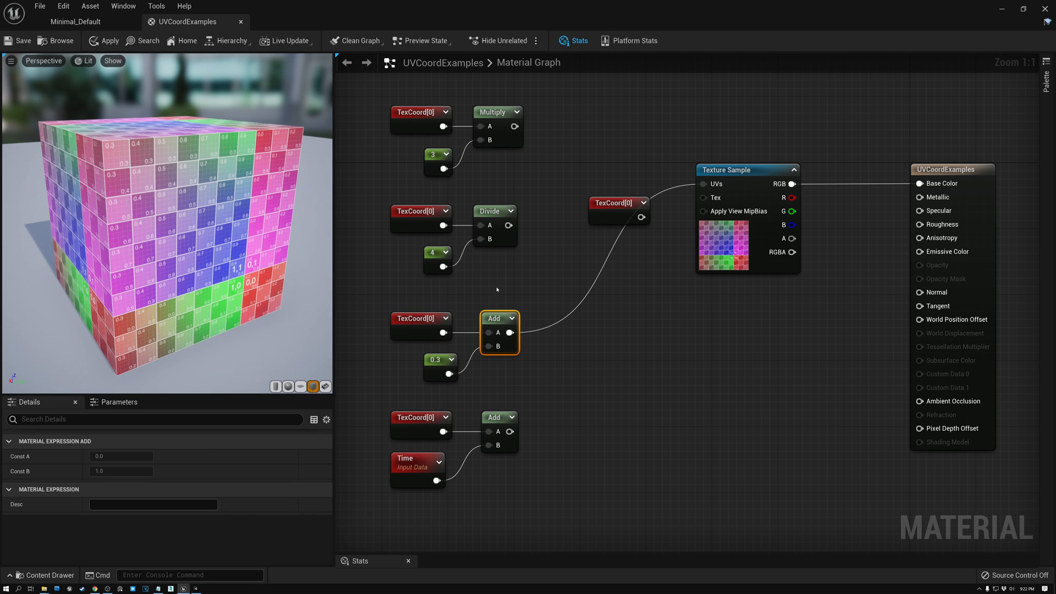
{"action": "mouse_move", "coordinate": [316, 323]}
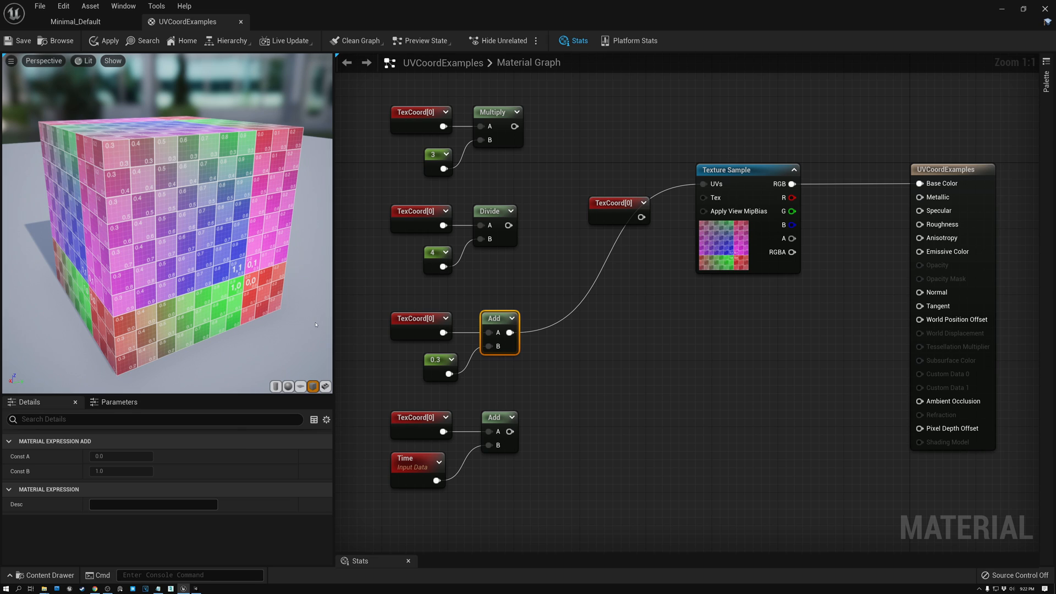
{"action": "mouse_move", "coordinate": [400, 350]}
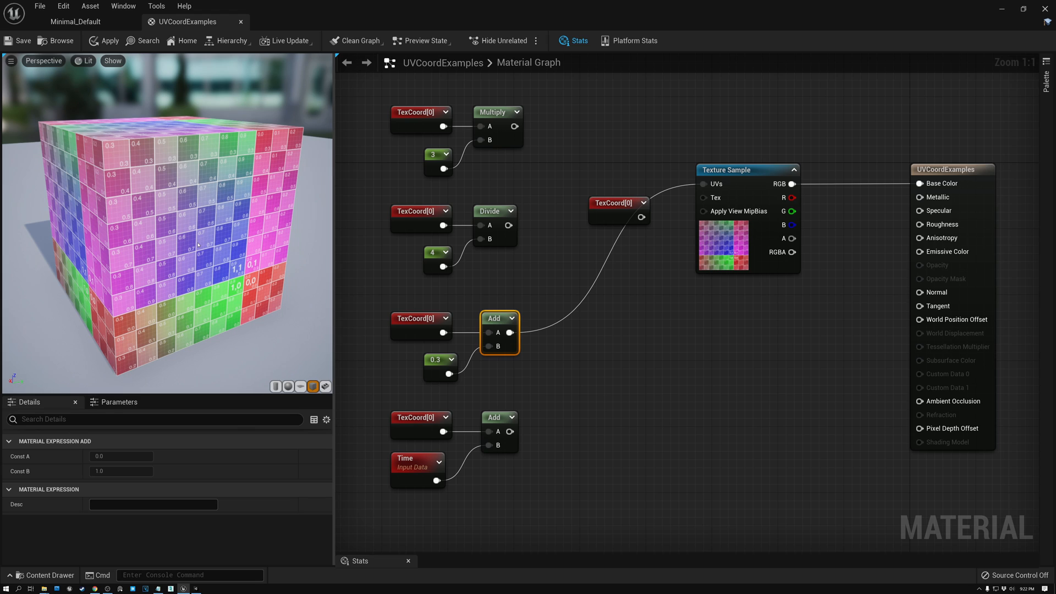
{"action": "mouse_move", "coordinate": [577, 363]}
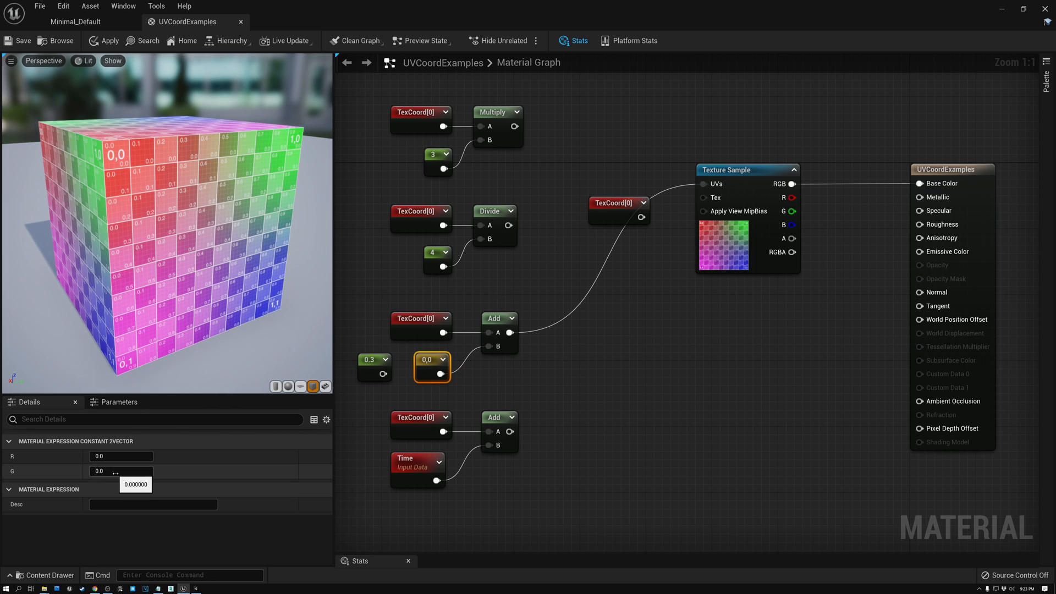
{"action": "left_click", "coordinate": [120, 470]}
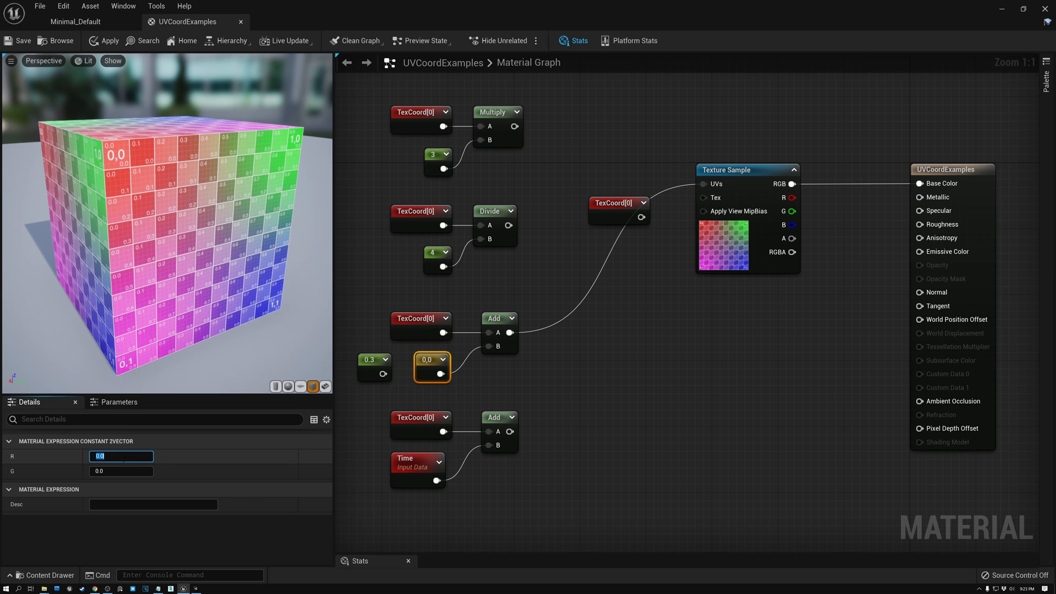
{"action": "key", "text": "Tab"}
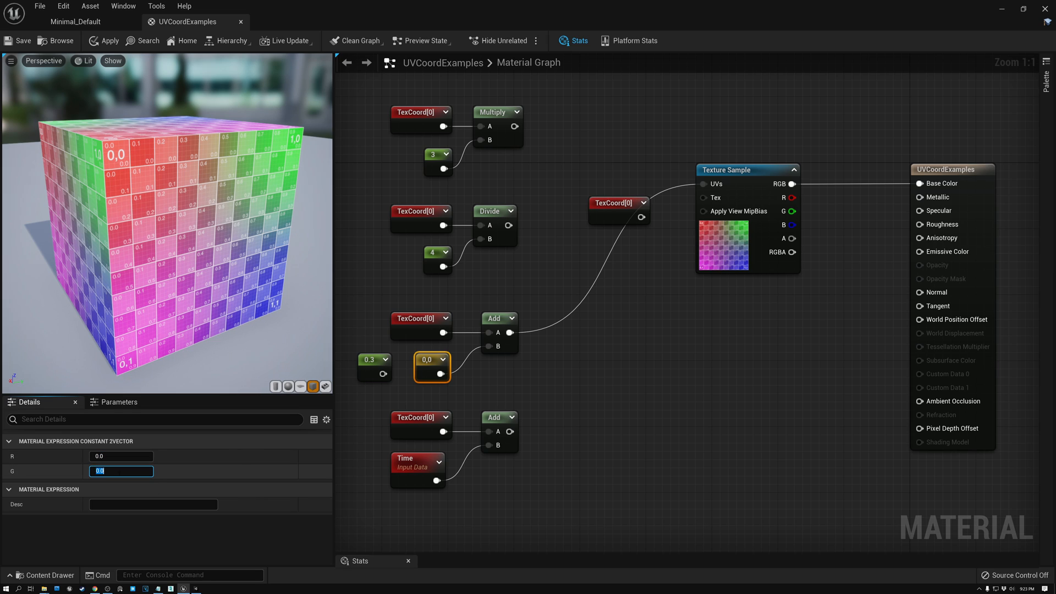
{"action": "type", "text": "0.1"}
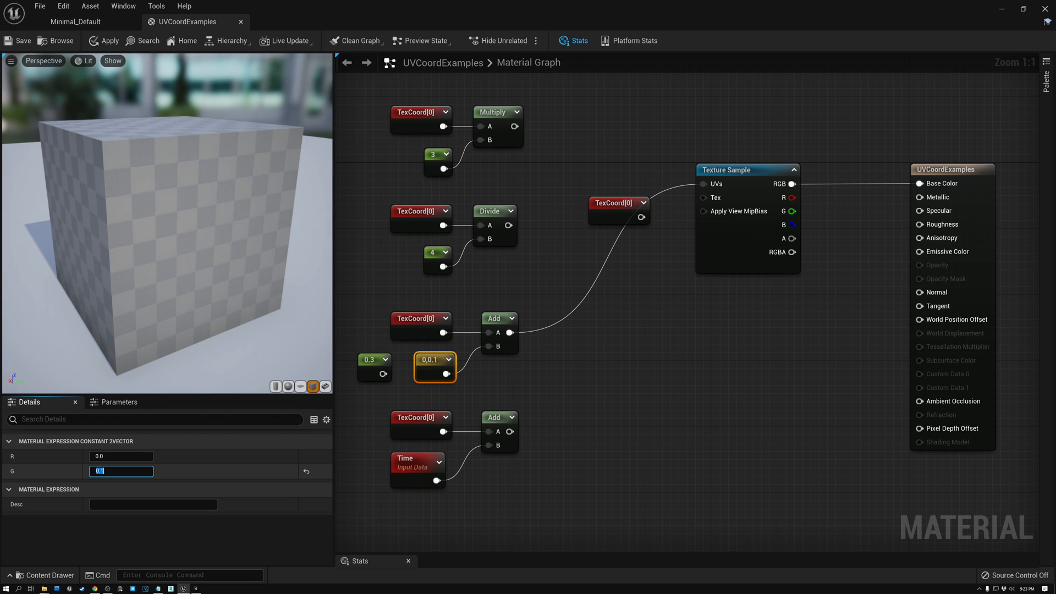
{"action": "left_click", "coordinate": [109, 41]}
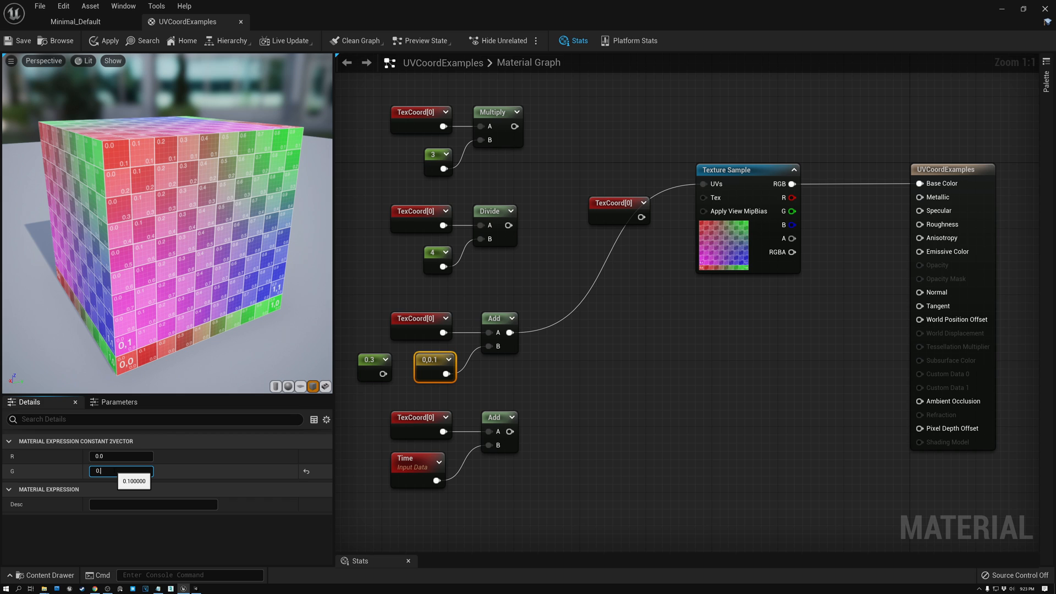
{"action": "type", "text": "0.2"}
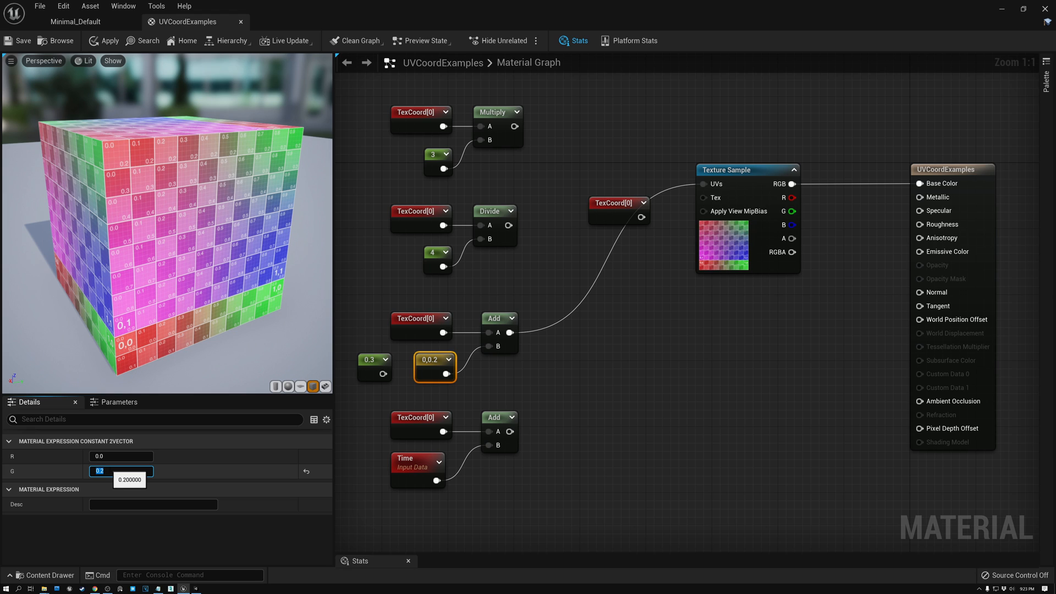
- Raise the vector's G to 0.4 and review the offset chain's TexCoord node
{"action": "type", "text": "0"}
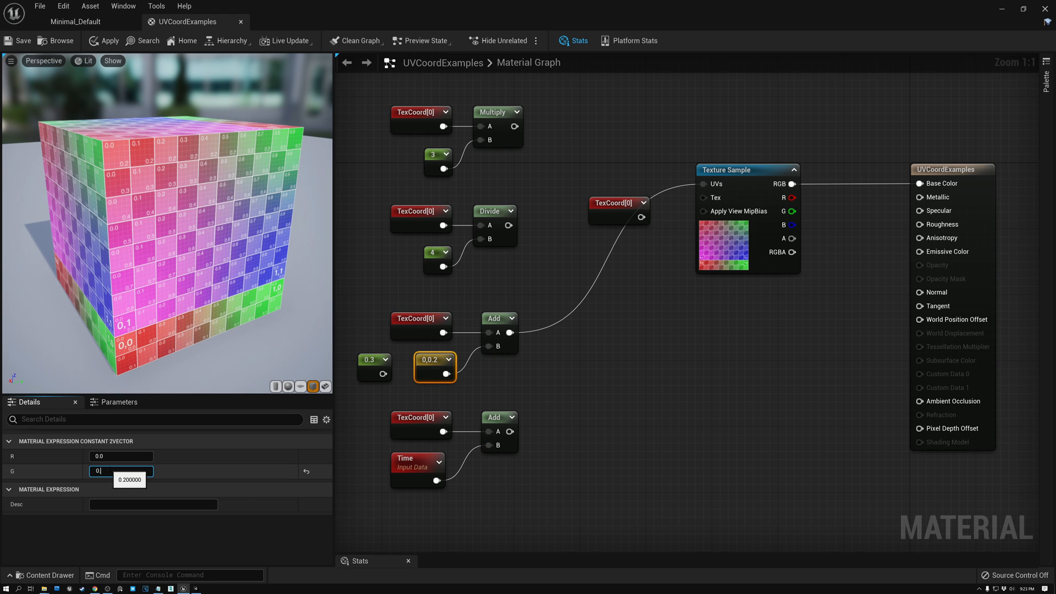
{"action": "type", "text": "0.4"}
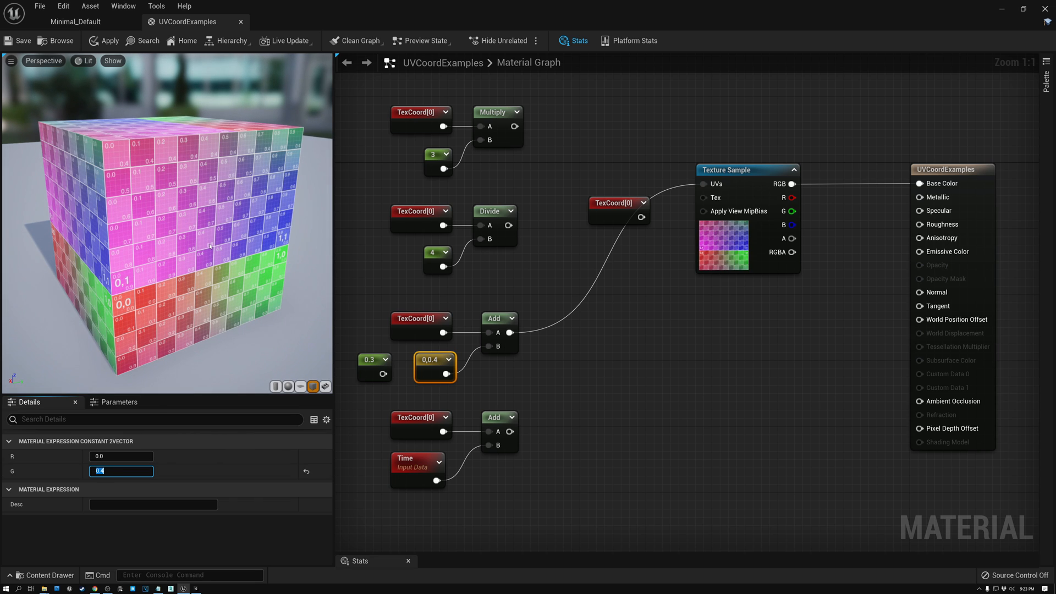
{"action": "mouse_move", "coordinate": [419, 318]}
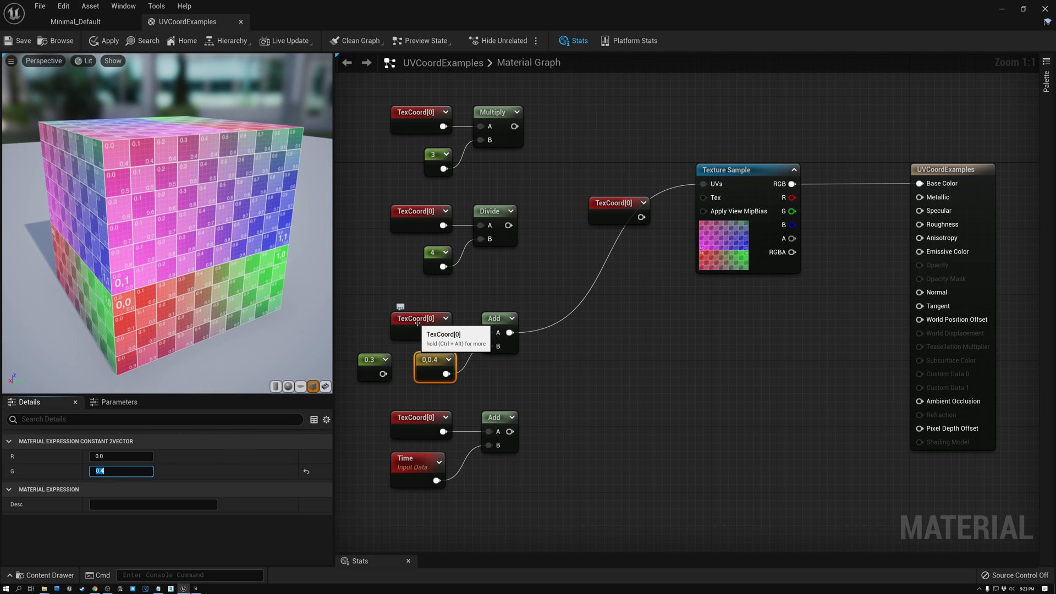
{"action": "left_click", "coordinate": [419, 318]}
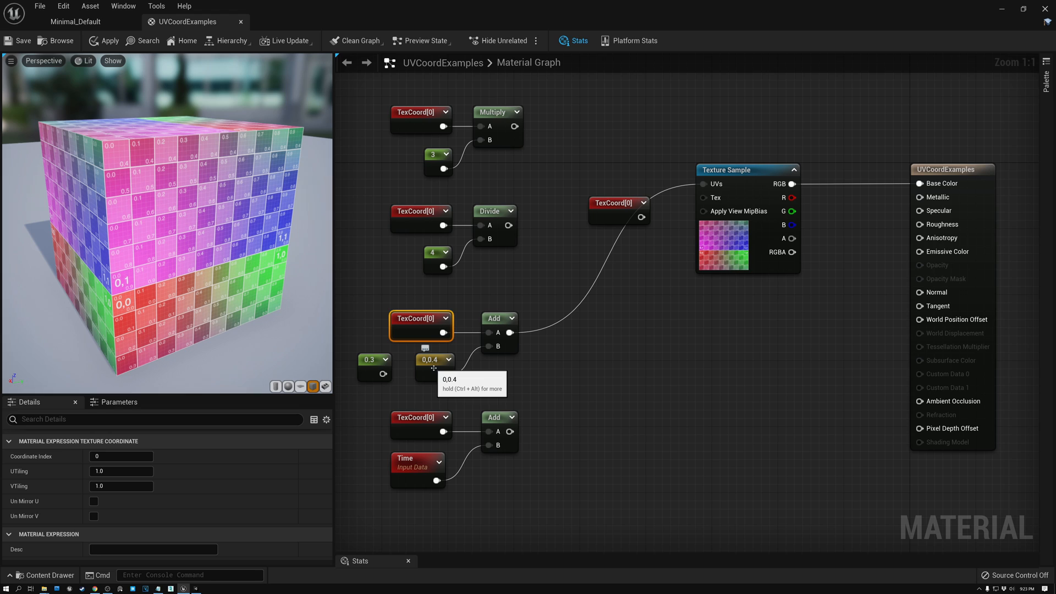
{"action": "mouse_move", "coordinate": [368, 104]}
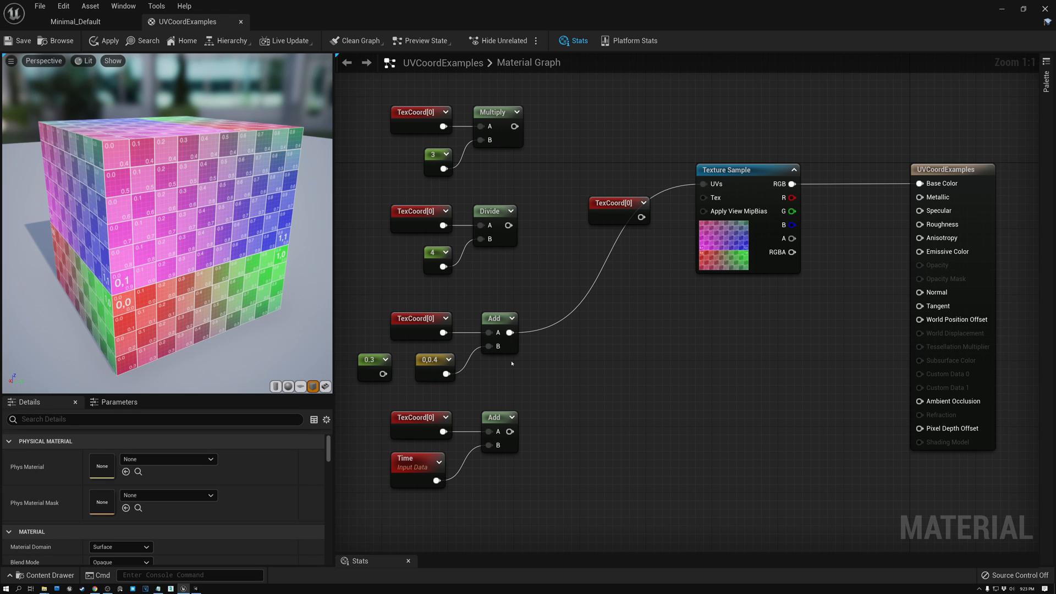
- Review the bottom TexCoord and Time nodes, then wire their Add output into the Texture Sample UVs
{"action": "left_click", "coordinate": [421, 417]}
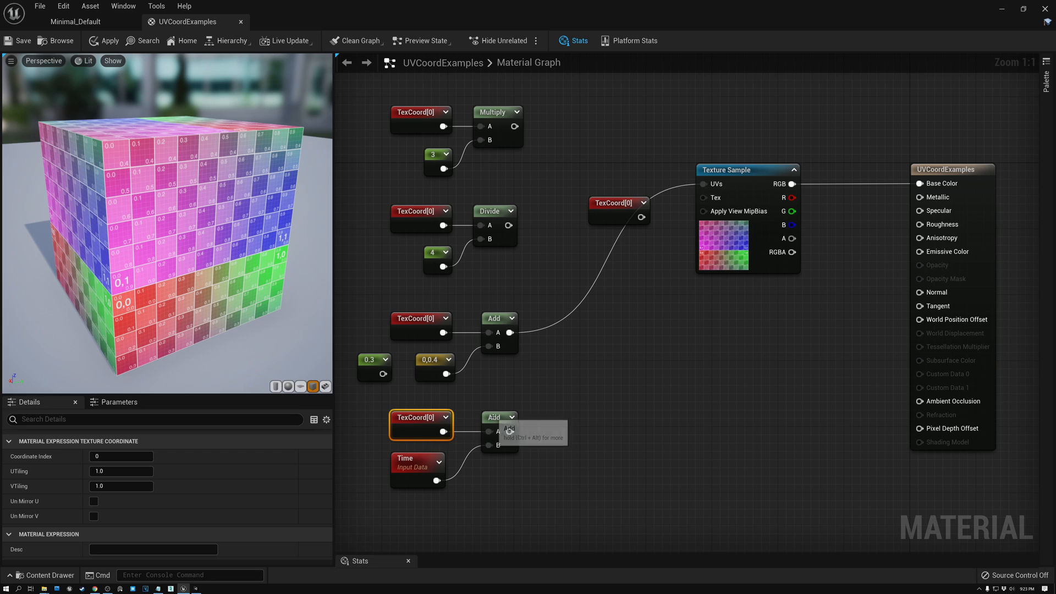
{"action": "left_click", "coordinate": [416, 467]}
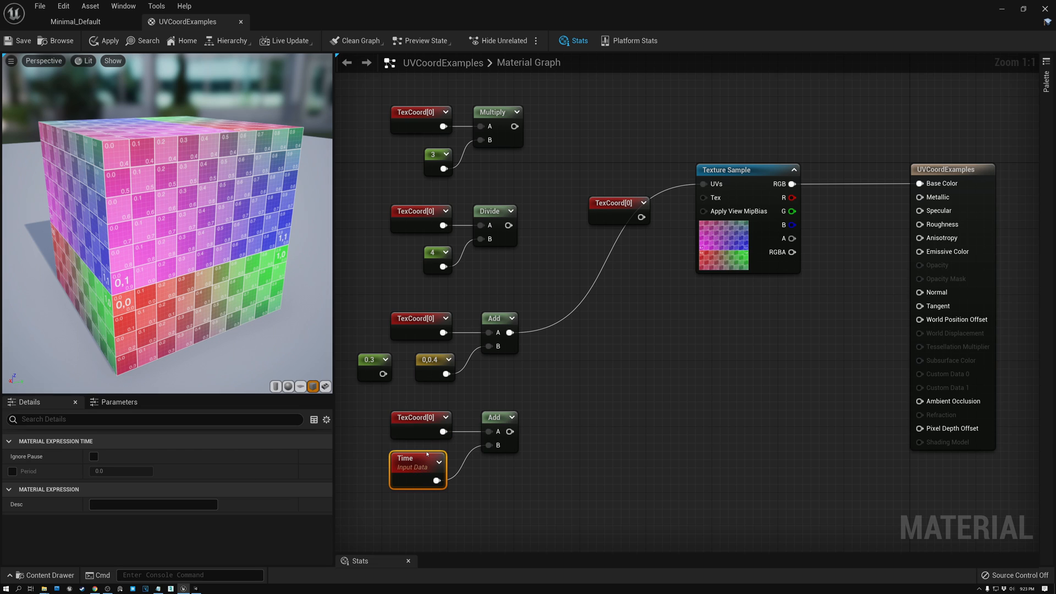
{"action": "left_click_drag", "start_coordinate": [513, 431], "coordinate": [640, 321]}
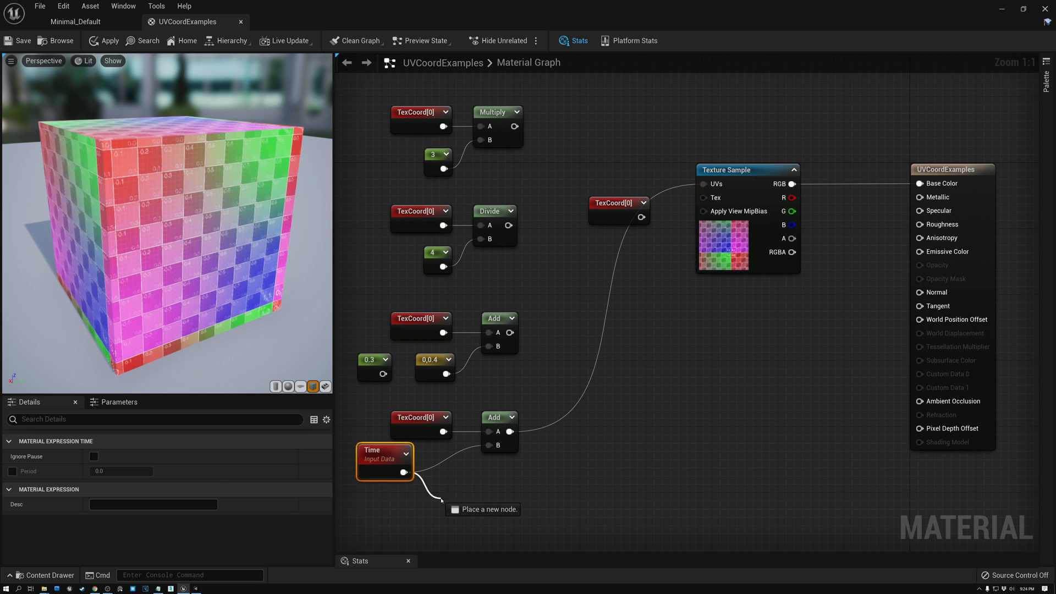
- Add a Multiply node after Time with a new constant set to 0.2
{"action": "type", "text": "mul"}
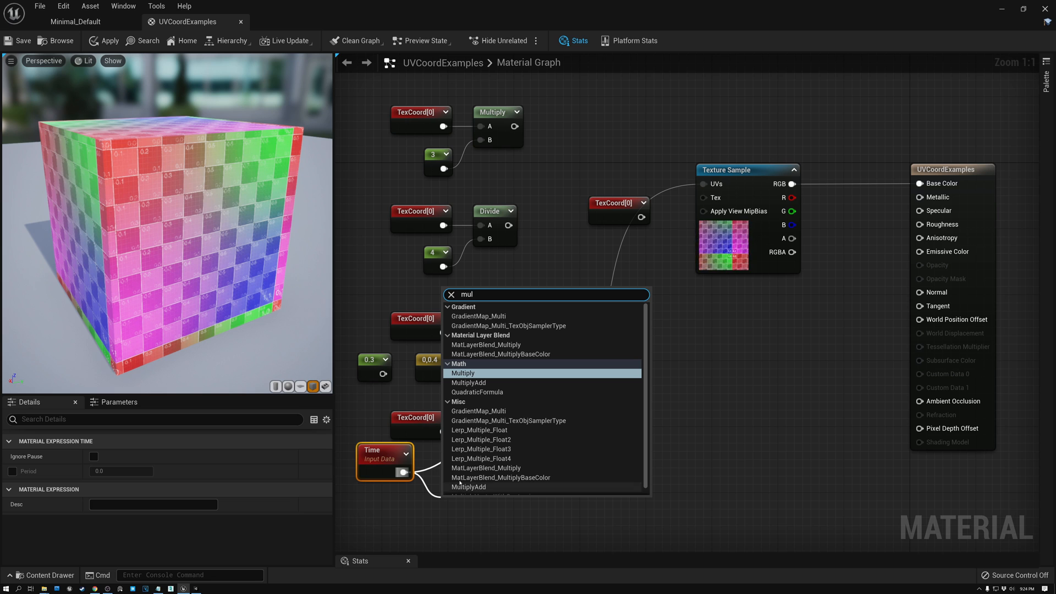
{"action": "left_click", "coordinate": [463, 373]}
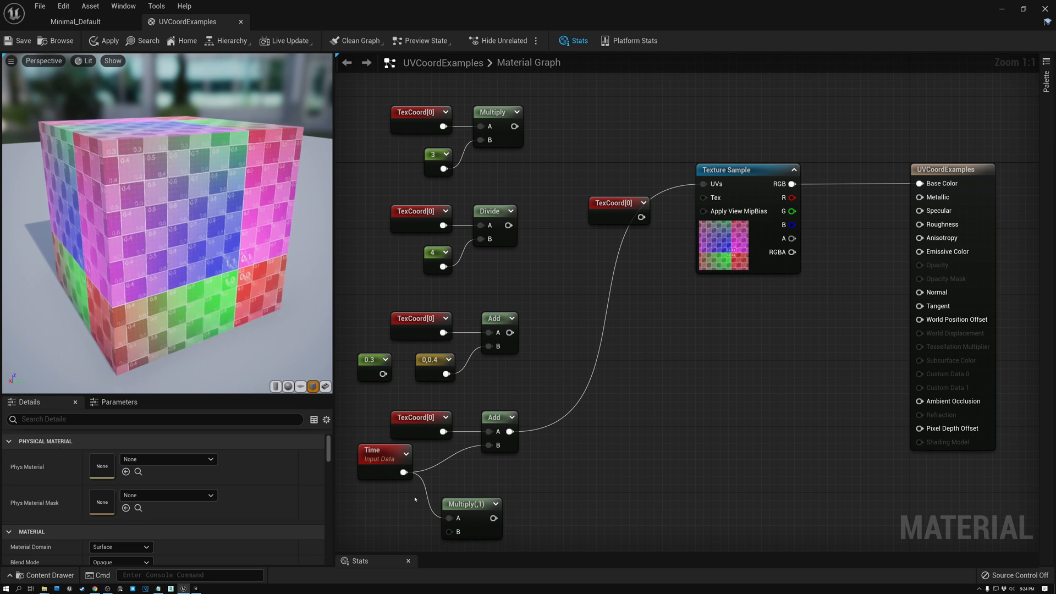
{"action": "left_click", "coordinate": [384, 503]}
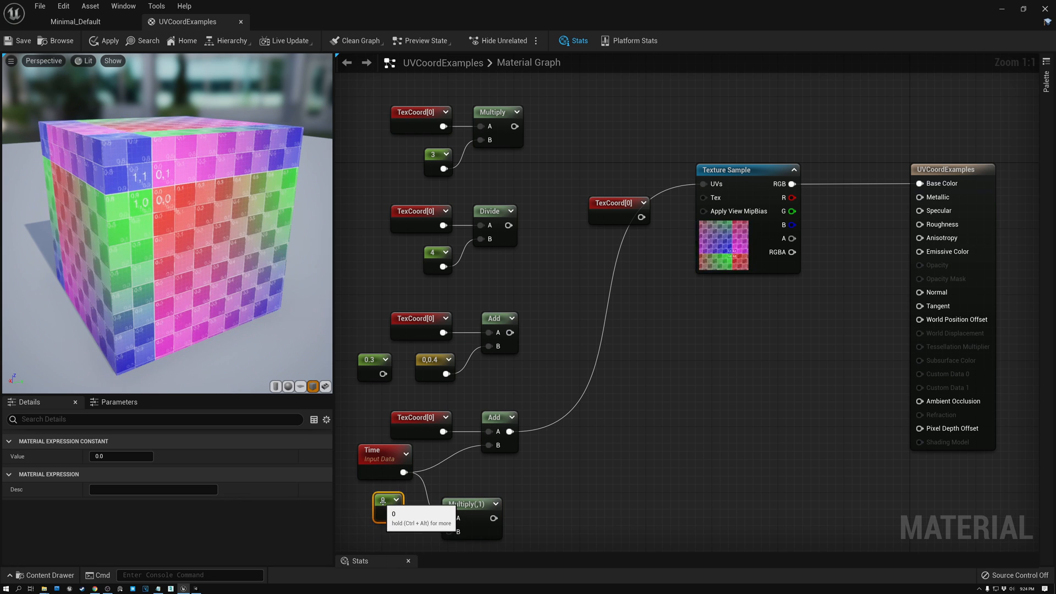
{"action": "left_click", "coordinate": [121, 455]}
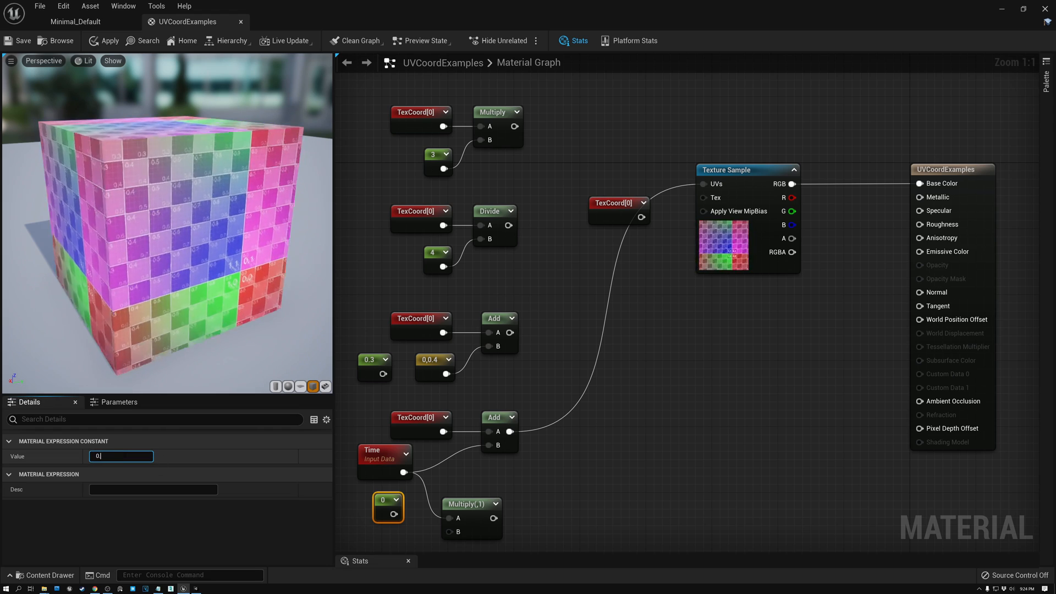
{"action": "type", "text": "0.2"}
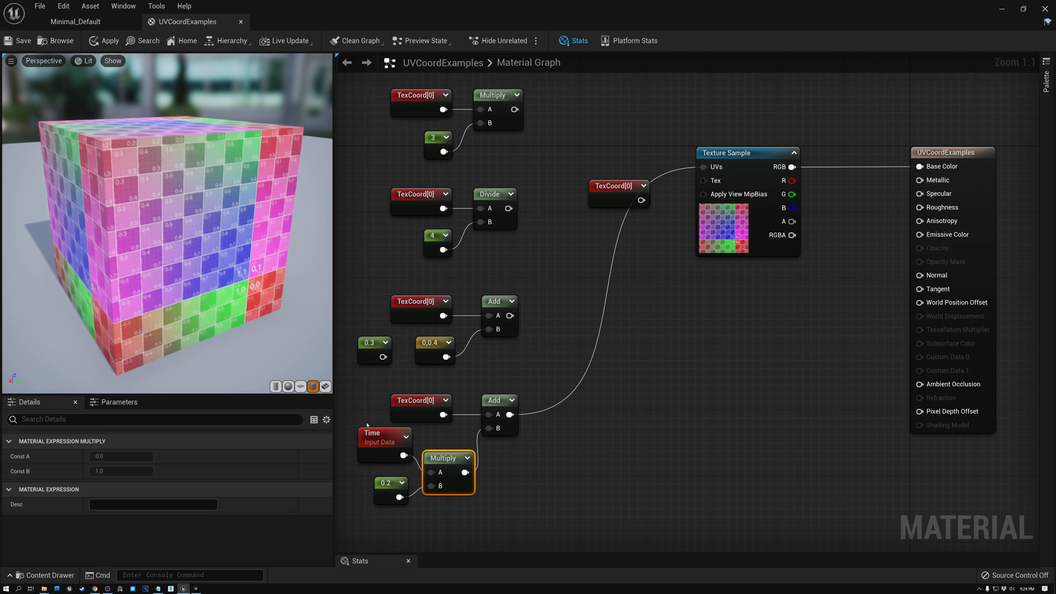
- Review the Multiply and 0.2 constant and gather the time-scaling nodes for rearranging
{"action": "left_click", "coordinate": [385, 481]}
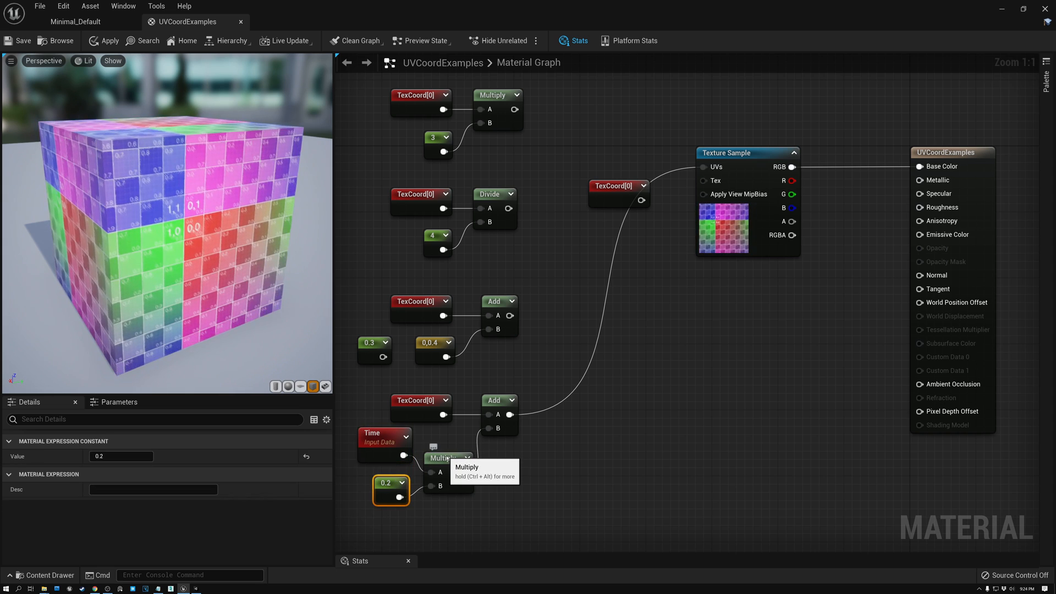
{"action": "left_click", "coordinate": [442, 458]}
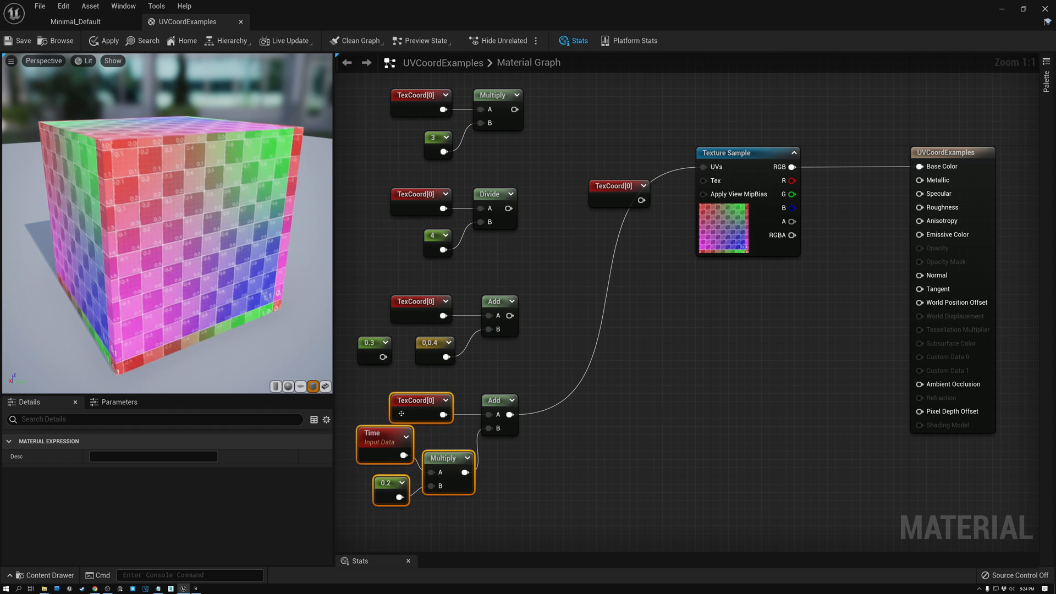
{"action": "left_click", "coordinate": [374, 441]}
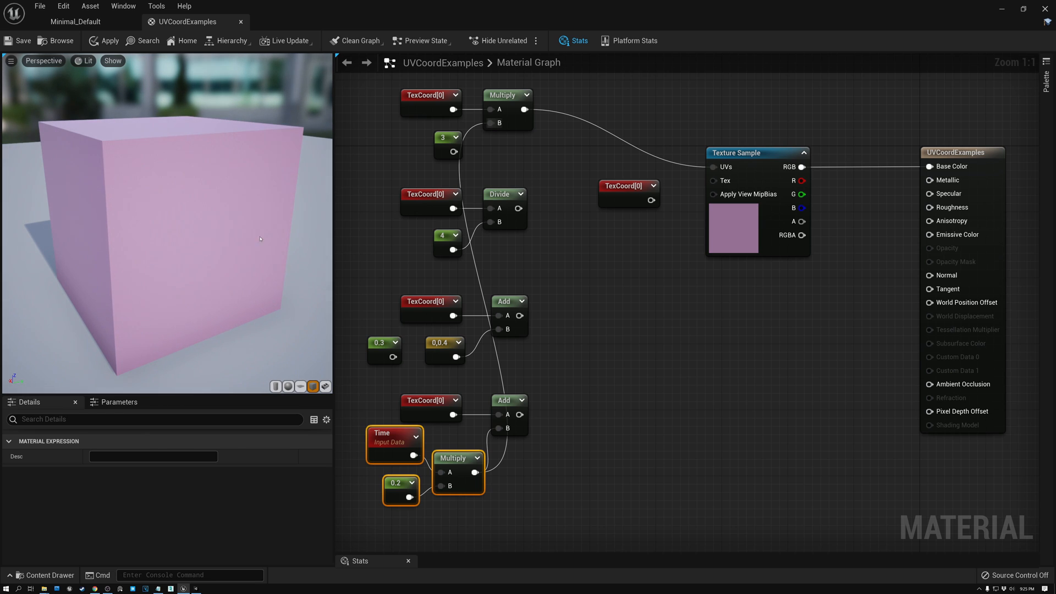
{"action": "mouse_move", "coordinate": [227, 268]}
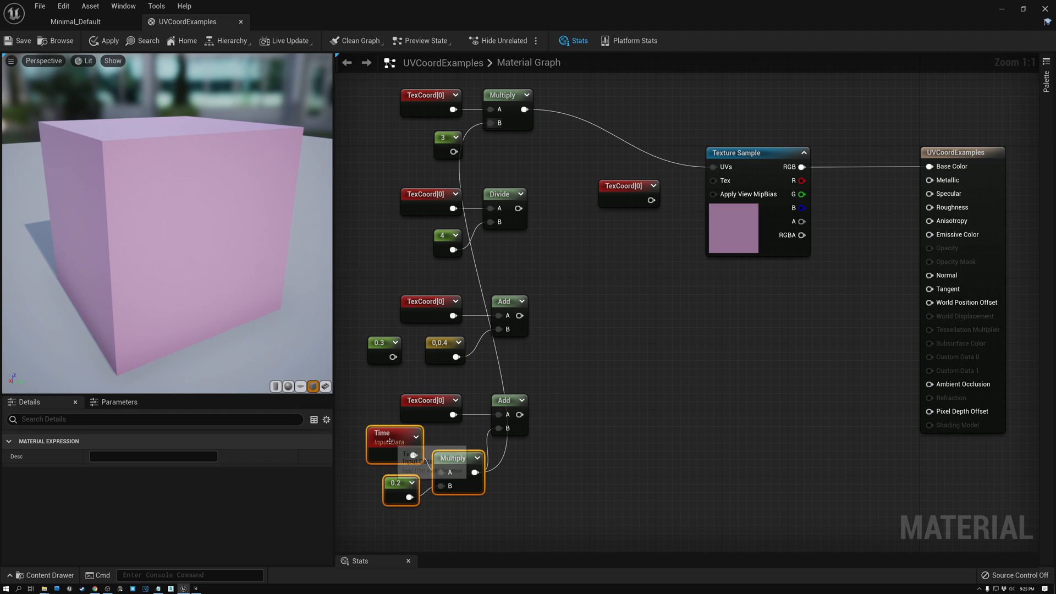
- Add a Sine node after the 0.2-scaled Time and connect it into the UV scaling chain
{"action": "left_click", "coordinate": [383, 433]}
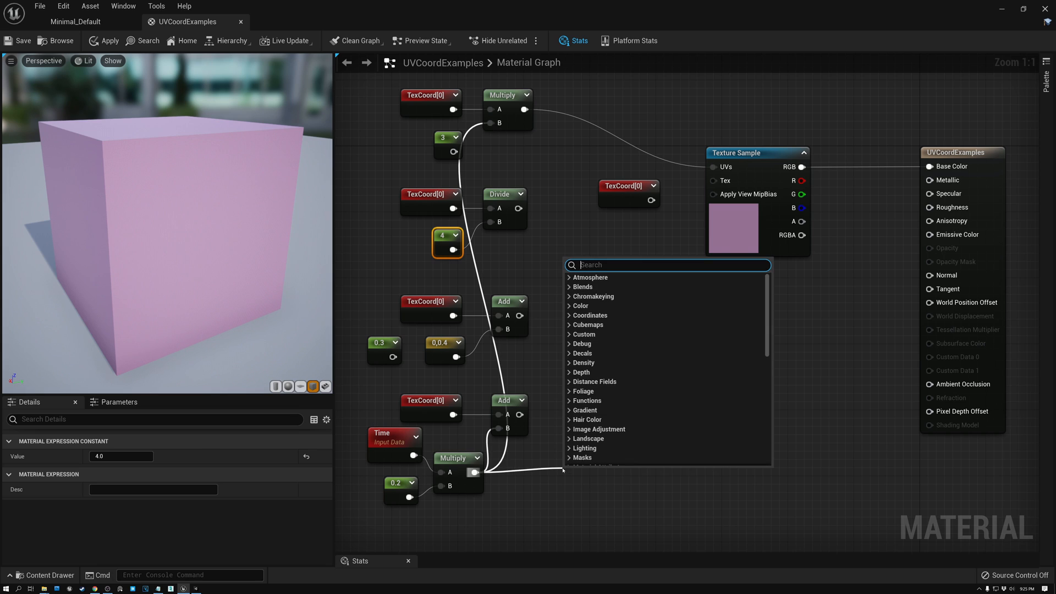
{"action": "type", "text": "sine"}
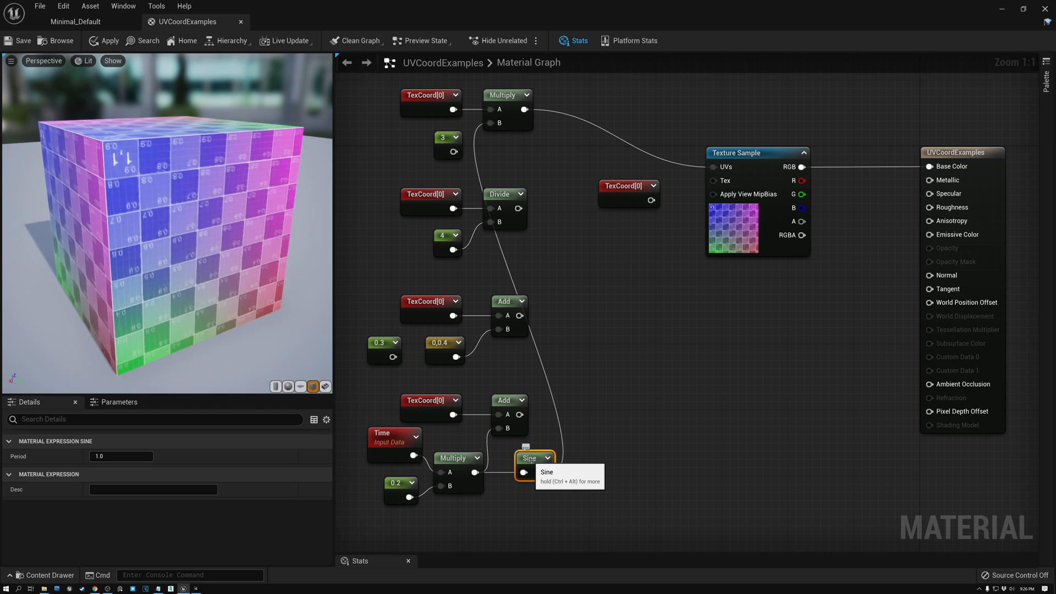
{"action": "left_click", "coordinate": [382, 438]}
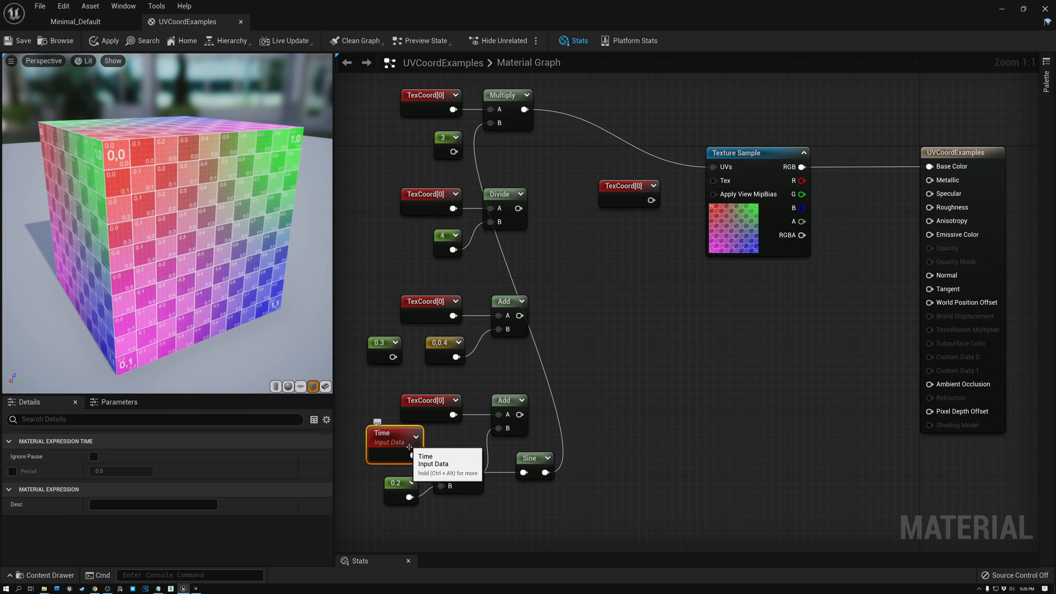
{"action": "left_click", "coordinate": [530, 457]}
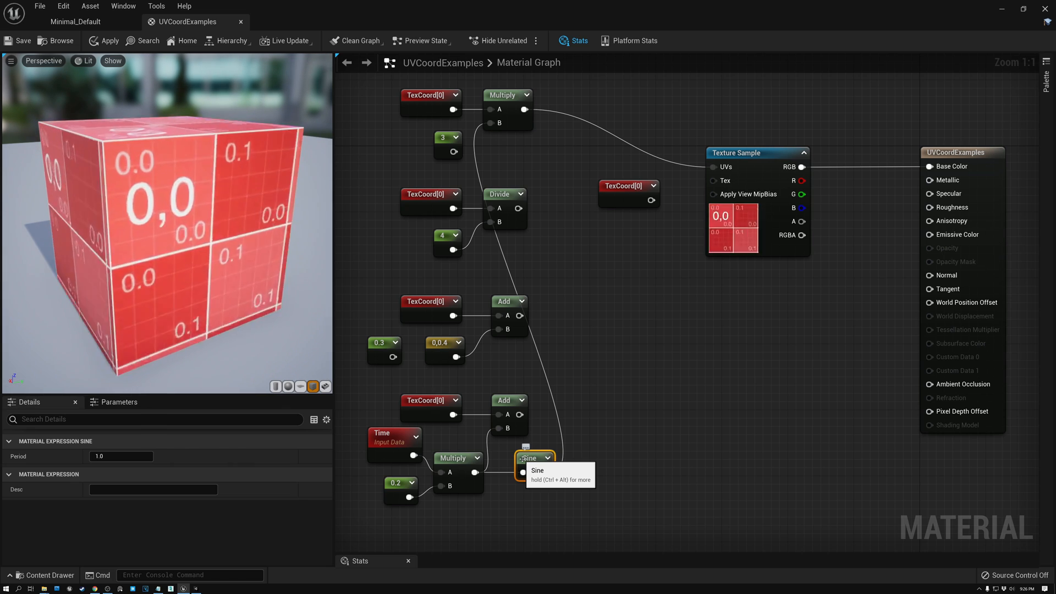
{"action": "left_click", "coordinate": [529, 457]}
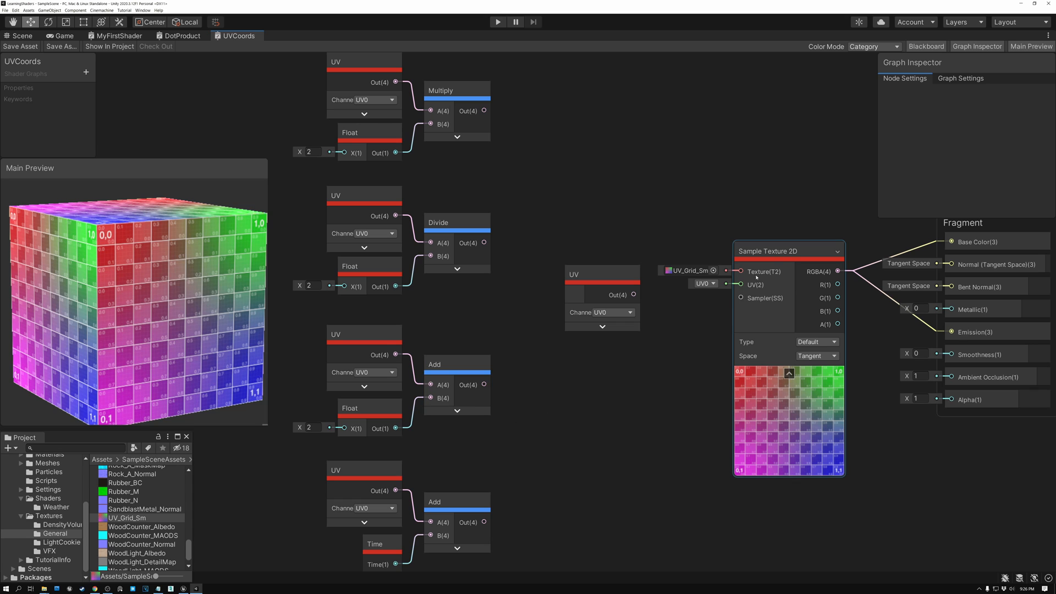
- Review the Sample Texture 2D node and select the standalone UV node in Shader Graph
{"action": "left_click", "coordinate": [788, 250]}
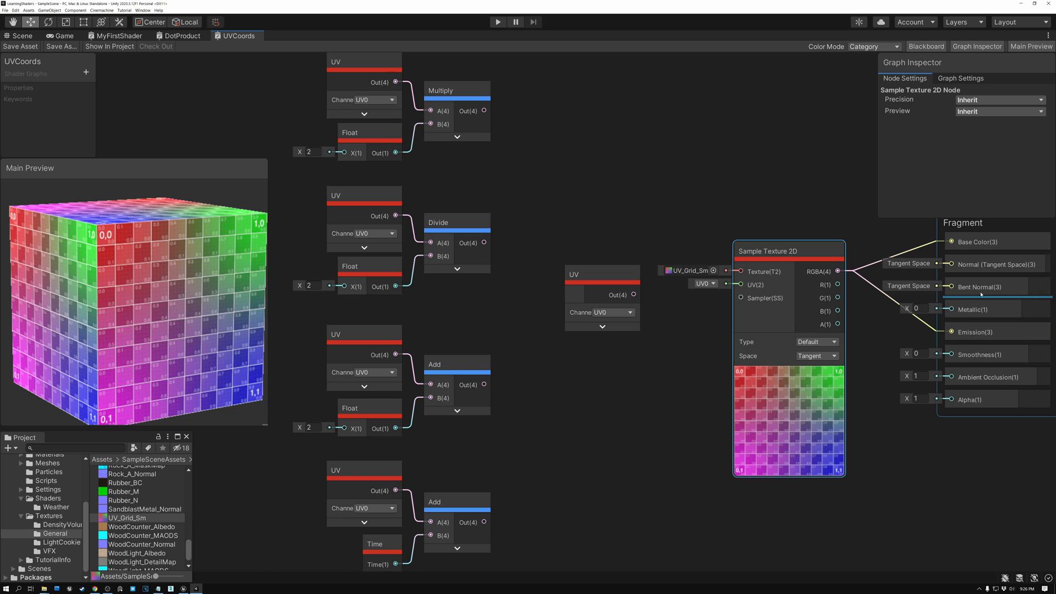
{"action": "left_click", "coordinate": [773, 258]}
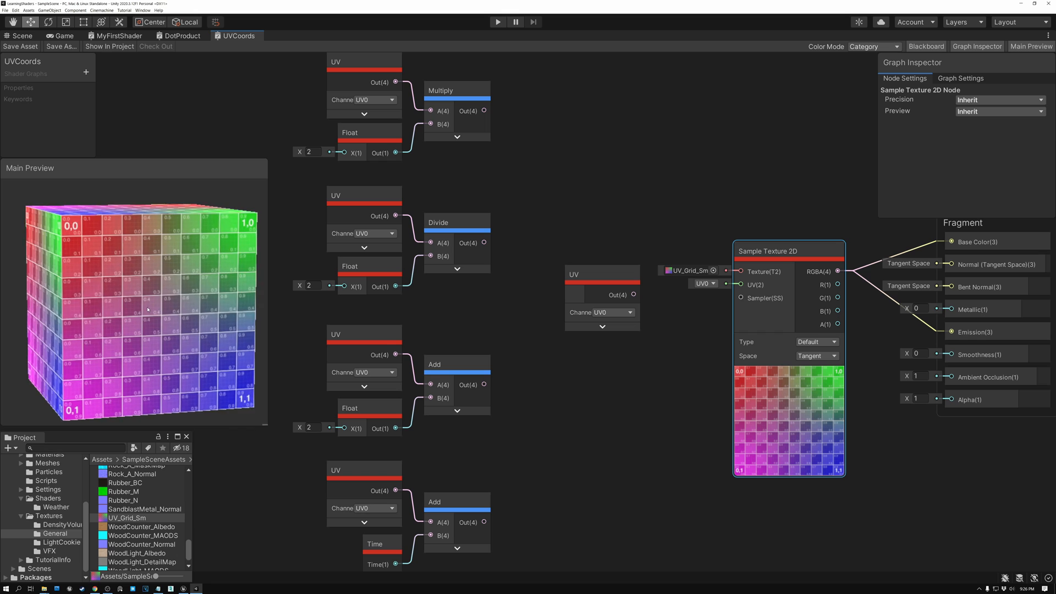
{"action": "left_click_drag", "start_coordinate": [141, 310], "coordinate": [162, 317]}
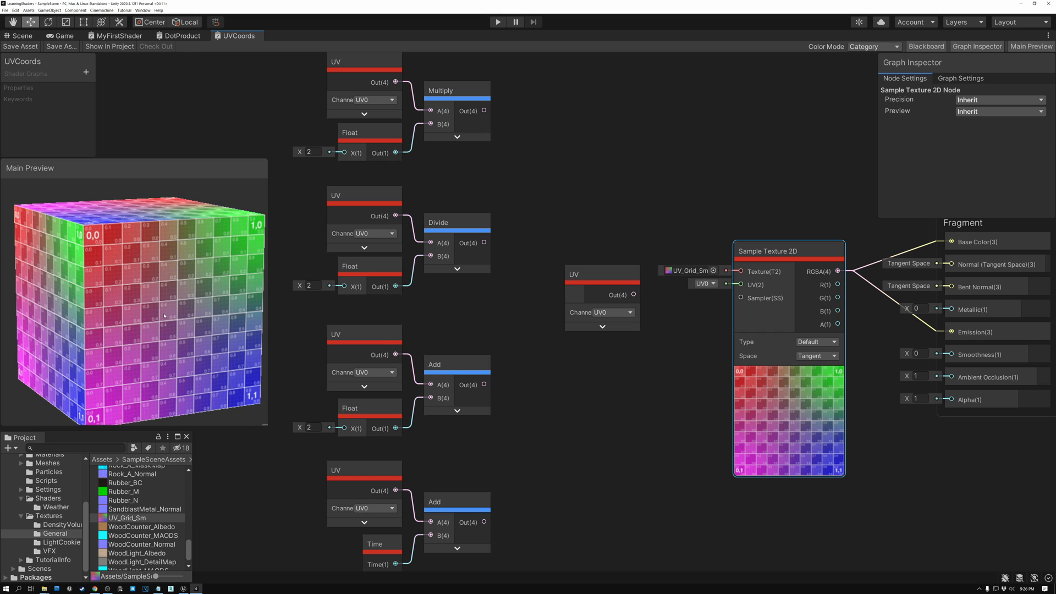
{"action": "left_click", "coordinate": [599, 274]}
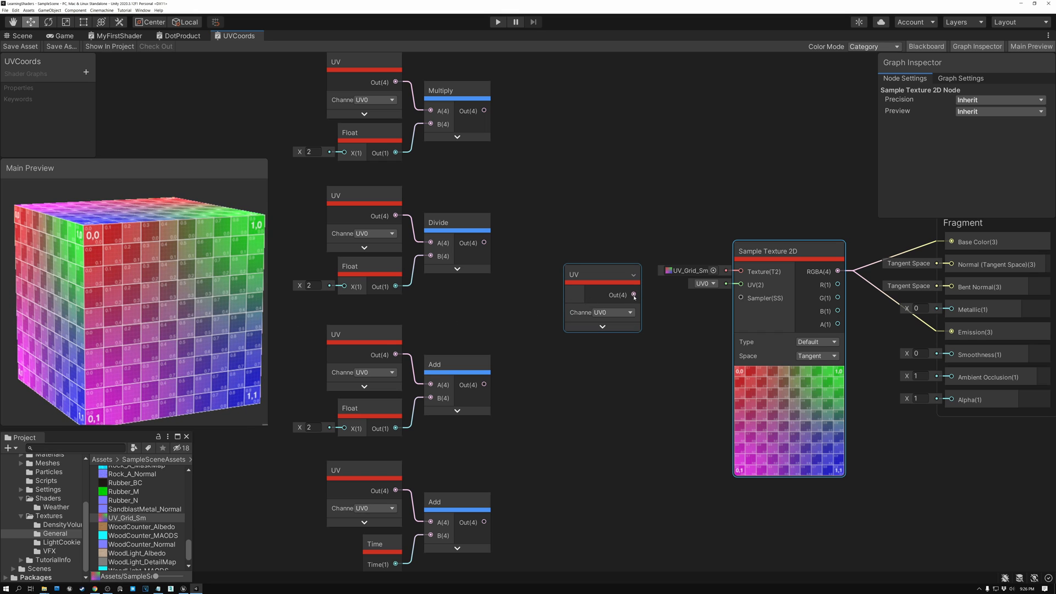
- Wire the UV node's Out into the Sample Texture 2D UV input, texturing the preview cube
{"action": "left_click_drag", "start_coordinate": [631, 294], "coordinate": [740, 284]}
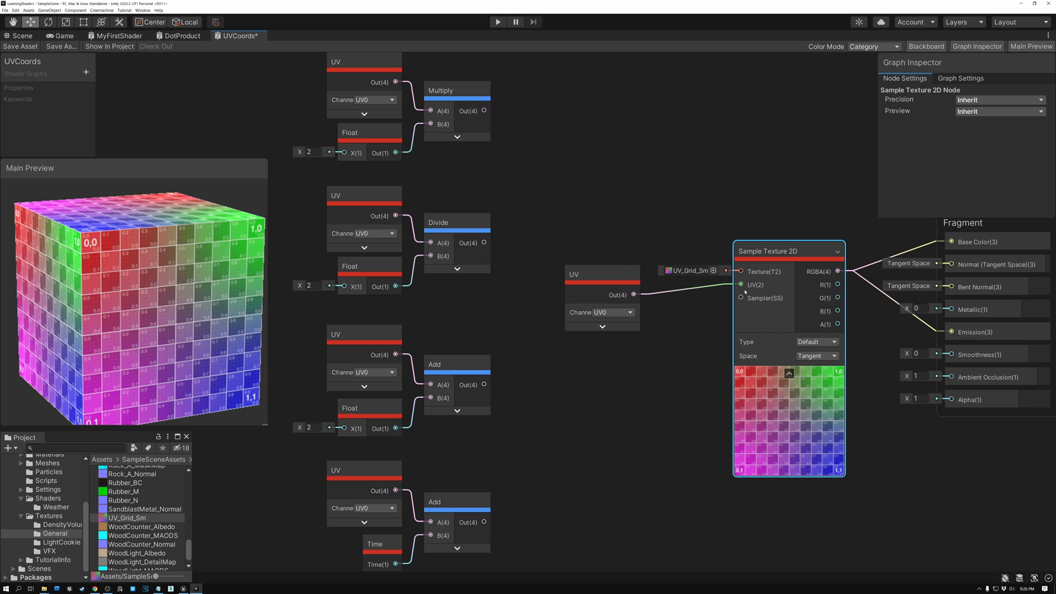
{"action": "mouse_move", "coordinate": [743, 291]}
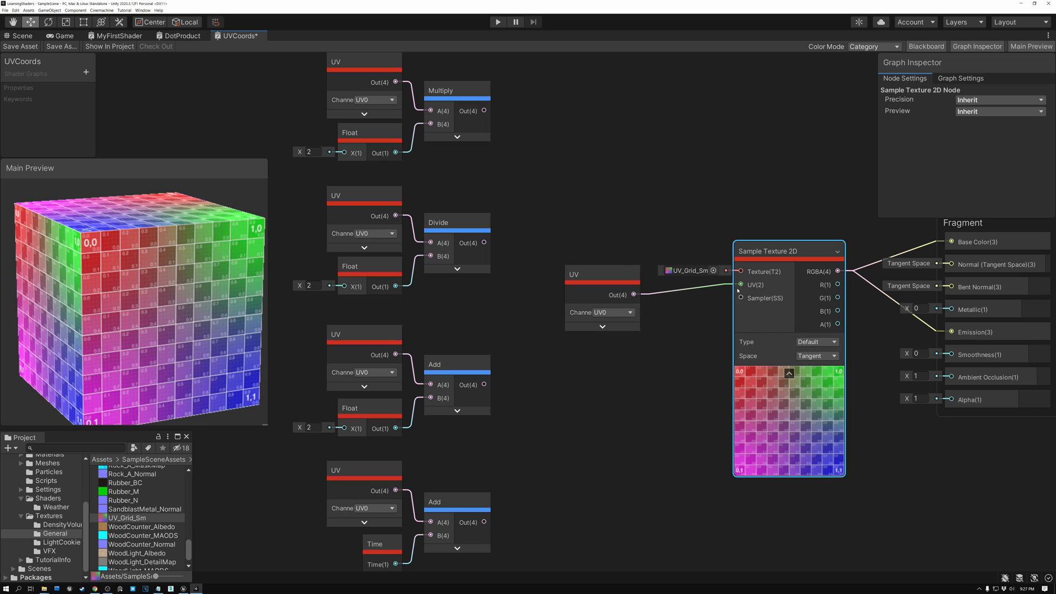
{"action": "left_click", "coordinate": [601, 274]}
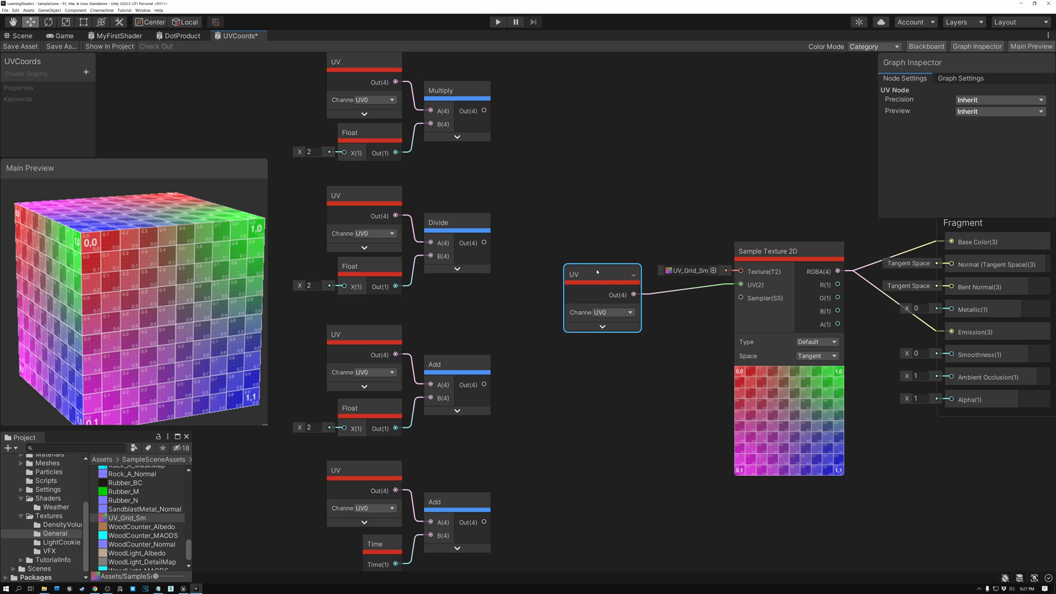
{"action": "mouse_move", "coordinate": [585, 317]}
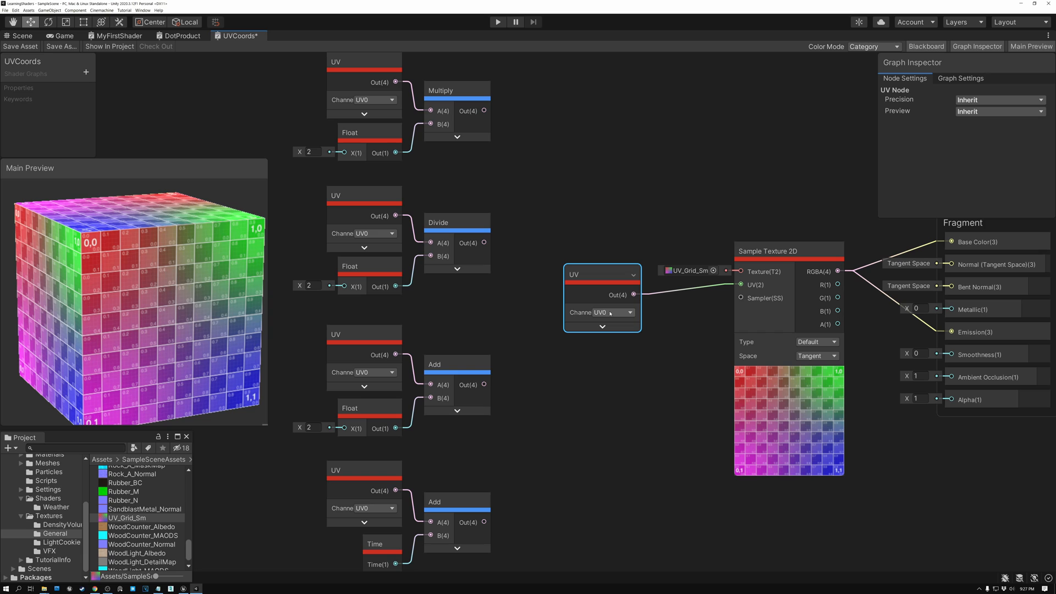
{"action": "left_click", "coordinate": [525, 136]}
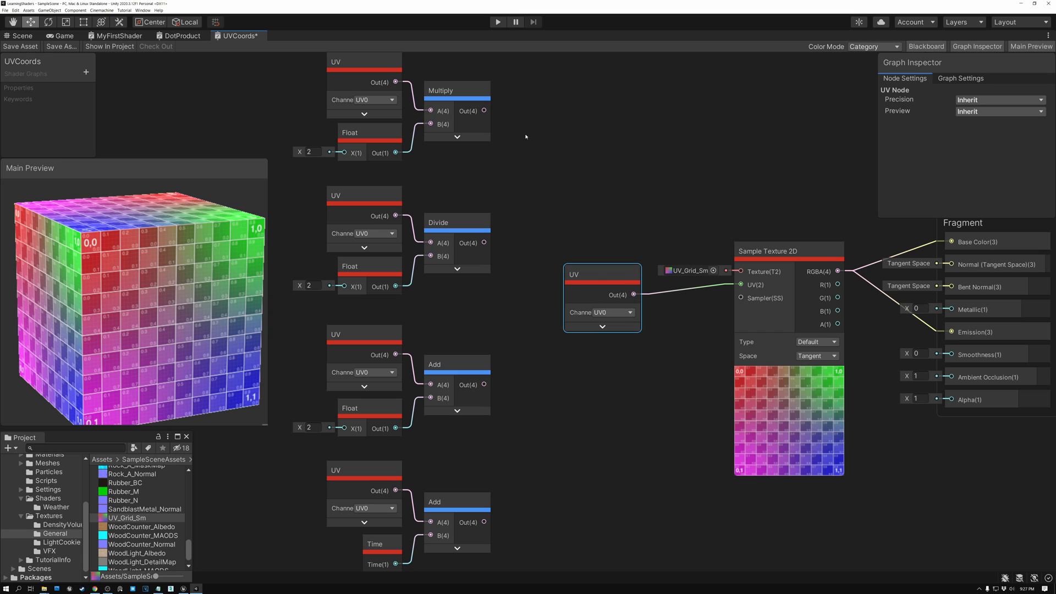
- Wire the Multiply output into the sampler's UV and test multiplier values 3, 4, then 2
{"action": "left_click_drag", "start_coordinate": [483, 110], "coordinate": [565, 143]}
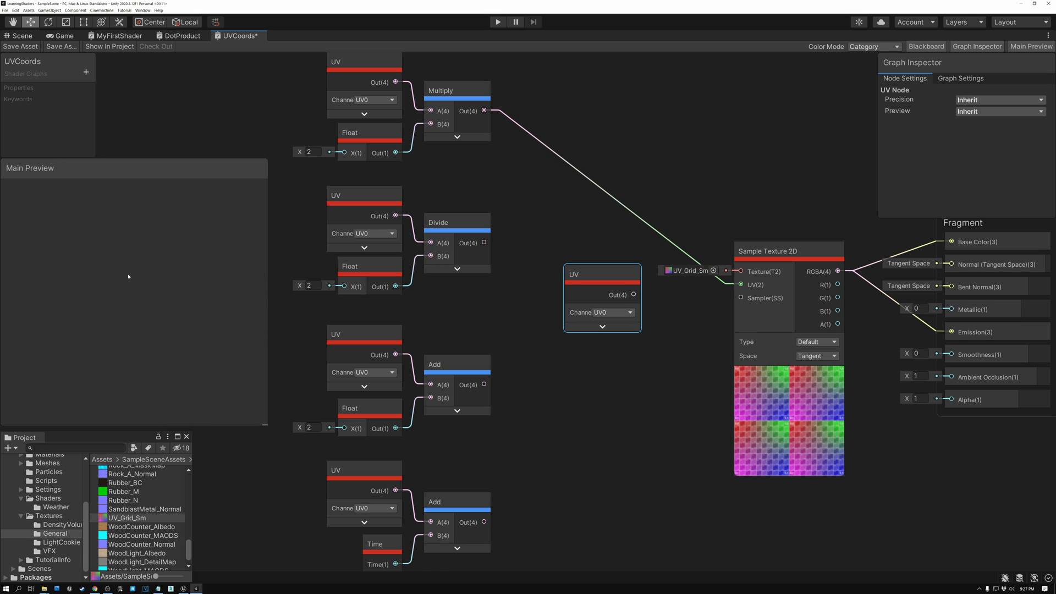
{"action": "mouse_move", "coordinate": [150, 310]}
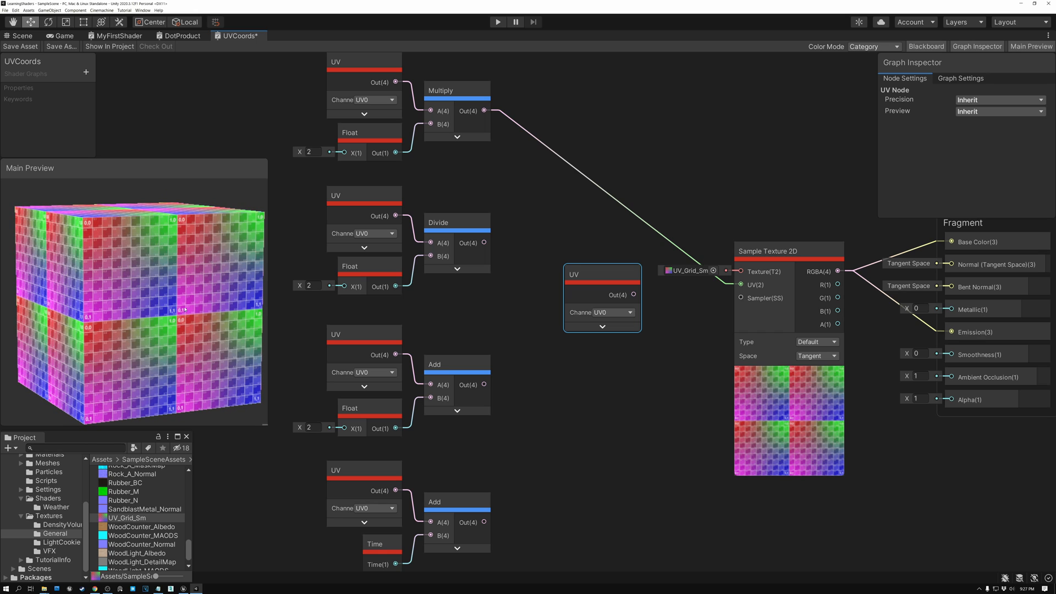
{"action": "left_click", "coordinate": [370, 132]}
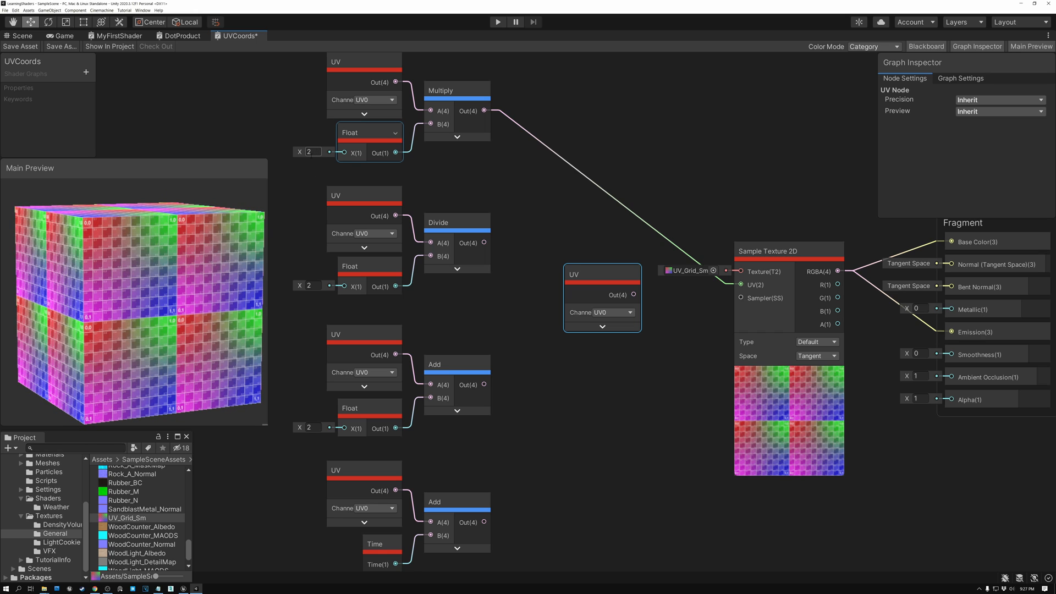
{"action": "type", "text": "3"}
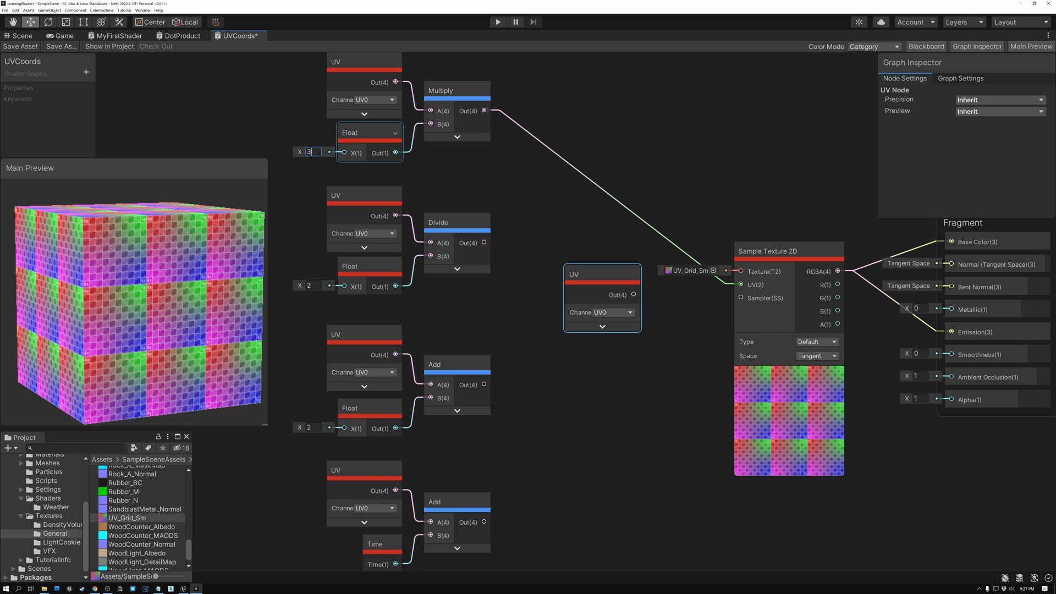
{"action": "type", "text": "4"}
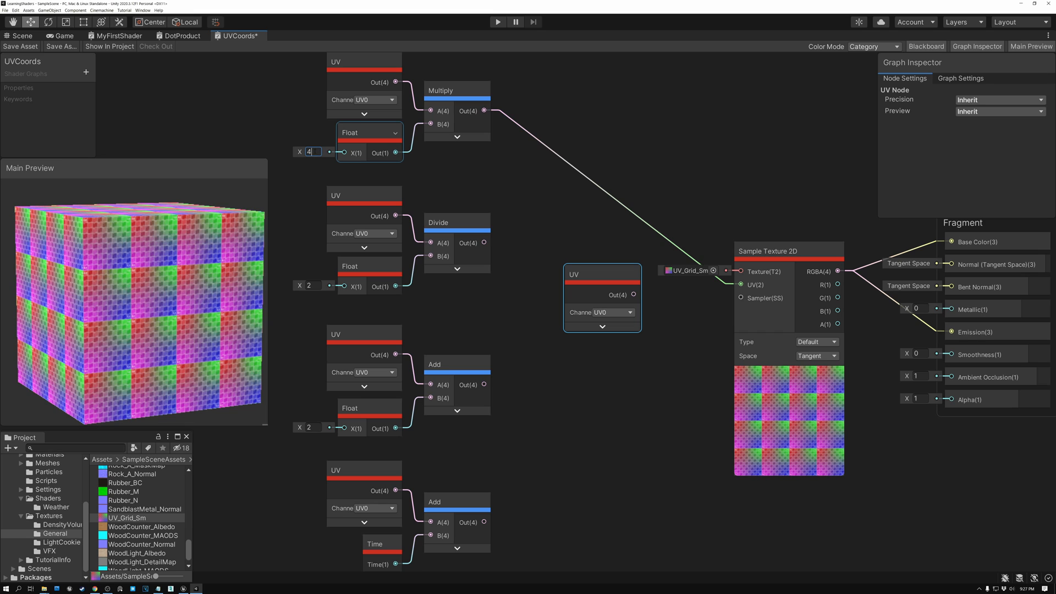
{"action": "type", "text": "2"}
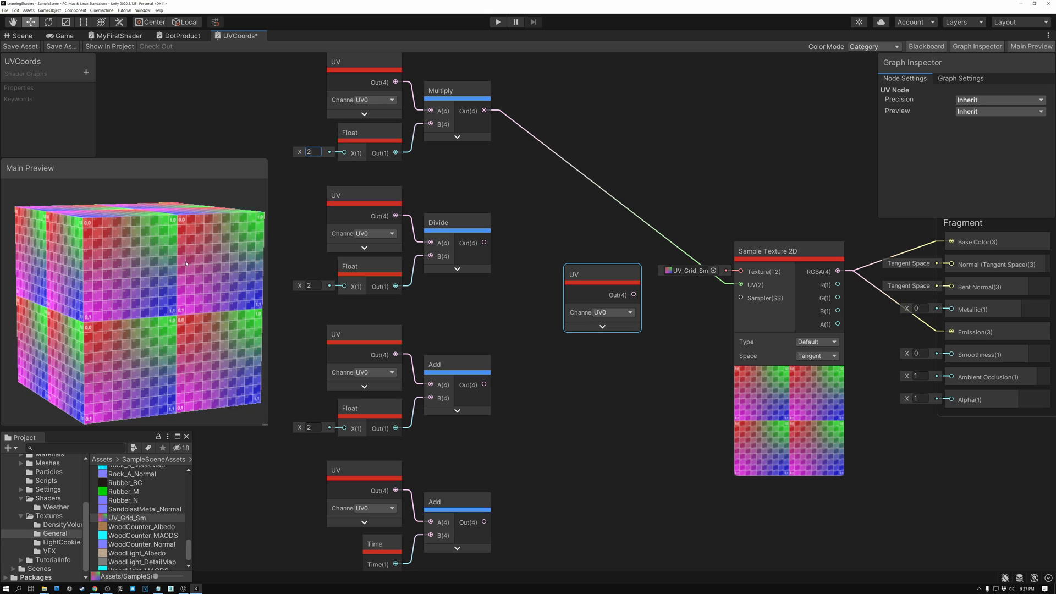
{"action": "mouse_move", "coordinate": [290, 179]}
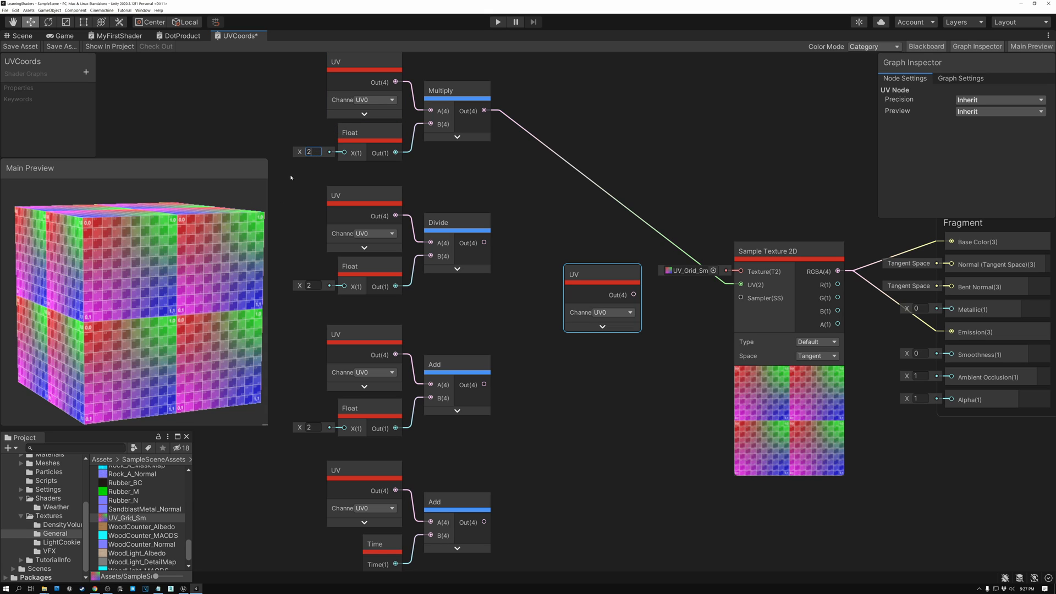
- Test the Divide node's float at 5, then 2, comparing divided UVs on the cube
{"action": "left_click", "coordinate": [370, 275]}
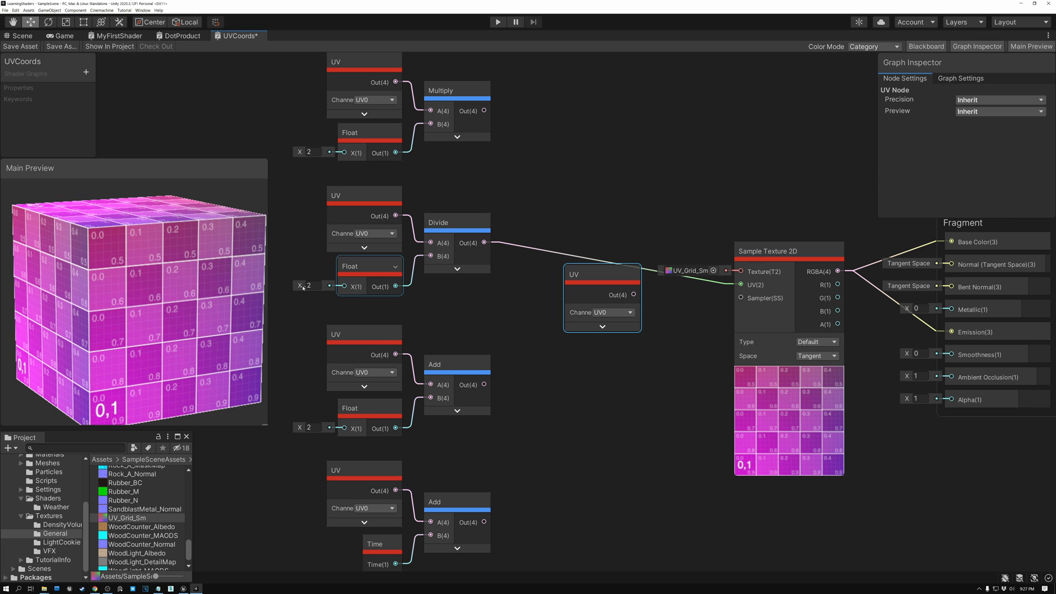
{"action": "type", "text": "5"}
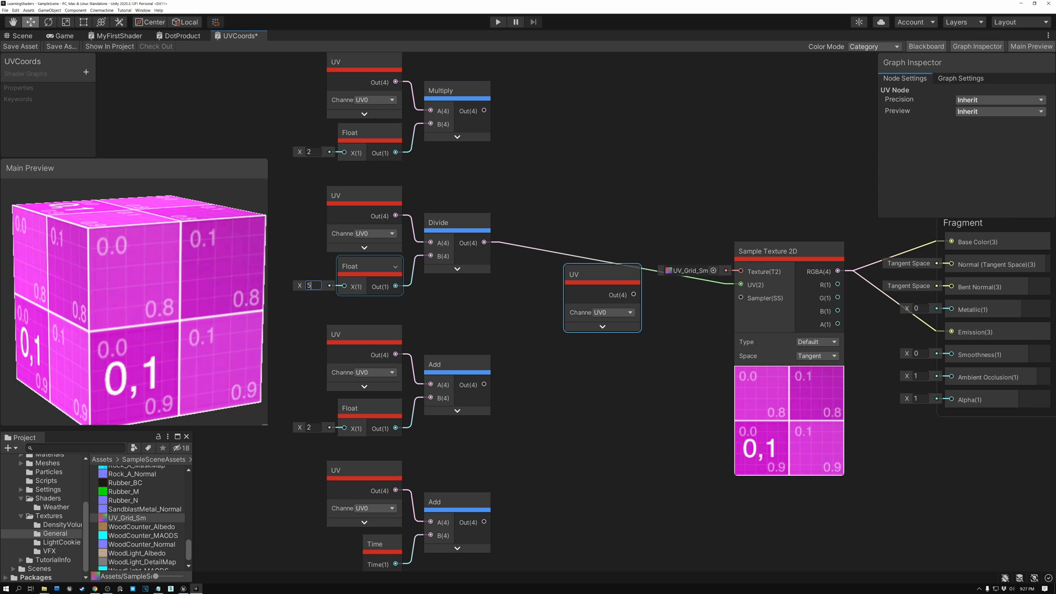
{"action": "type", "text": "2"}
{"action": "left_click", "coordinate": [315, 427]}
{"action": "type", "text": "0.1"}
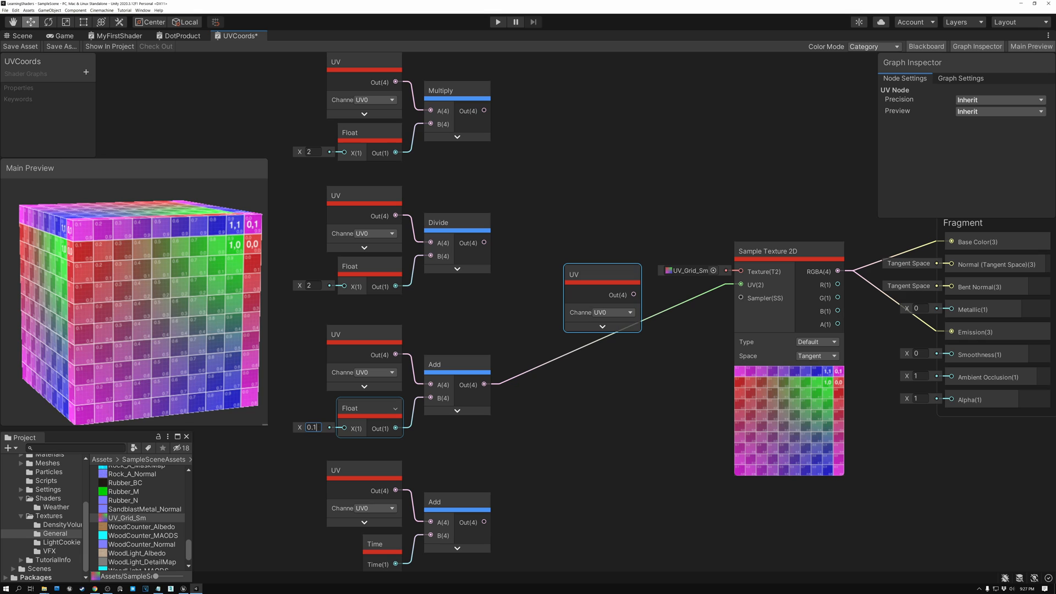
- Set the Float feeding the Add node's B input to 0.2
{"action": "type", "text": "0.2"}
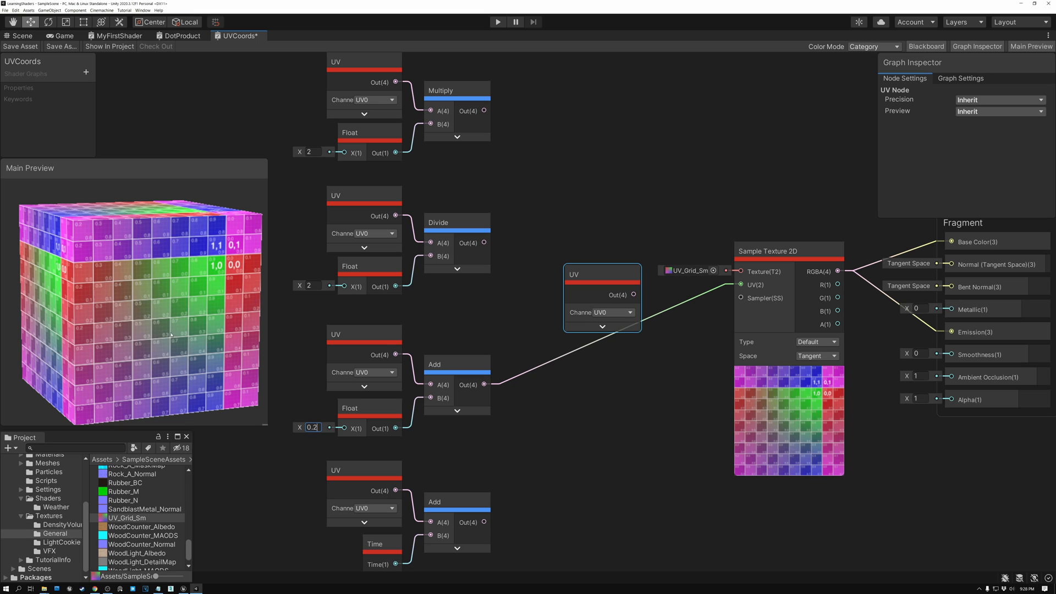
{"action": "mouse_move", "coordinate": [154, 250]}
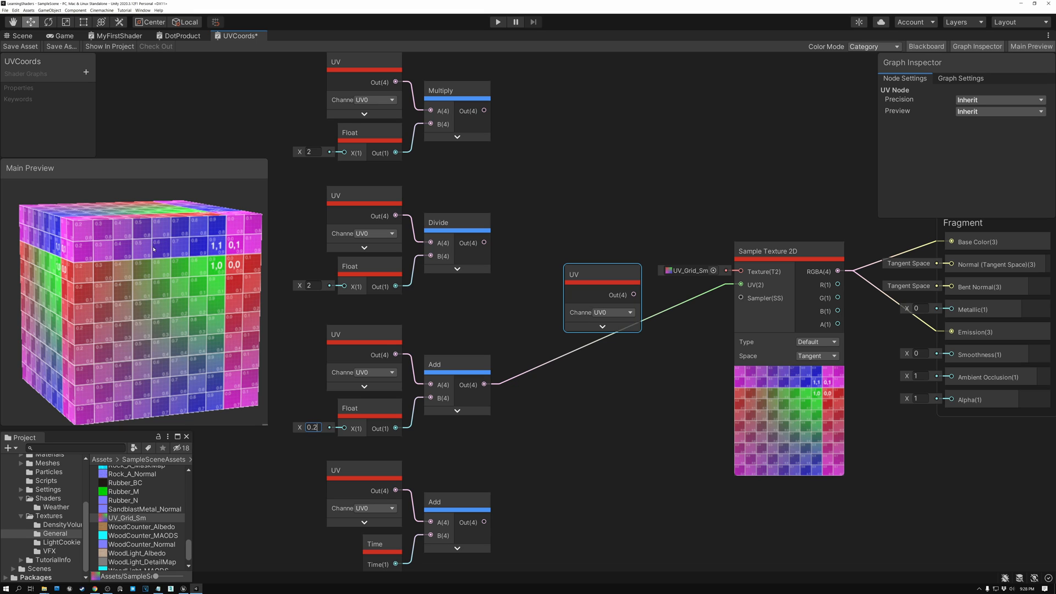
{"action": "mouse_move", "coordinate": [254, 223]}
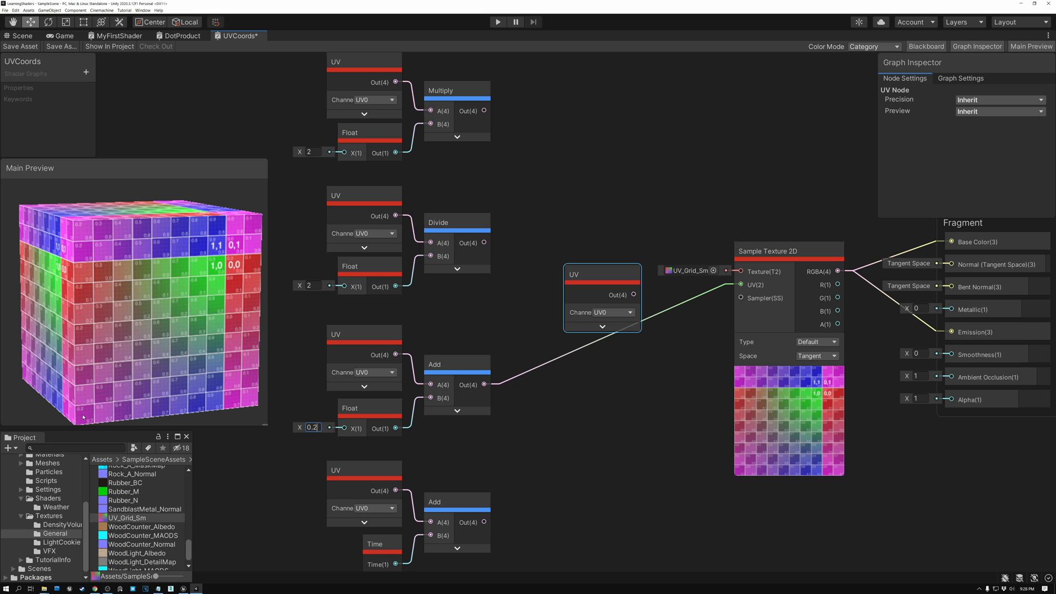
- Wire the Time-driven Add output into Sample Texture 2D's UV and start creating a new node
{"action": "left_click", "coordinate": [355, 470]}
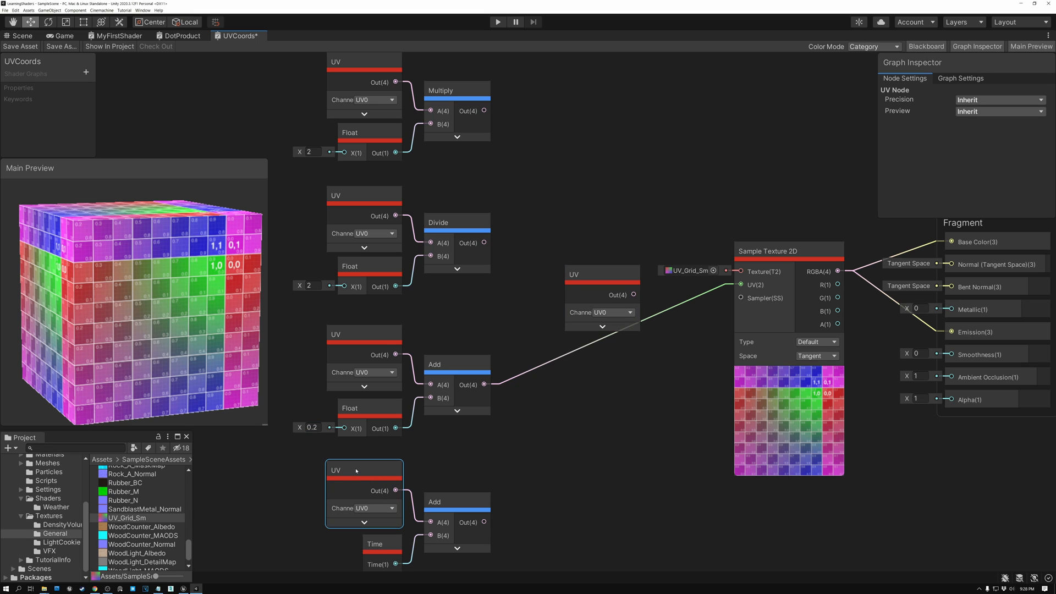
{"action": "left_click", "coordinate": [455, 501]}
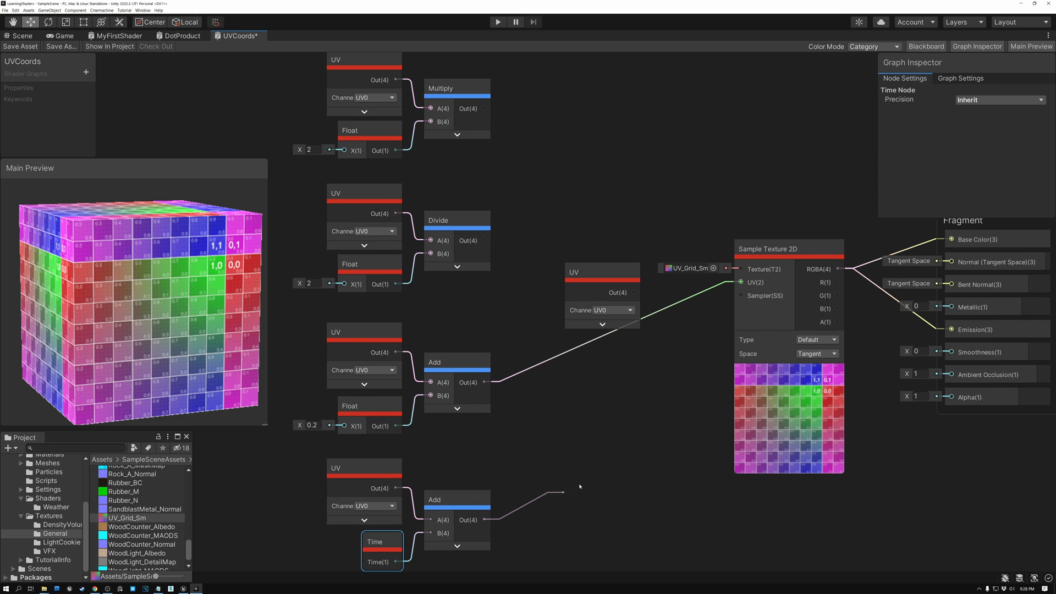
{"action": "left_click_drag", "start_coordinate": [491, 519], "coordinate": [737, 282]}
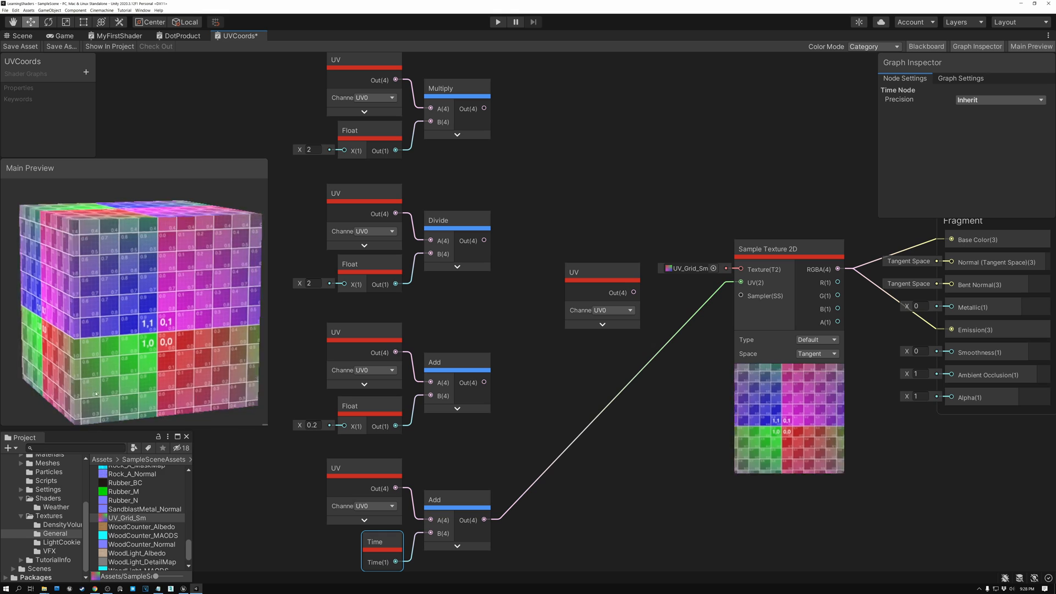
{"action": "left_click", "coordinate": [455, 362]}
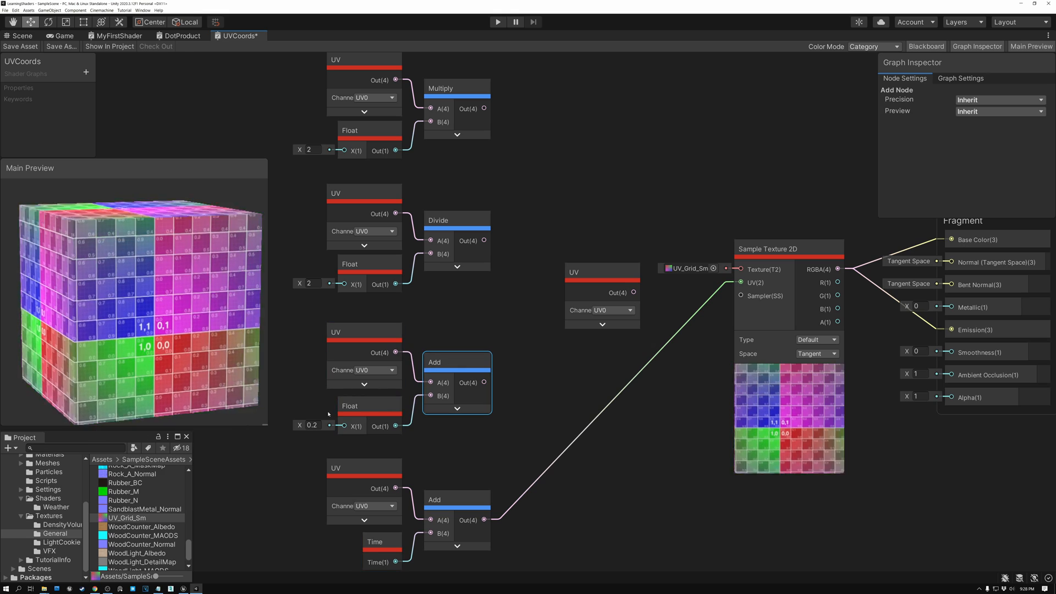
{"action": "left_click", "coordinate": [369, 406]}
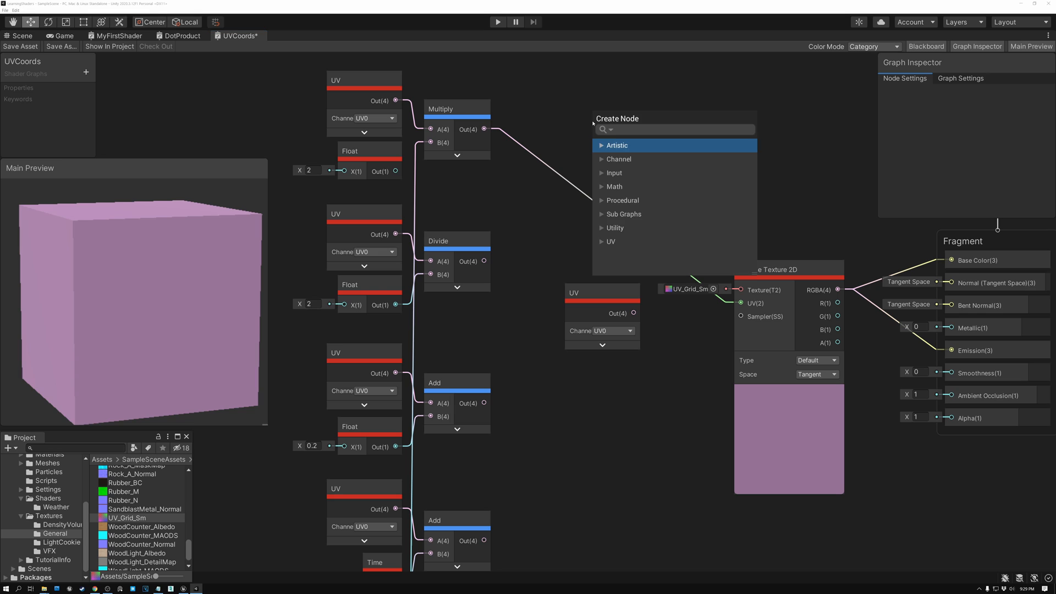
- Add a Sine node between Time and the Add node's B input so the grid oscillates
{"action": "type", "text": "sine"}
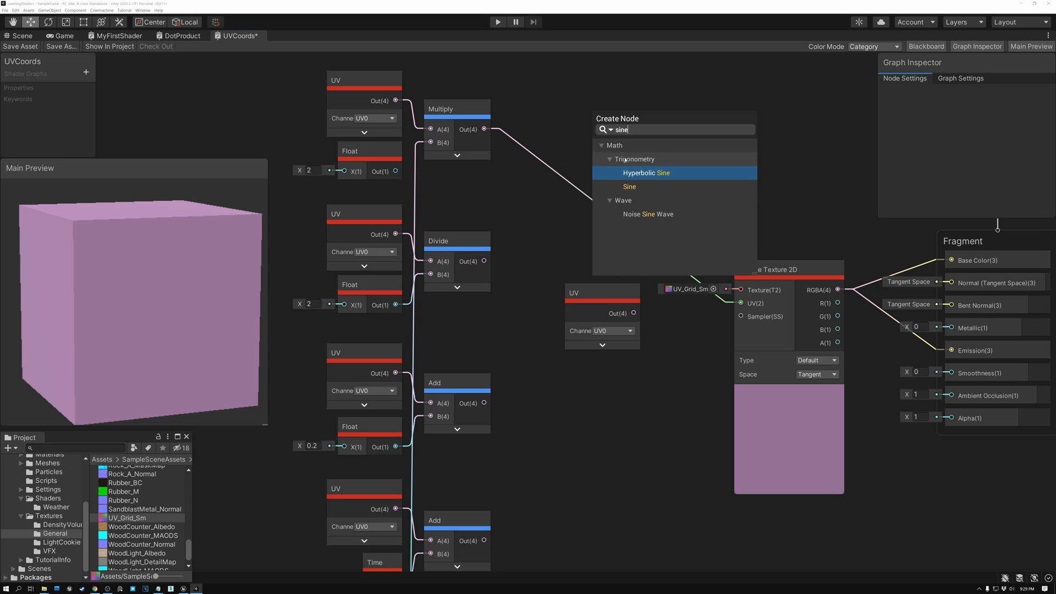
{"action": "left_click", "coordinate": [628, 187]}
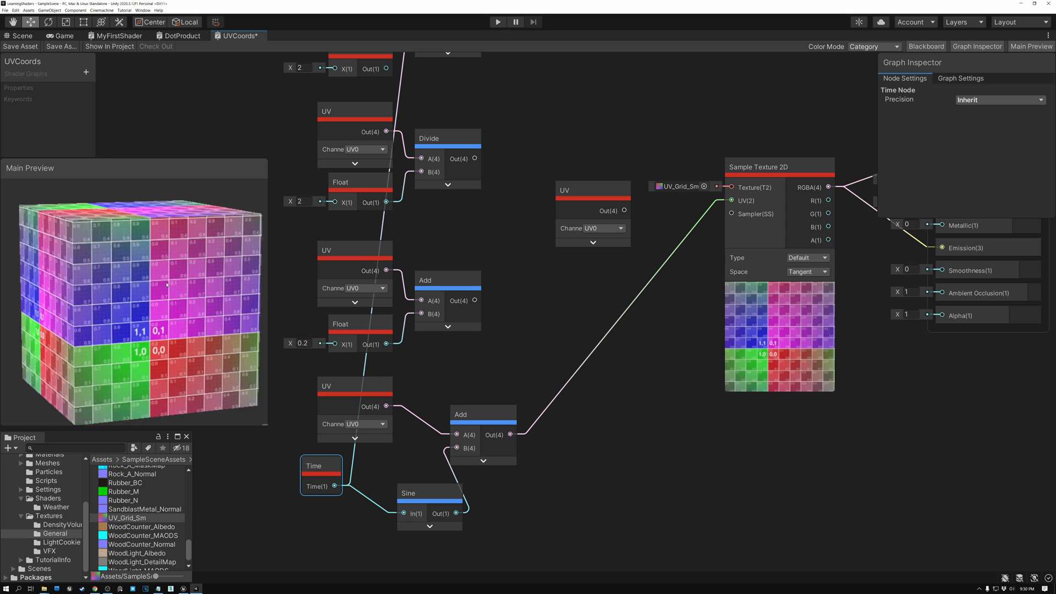
{"action": "left_click", "coordinate": [361, 324]}
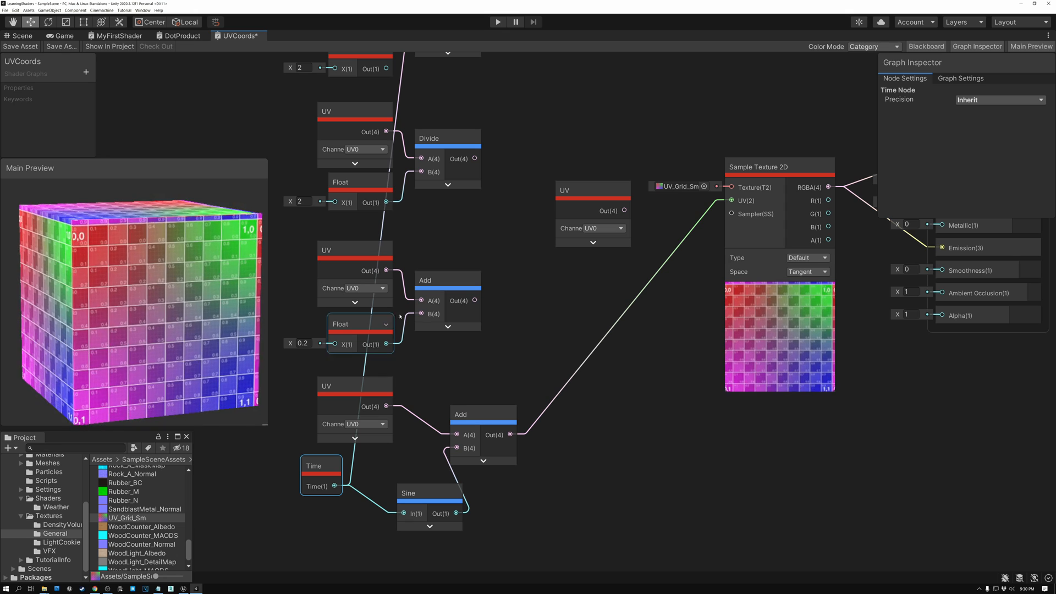